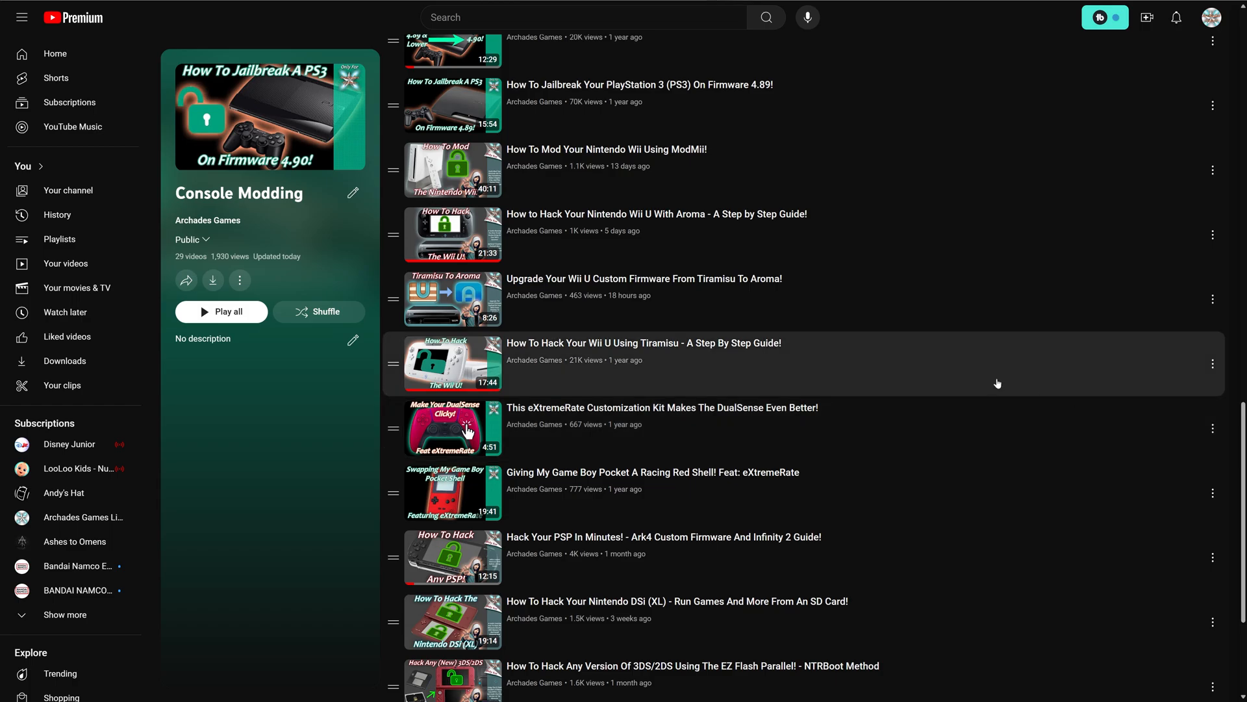
pyautogui.moveTo(863, 247)
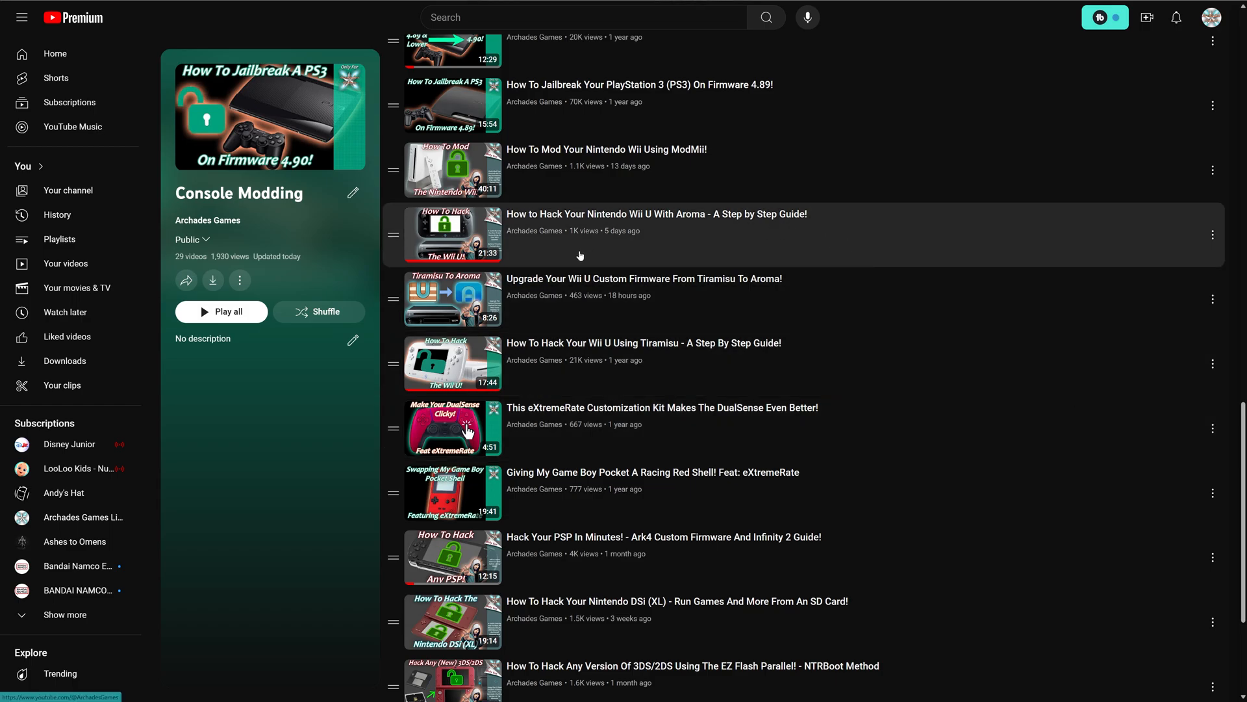
pyautogui.moveTo(699, 232)
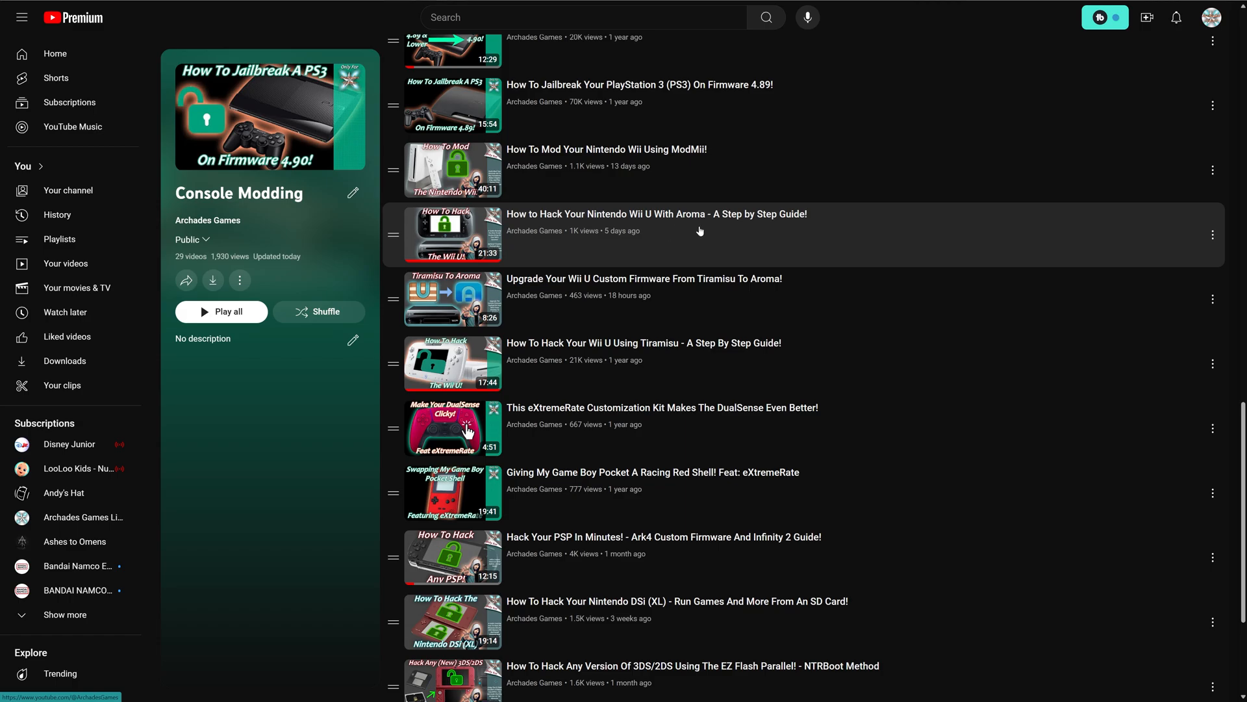
pyautogui.moveTo(837, 234)
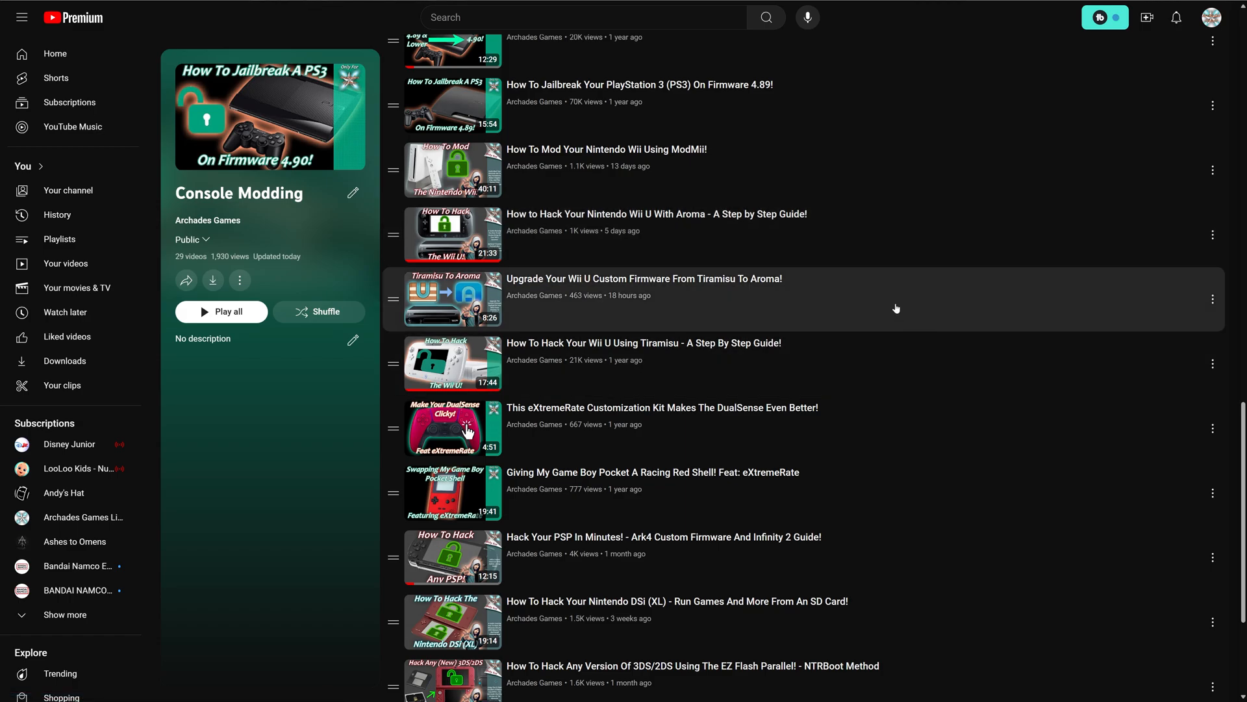
pyautogui.moveTo(842, 296)
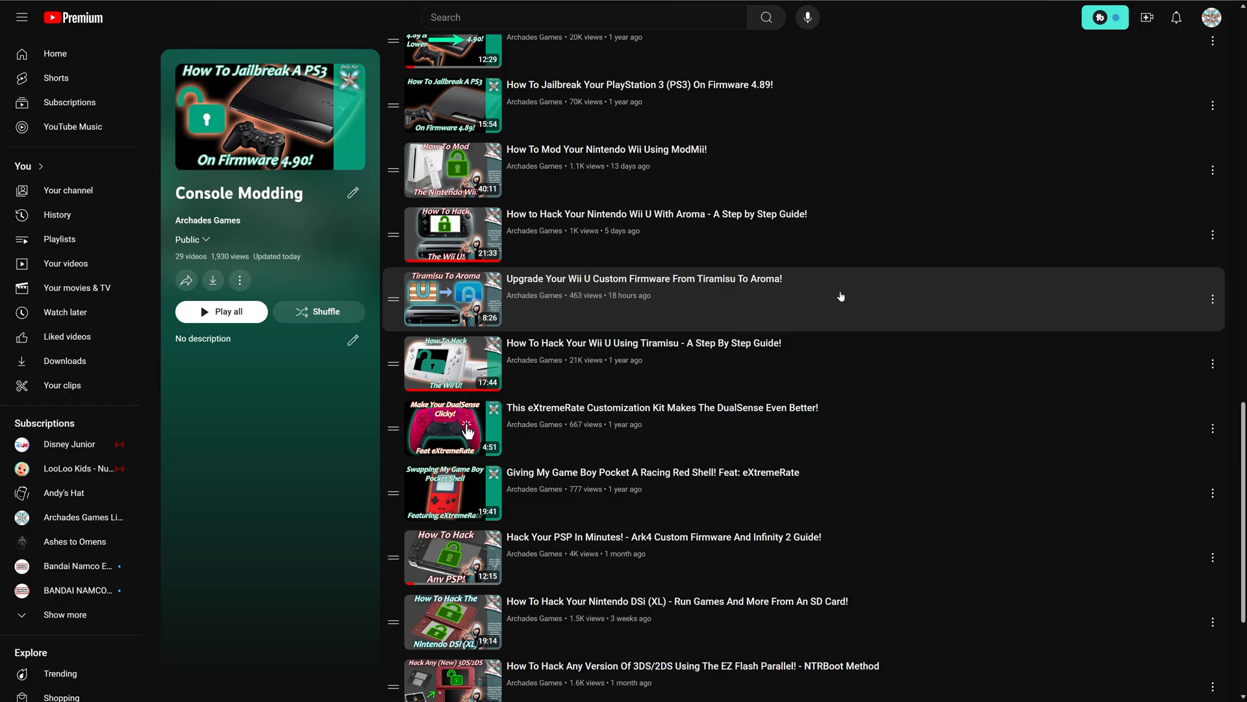
pyautogui.moveTo(651, 269)
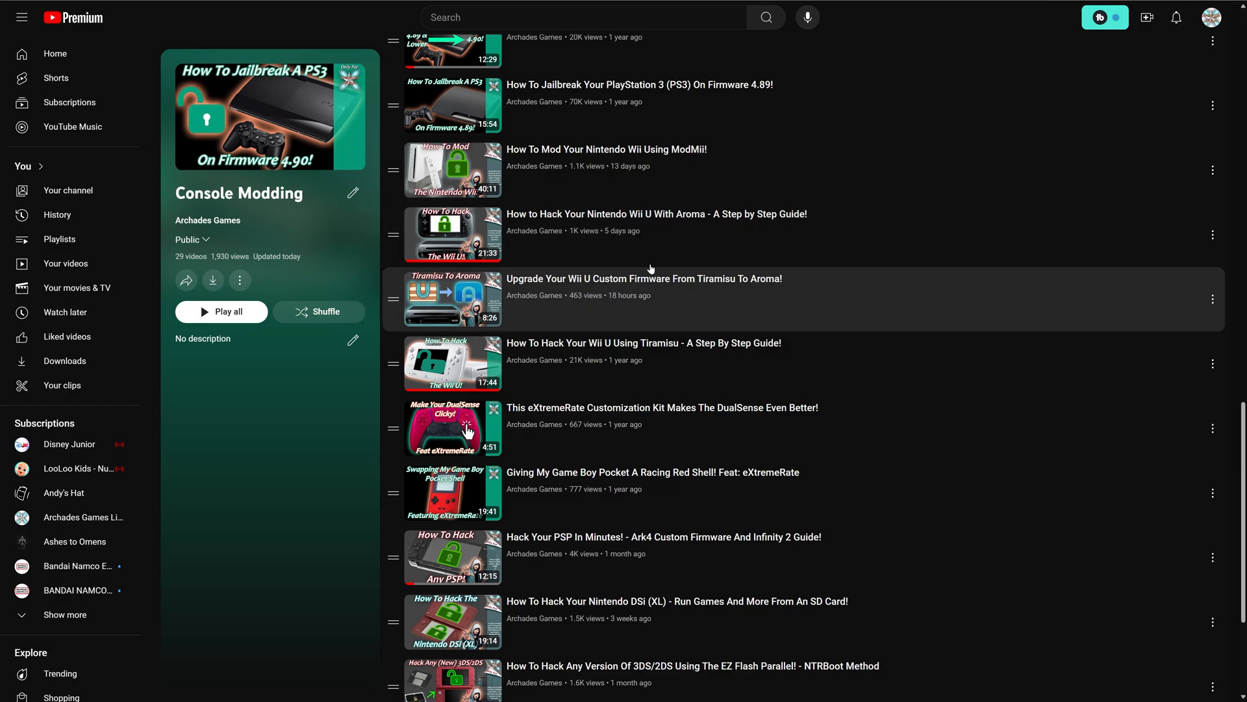
pyautogui.moveTo(710, 220)
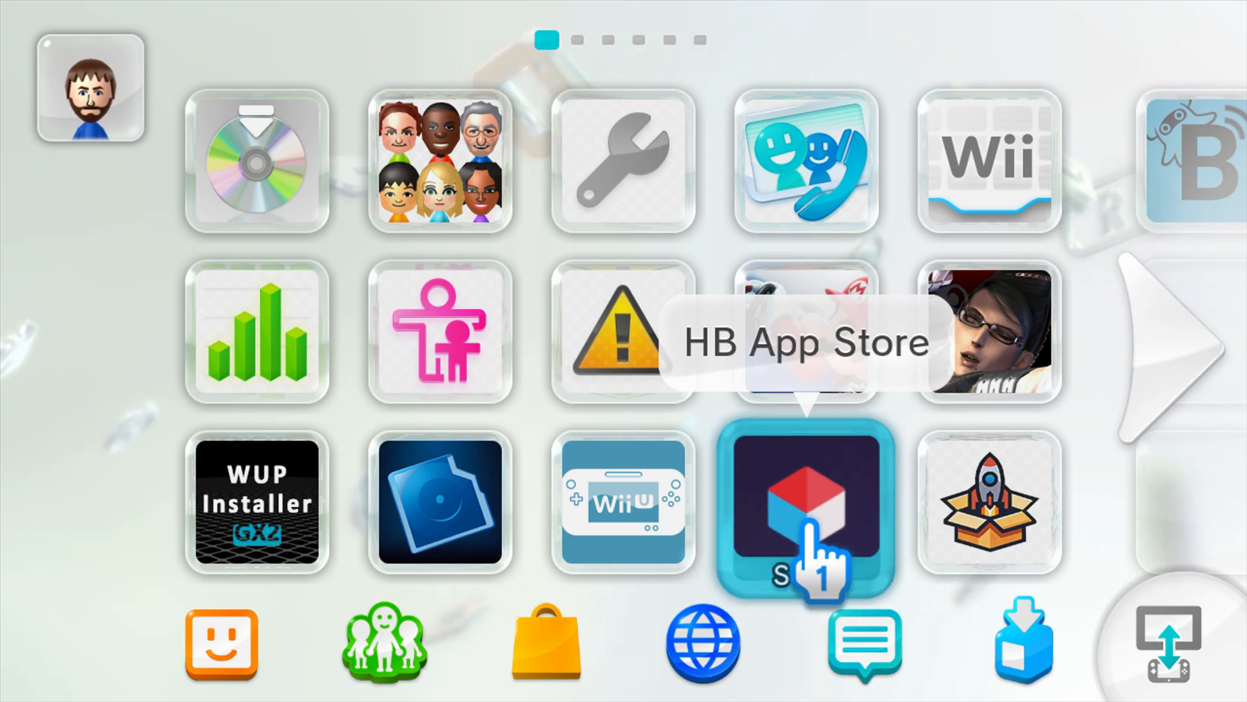
# In the Homebrew App Store's Aroma-Ready list, download and install Compat Title Installer
pyautogui.click(806, 504)
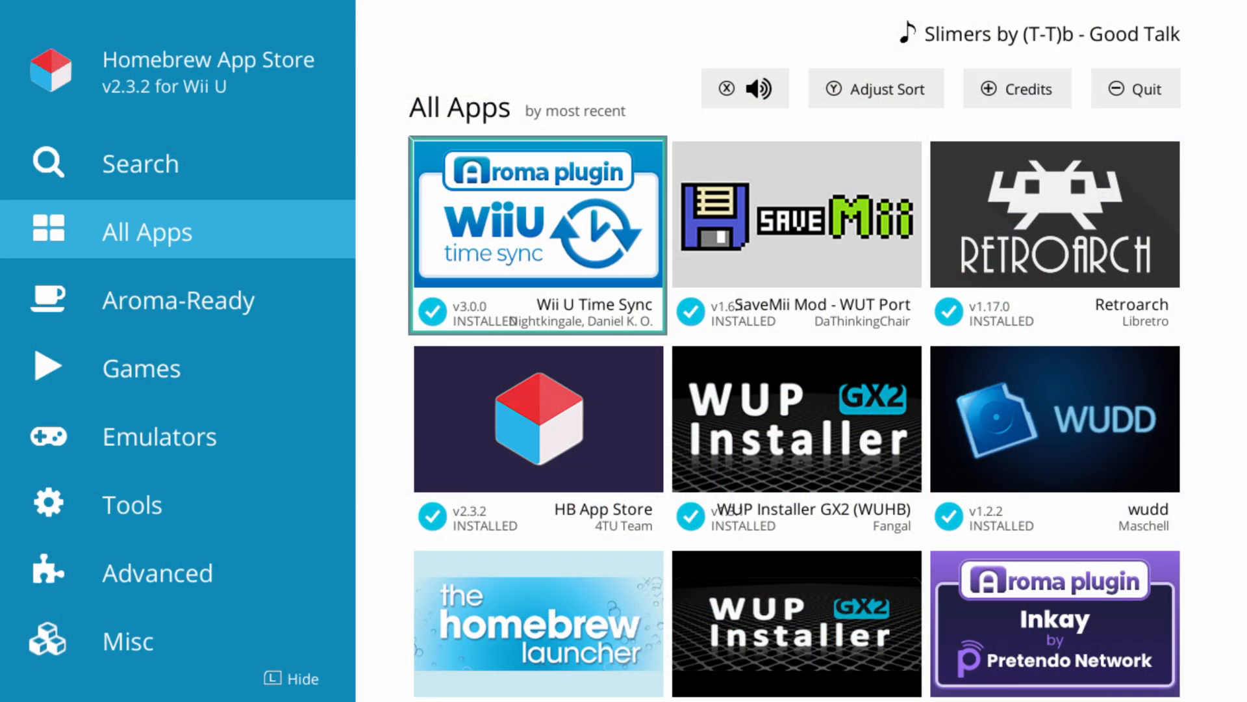
pyautogui.click(180, 299)
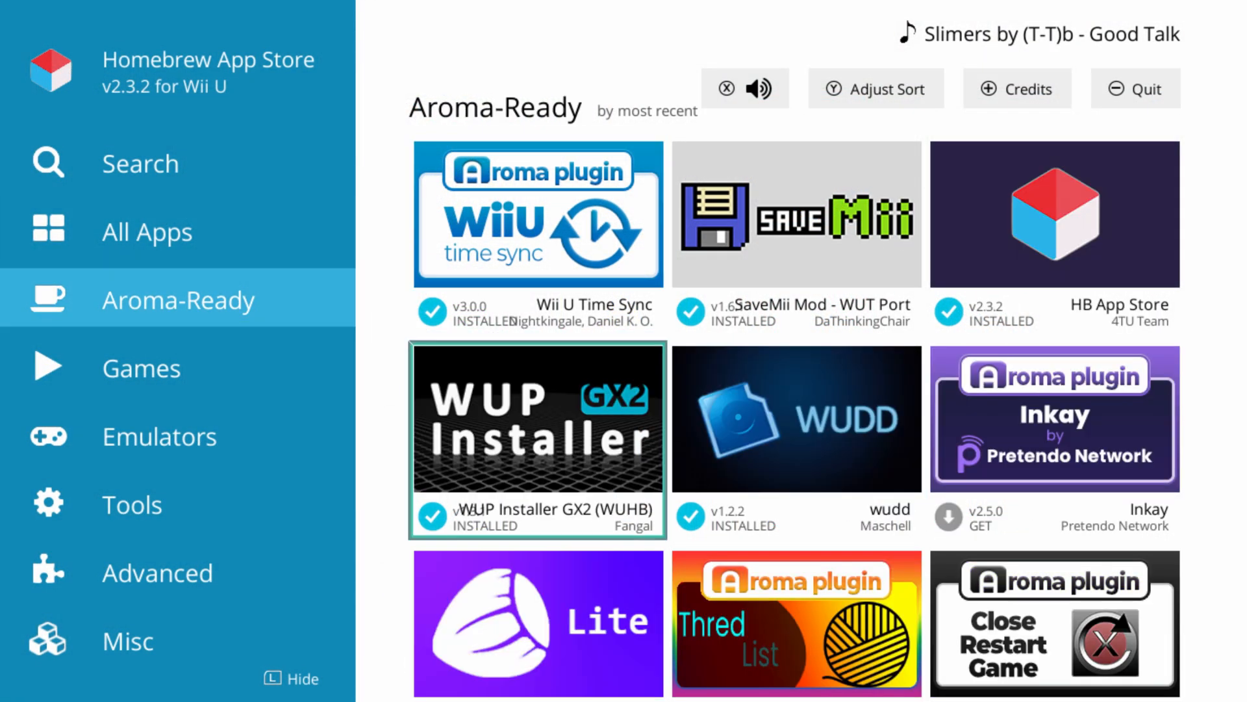
pyautogui.scroll(-3)
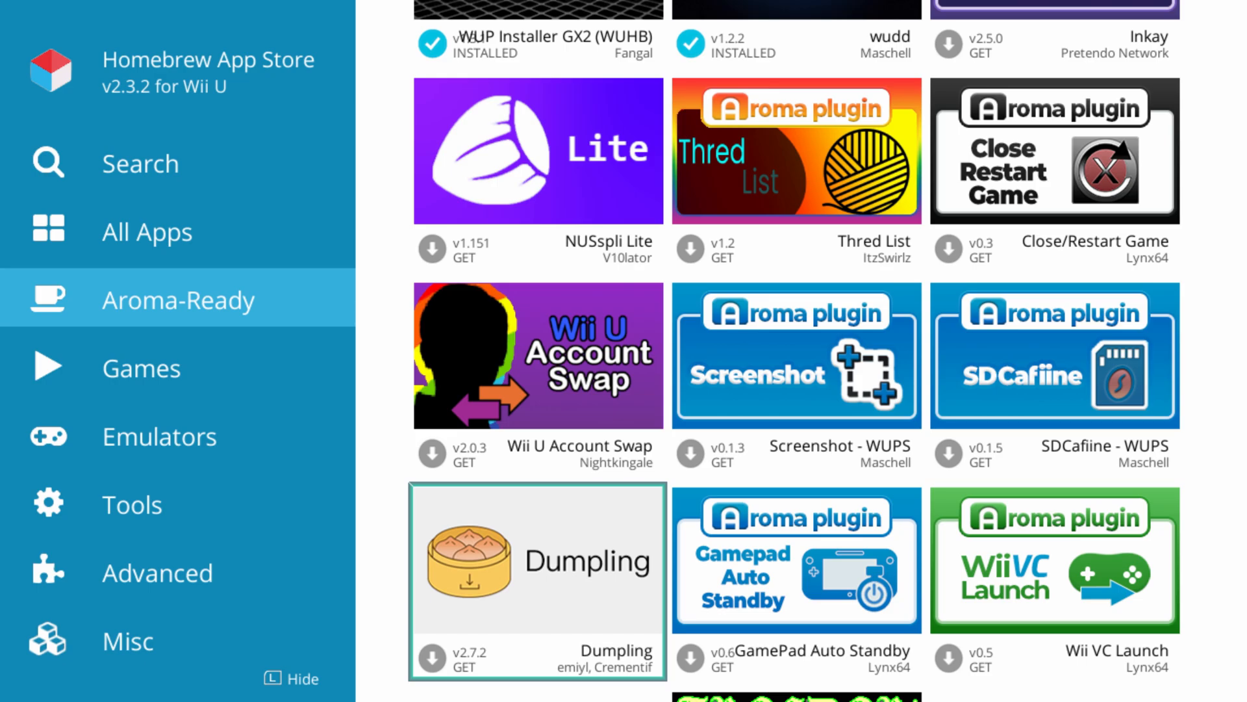
pyautogui.scroll(-3)
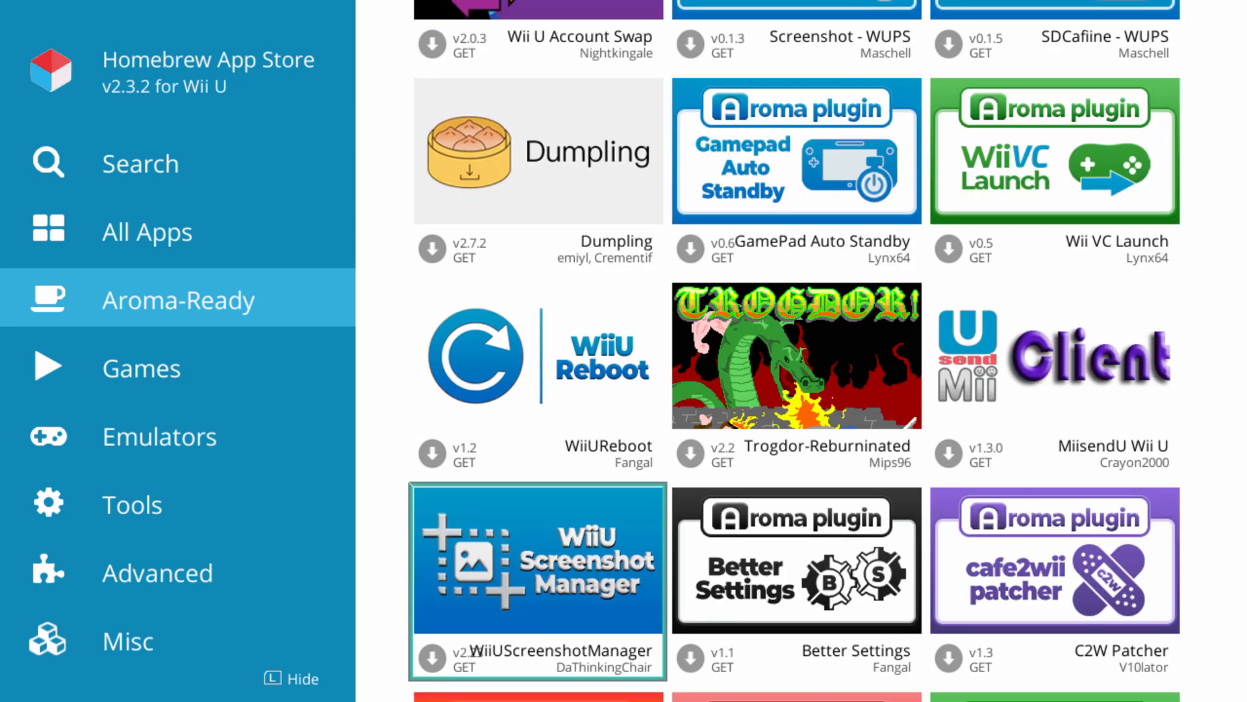
pyautogui.scroll(-3)
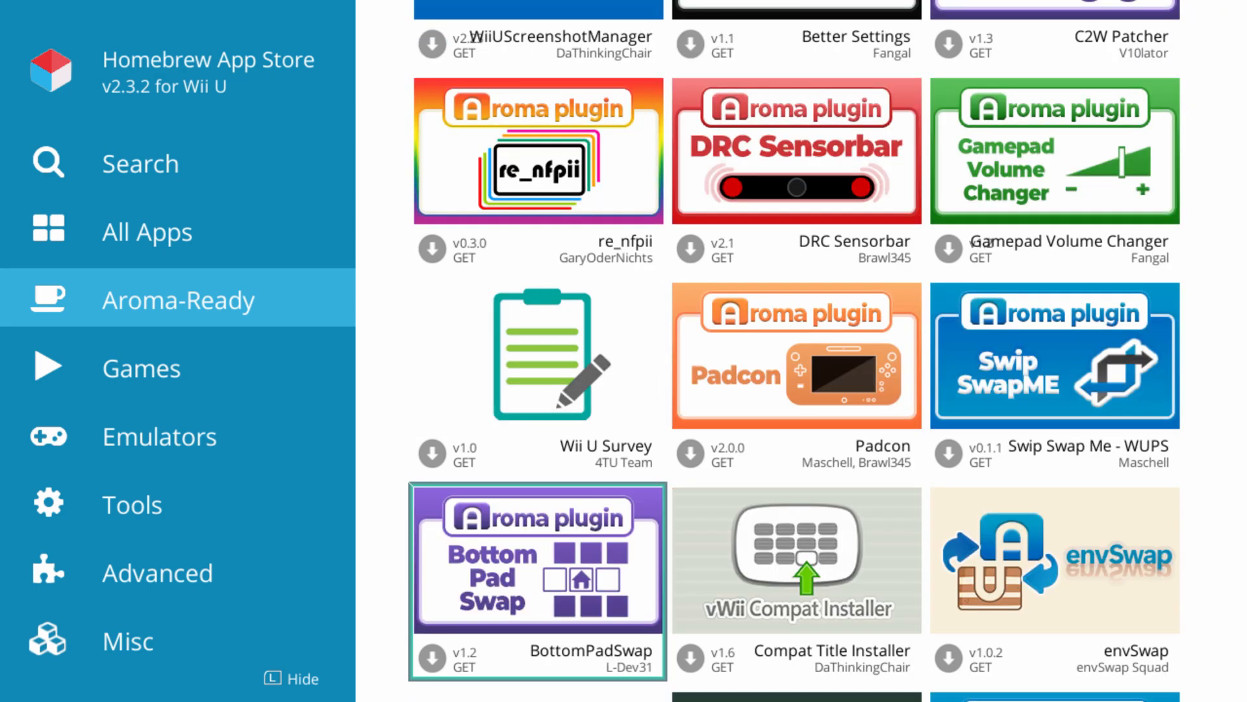
pyautogui.click(798, 563)
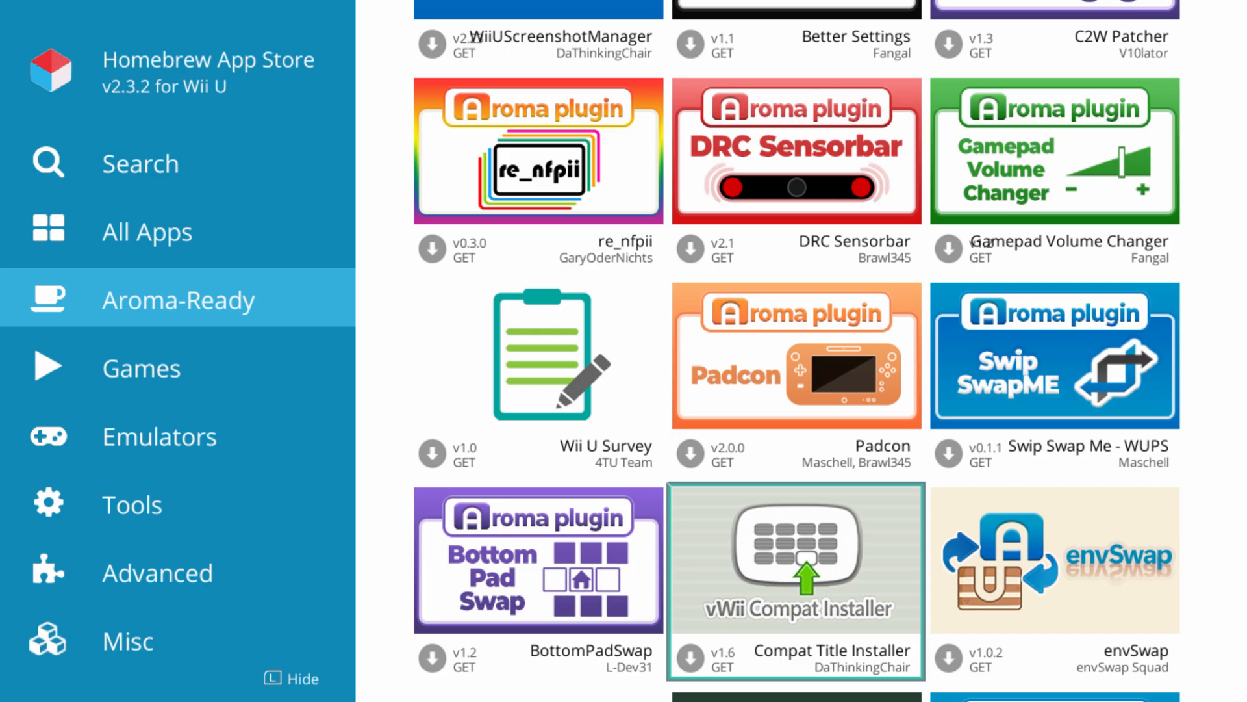
pyautogui.click(797, 571)
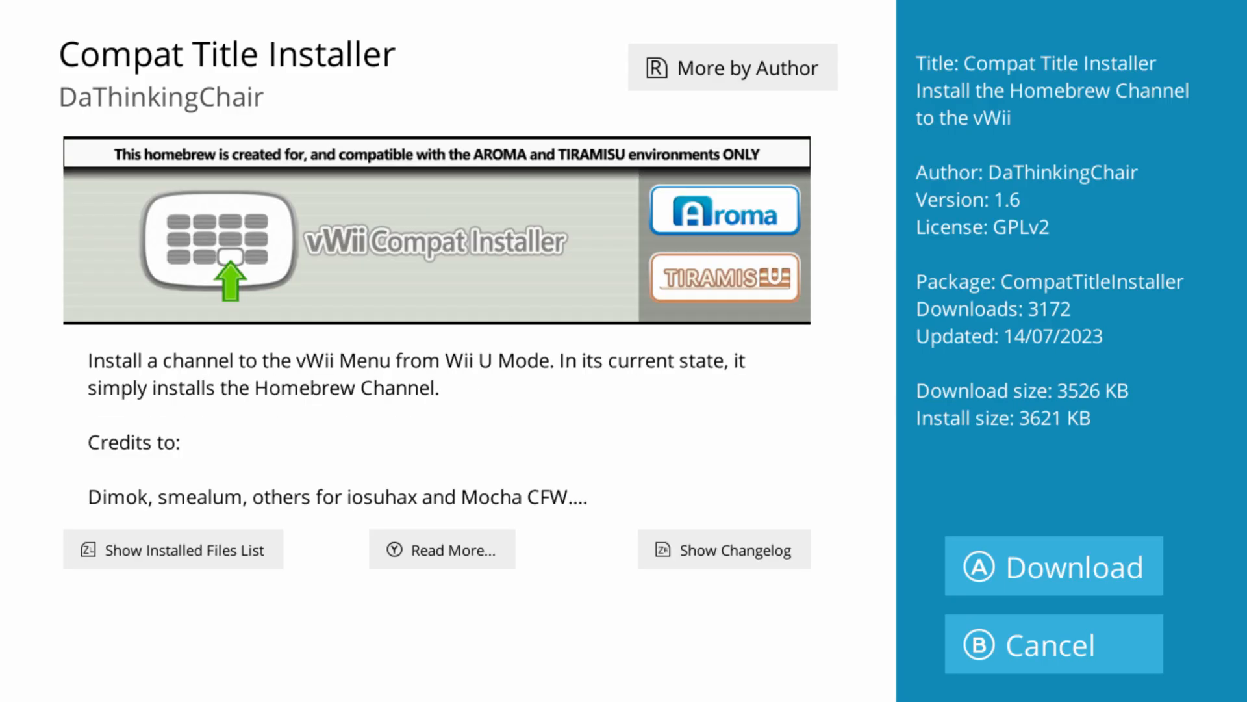
pyautogui.click(1052, 567)
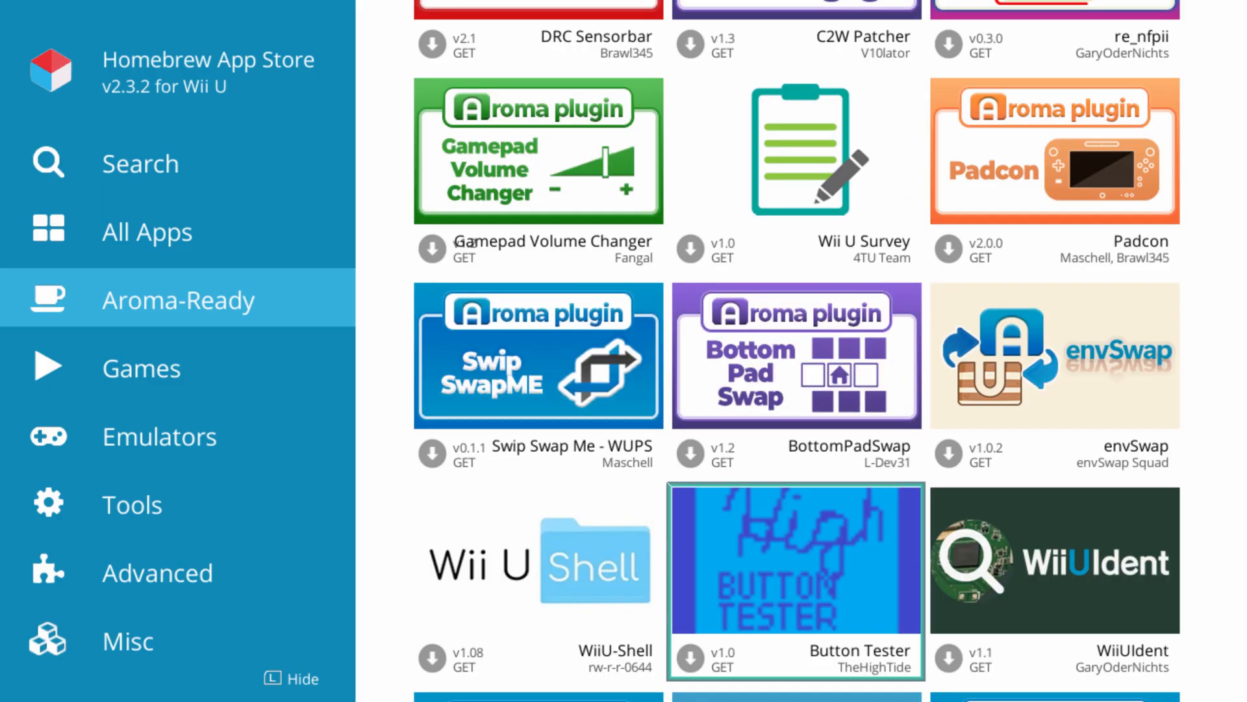
# Install the evWii plugin as well, then leave the store for the Wii U menu
pyautogui.scroll(-3)
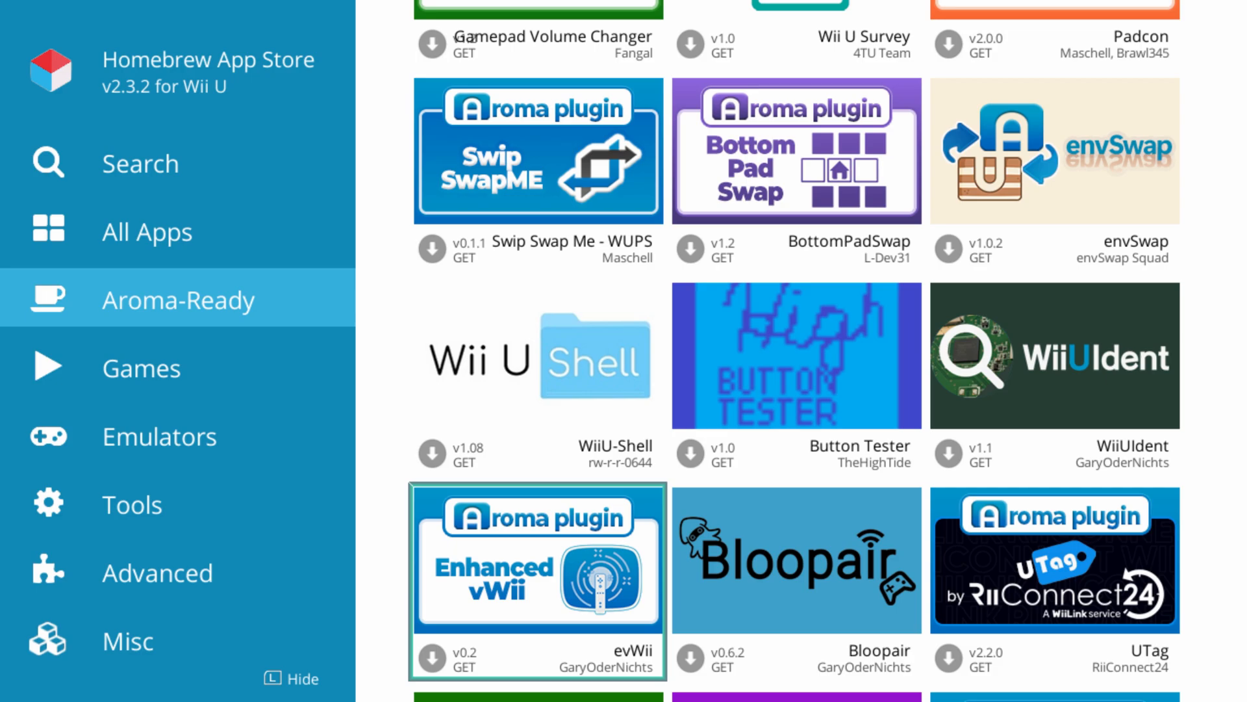
pyautogui.click(537, 569)
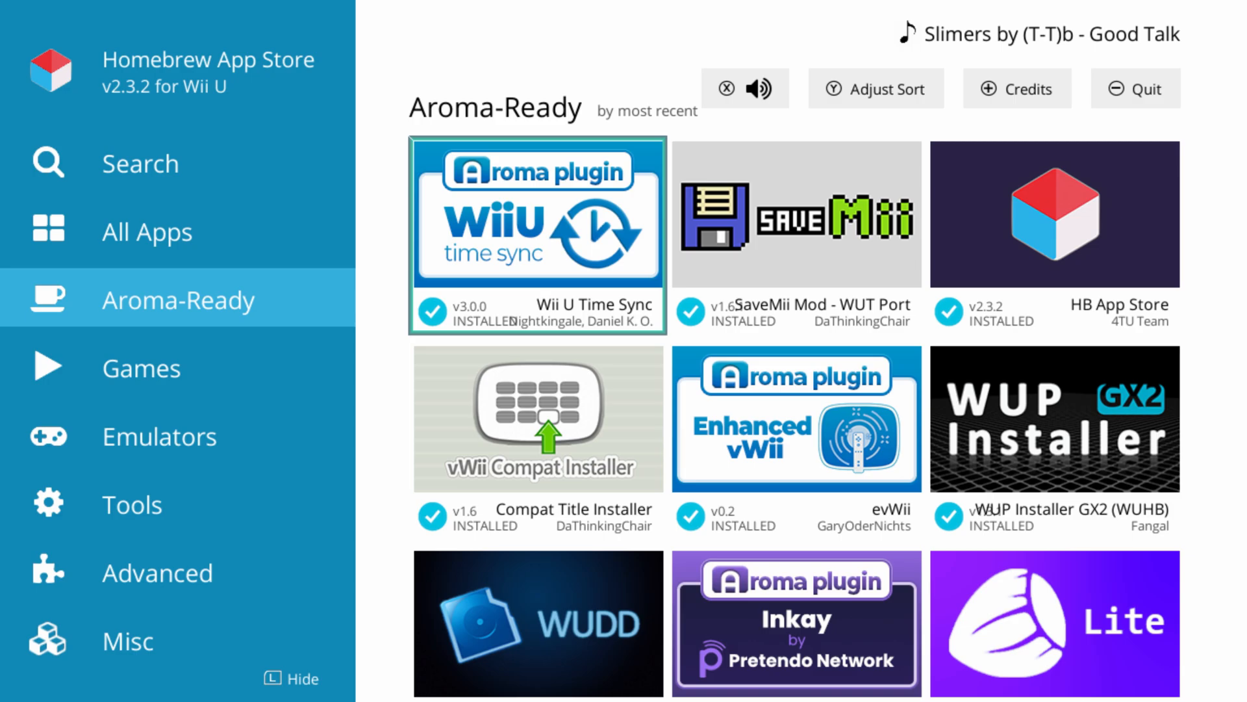
pyautogui.click(1136, 88)
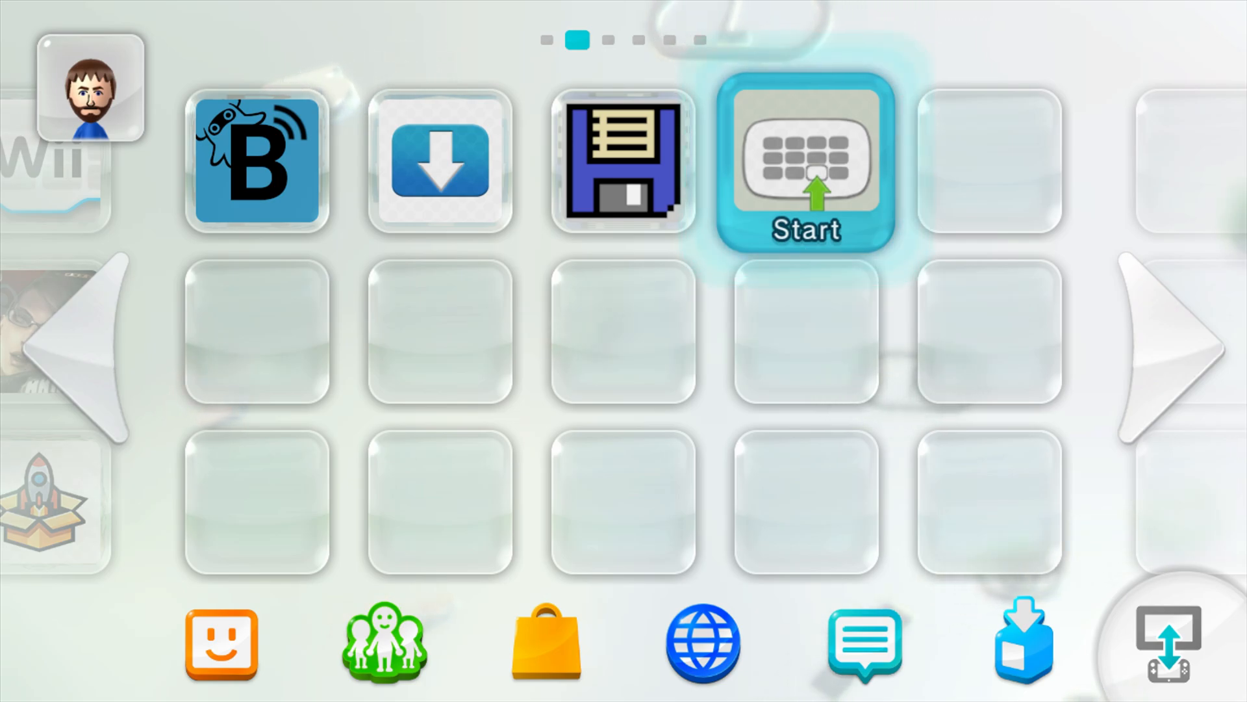
# Run Compat Title Installer to install the Homebrew Channel, then exit once it succeeds
pyautogui.click(809, 162)
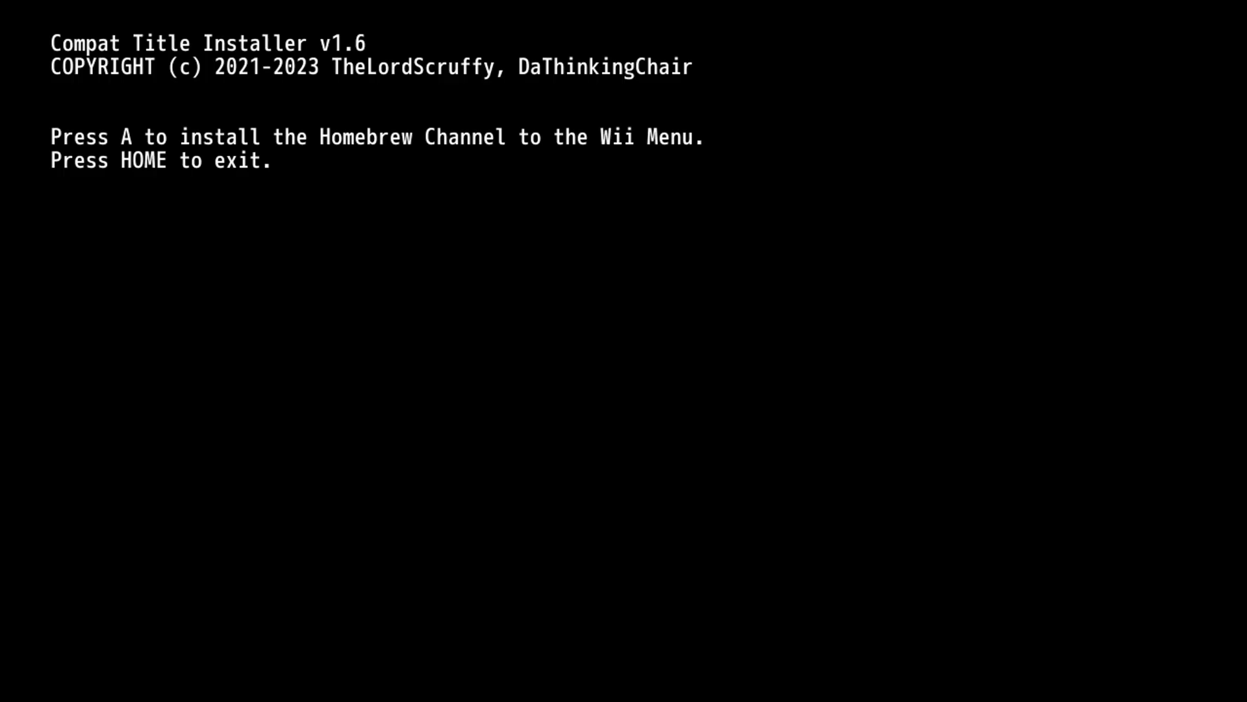
pyautogui.press('A')
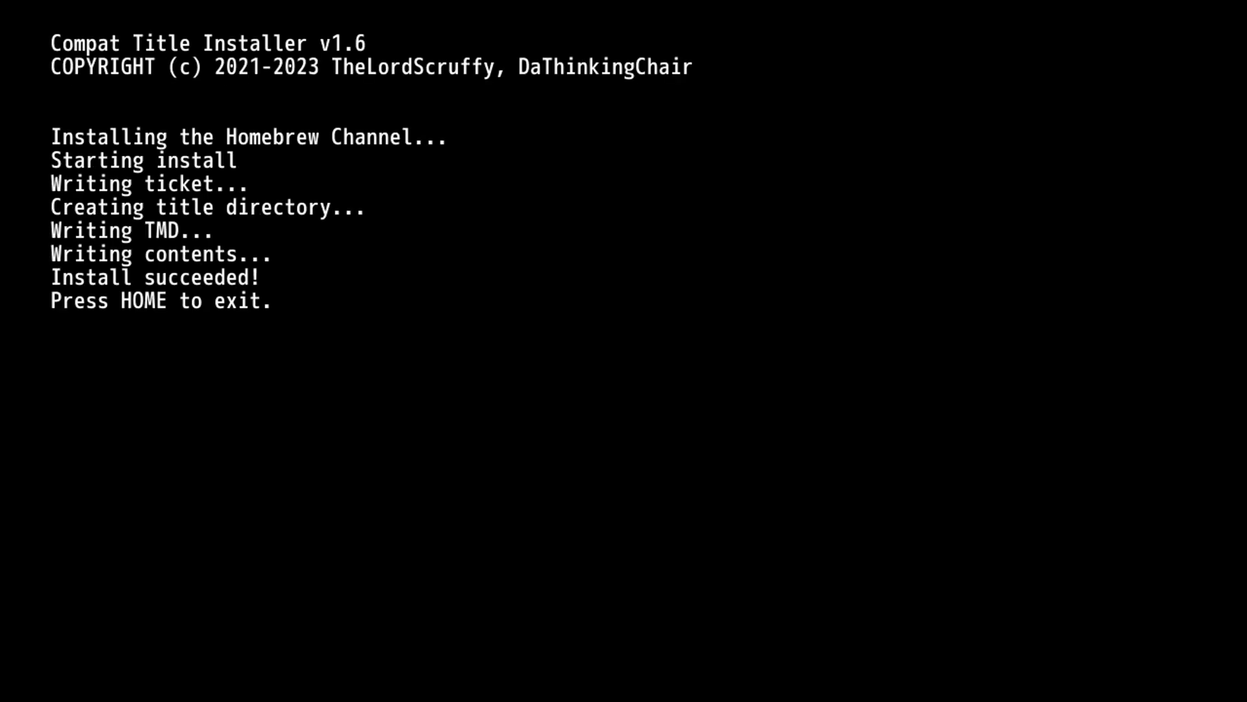
pyautogui.press('HOME')
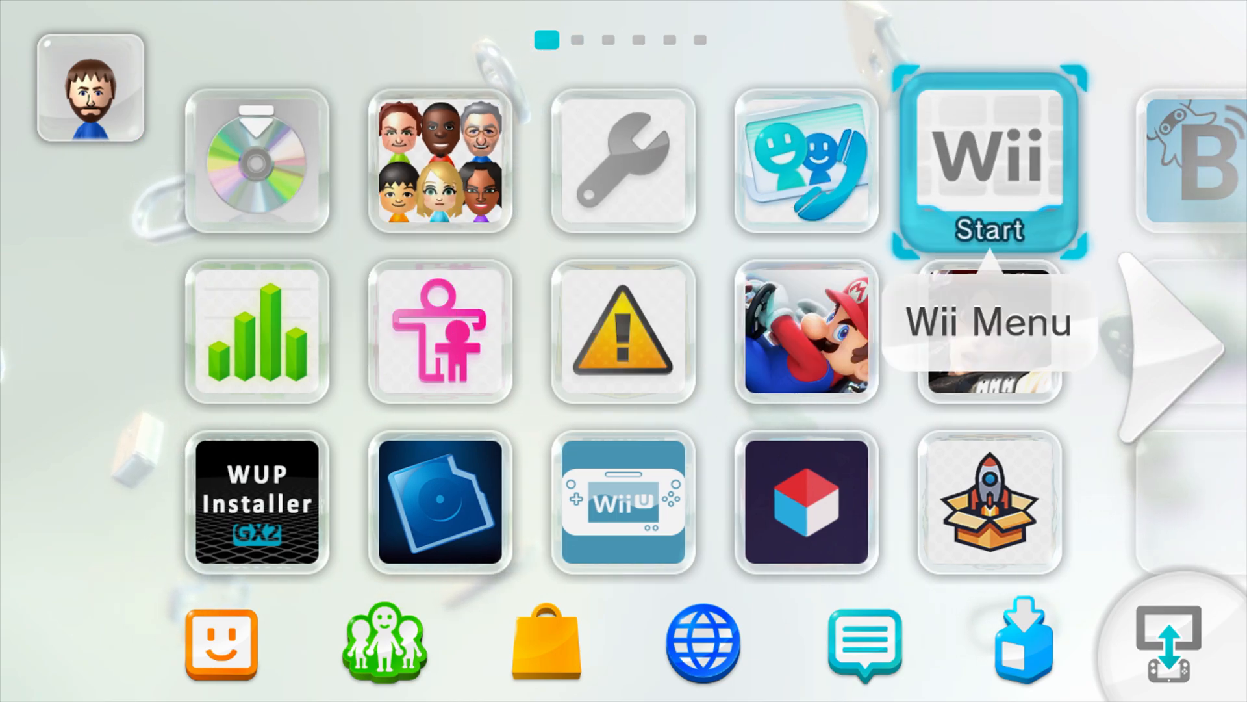
# Enter the vWii Menu and launch the newly added Homebrew Channel tile
pyautogui.click(996, 157)
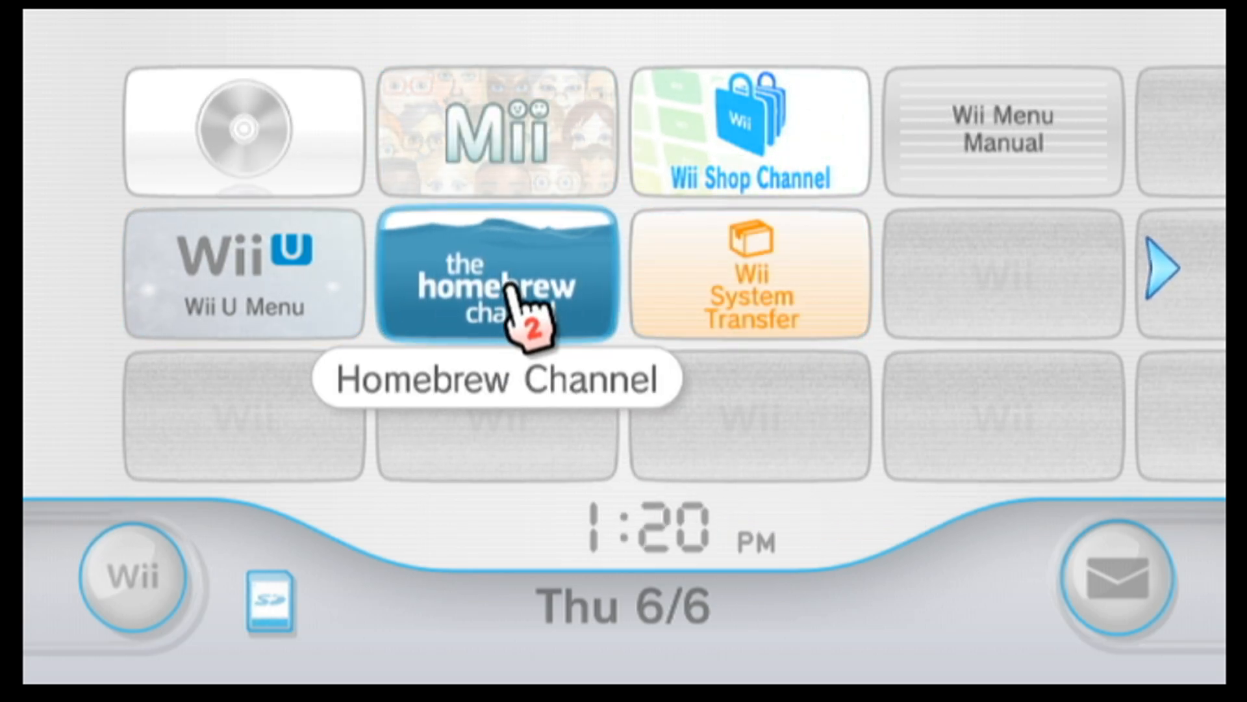
pyautogui.click(504, 293)
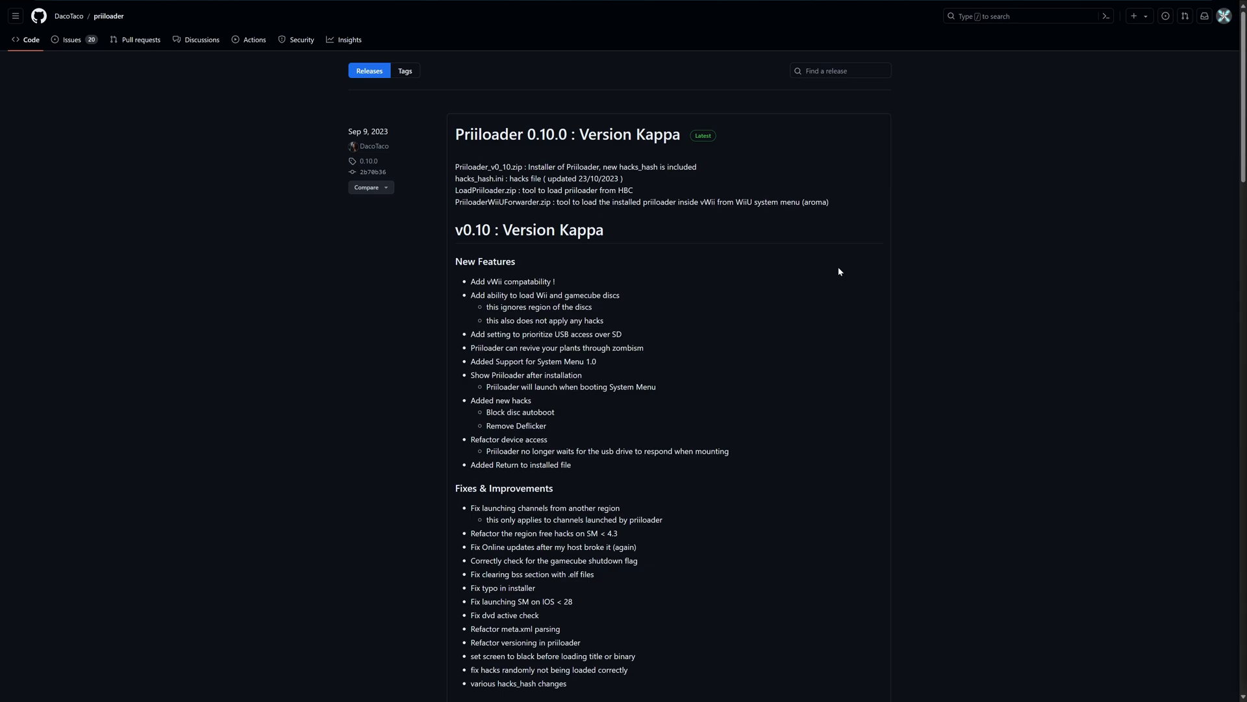
pyautogui.moveTo(734, 142)
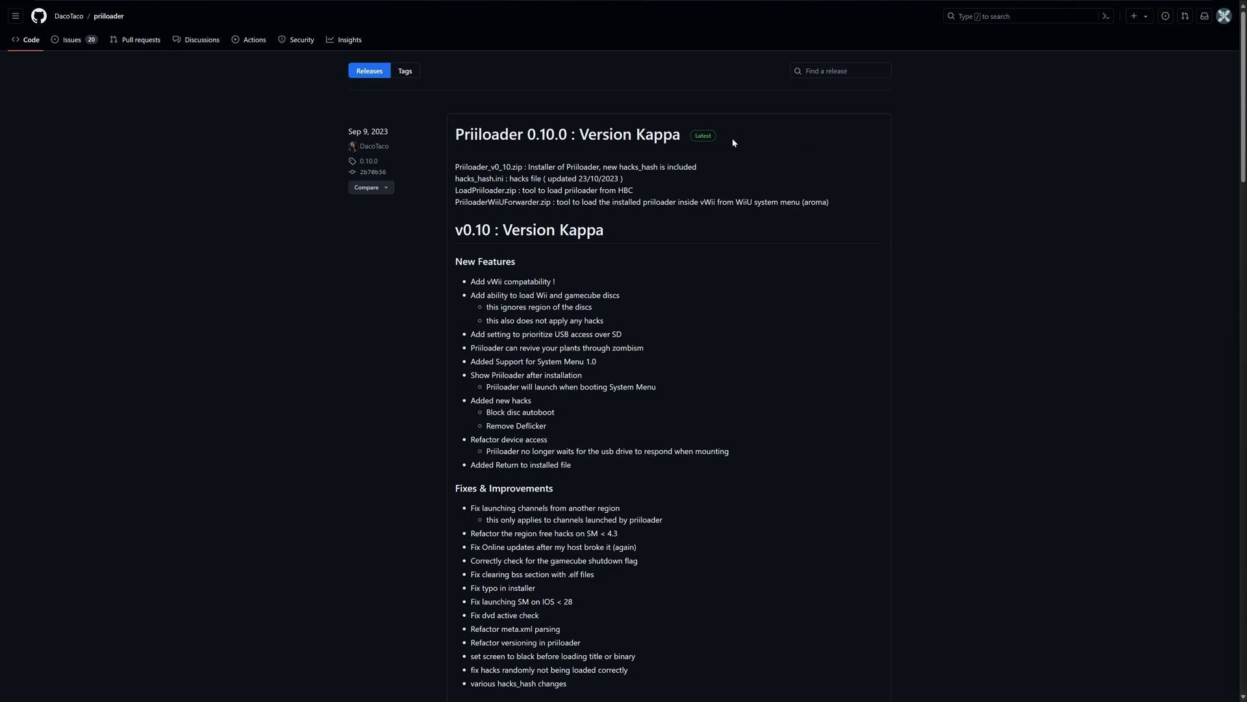
# Download Priiloader_v0_10.zip, LoadPriiloader.zip and PriiloaderWiiUForwarder.zip from the release Assets
pyautogui.scroll(-3)
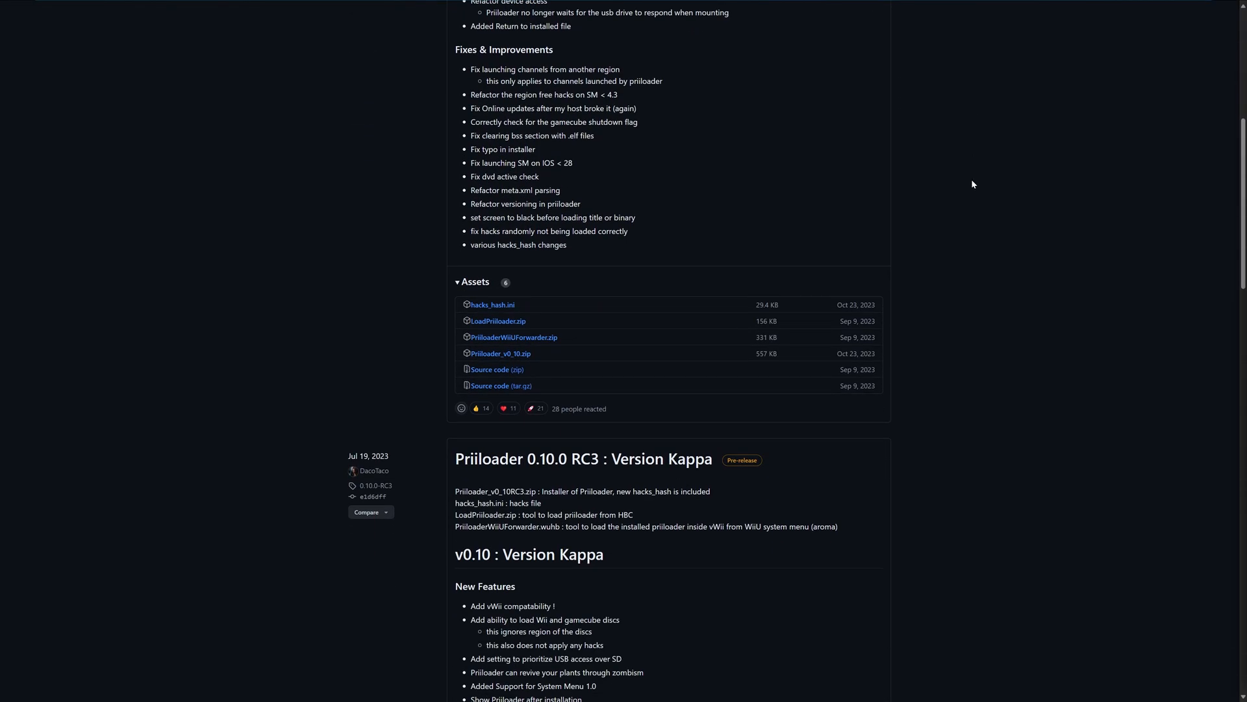
pyautogui.moveTo(590, 356)
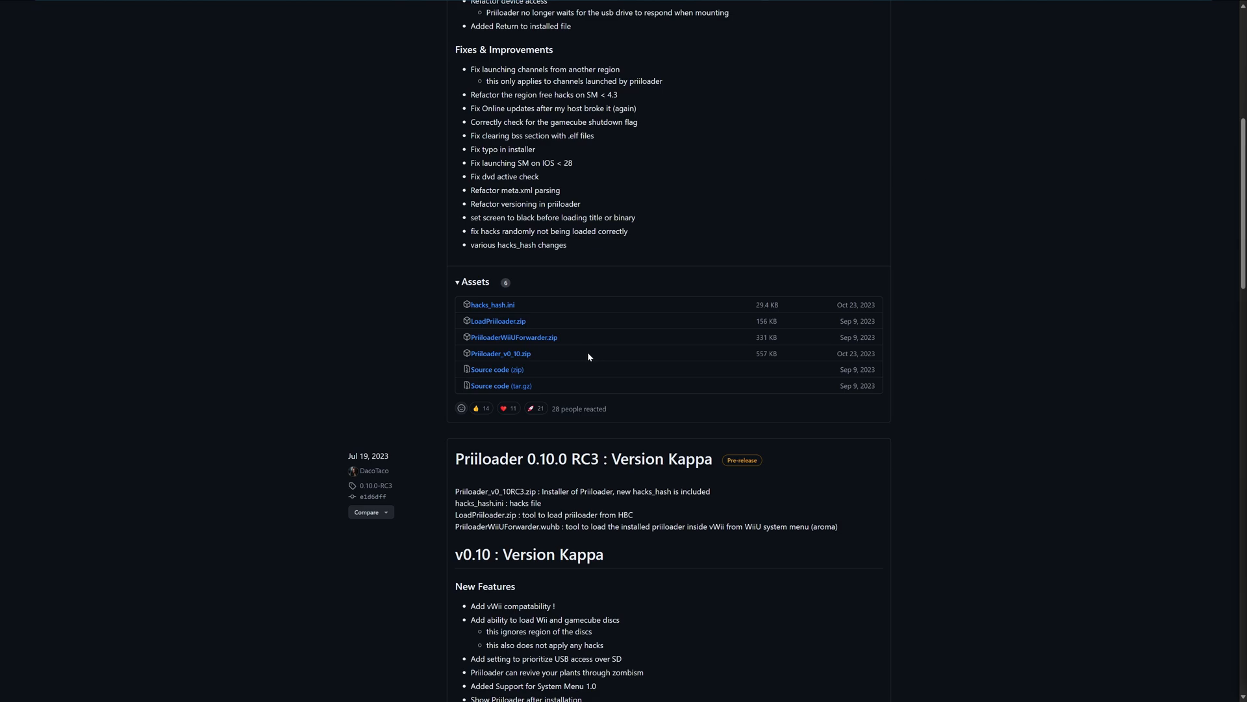
pyautogui.moveTo(515, 359)
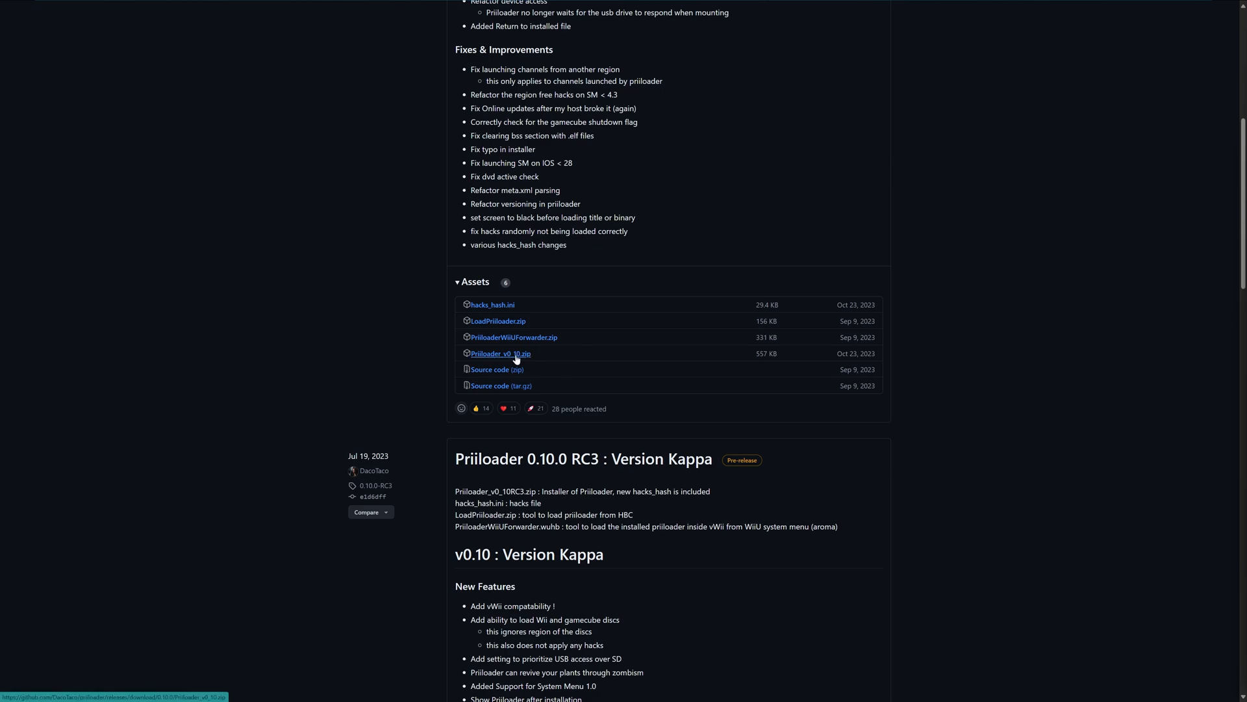
pyautogui.moveTo(535, 356)
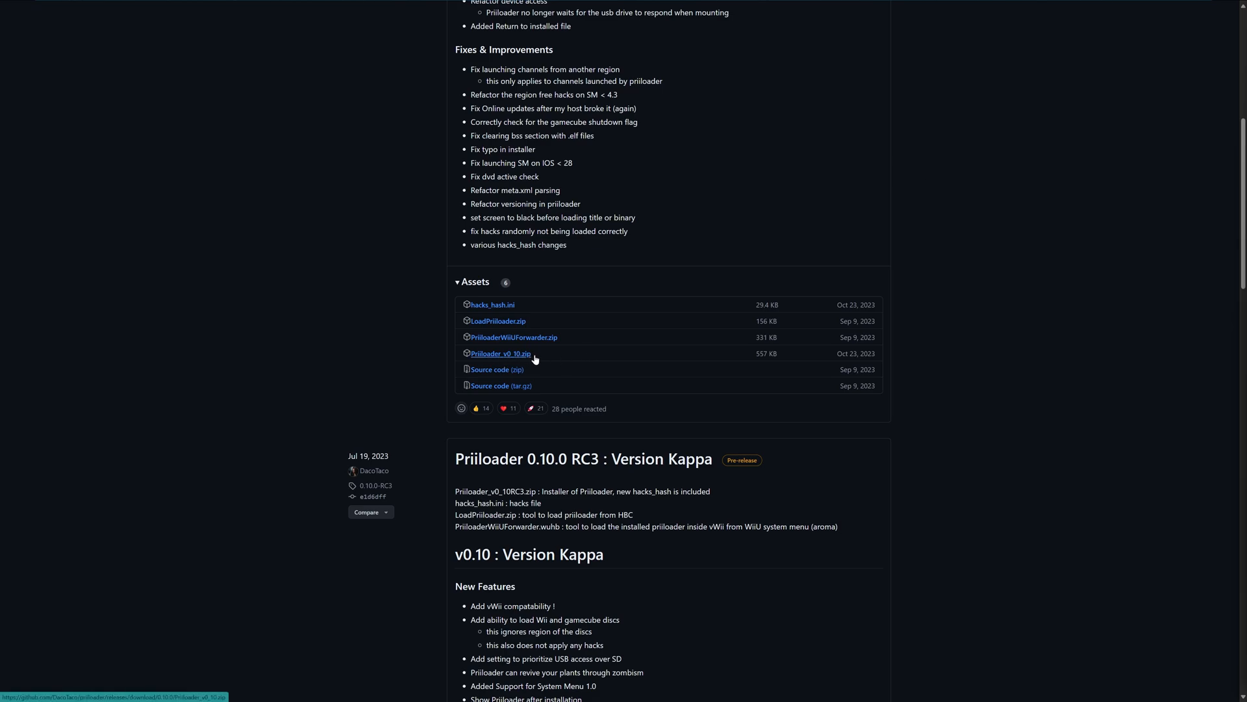
pyautogui.click(501, 353)
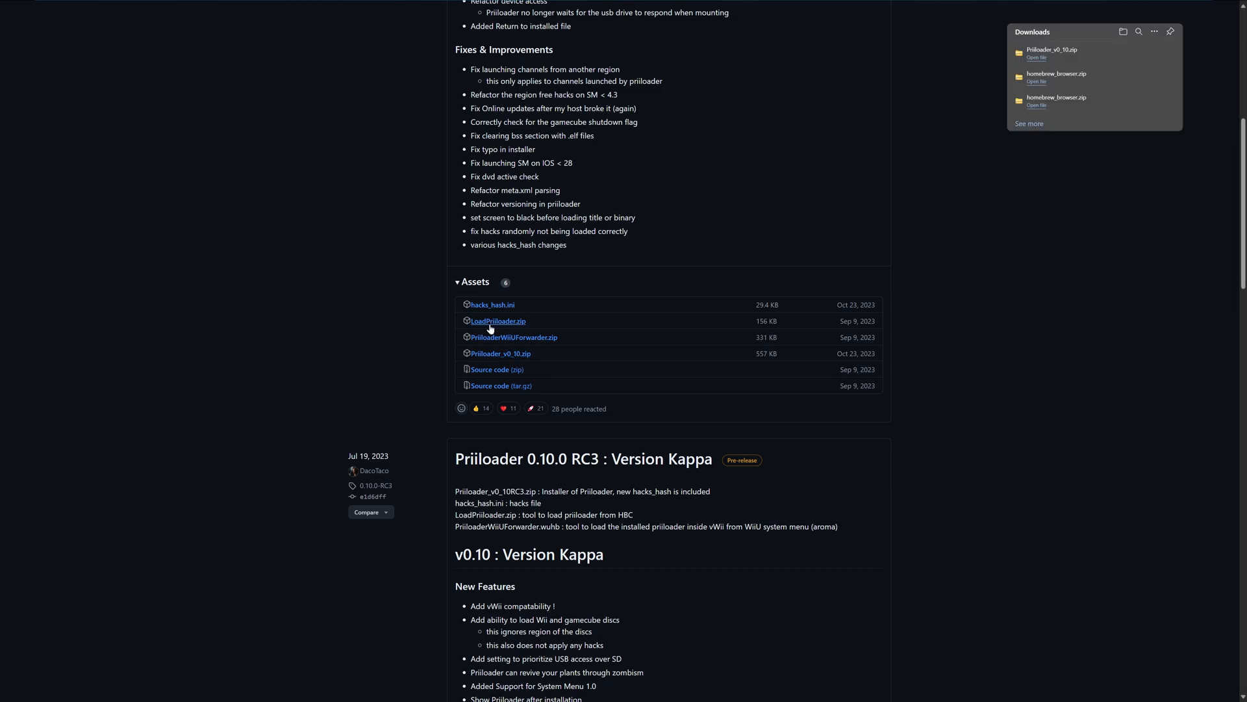
pyautogui.click(499, 321)
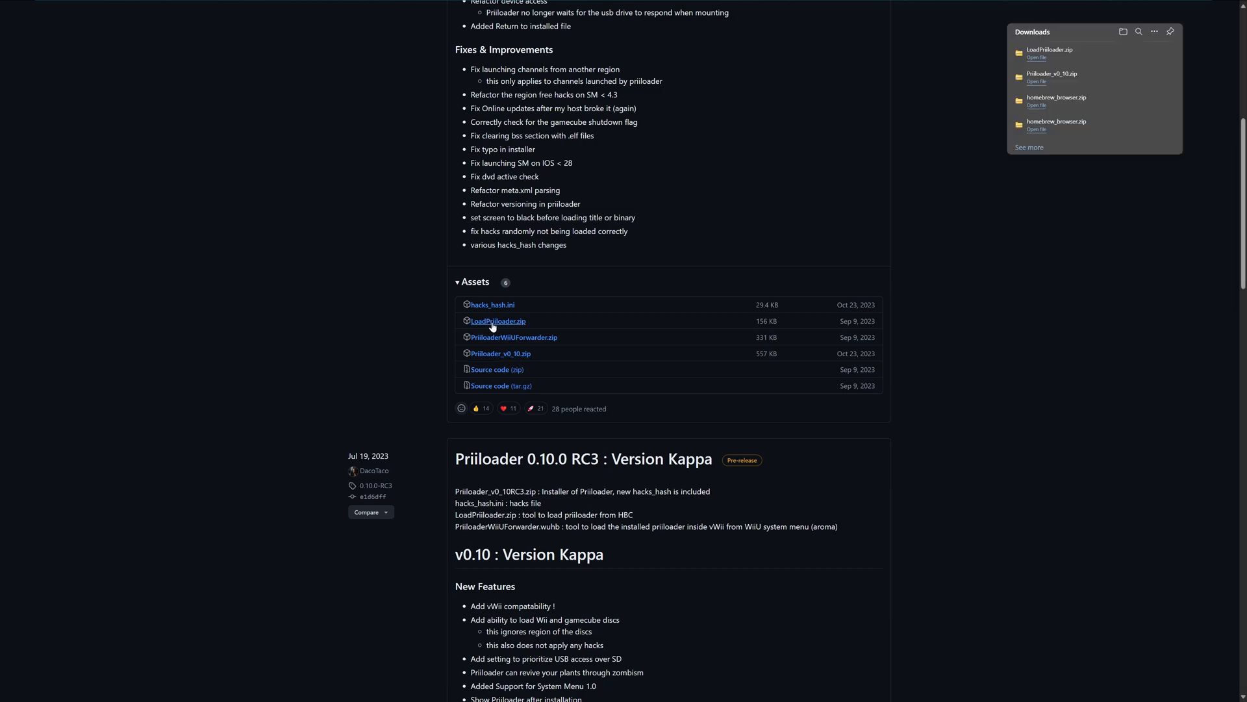
pyautogui.moveTo(486, 341)
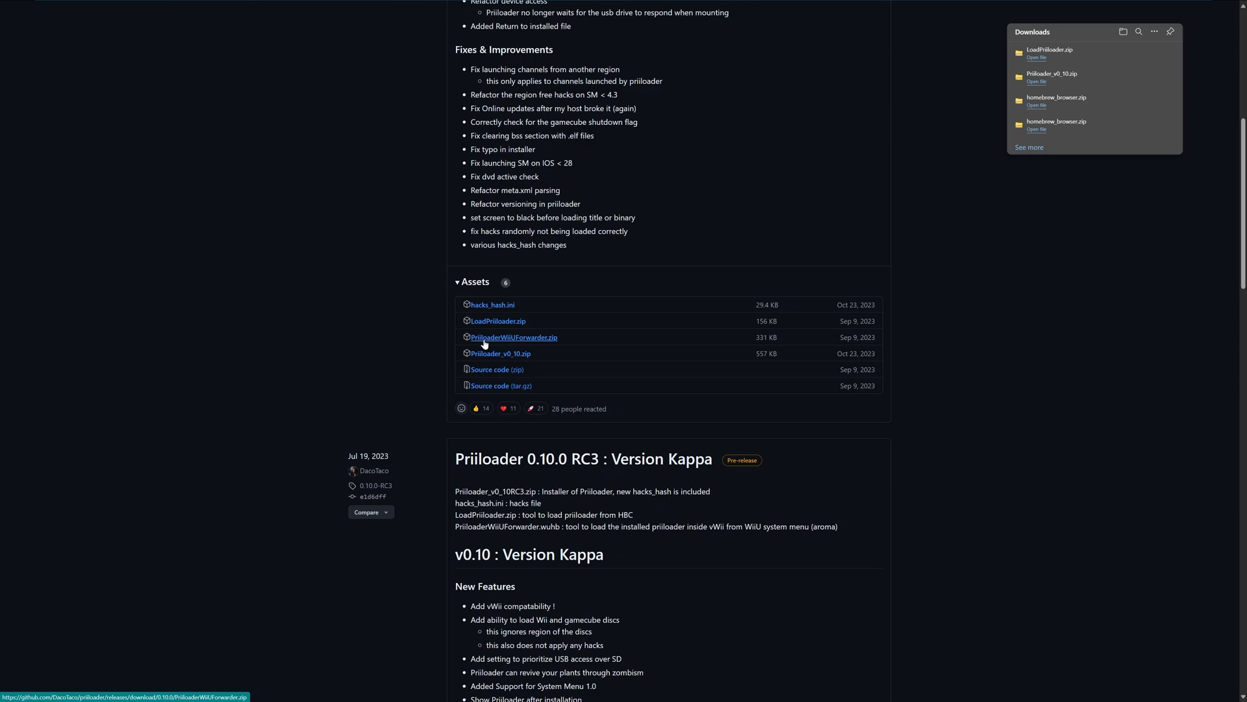
pyautogui.click(513, 338)
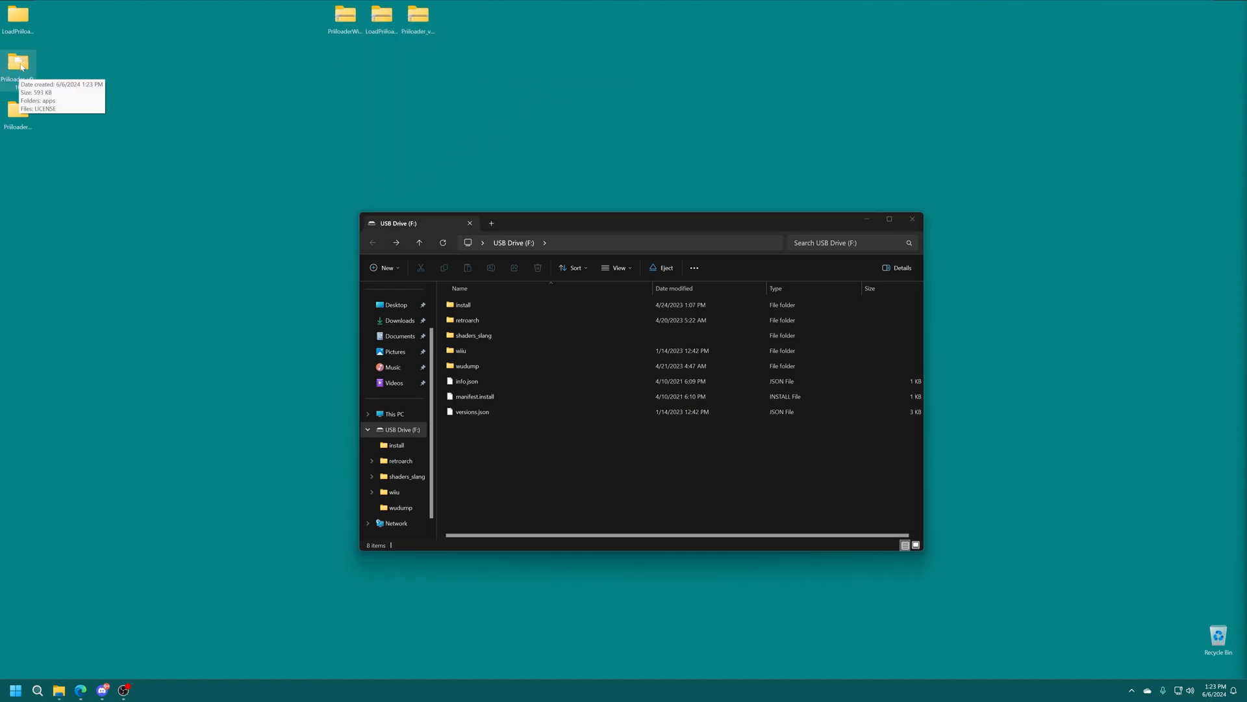
# Copy the Priiloader apps folder and the forwarder's wiiu folder onto USB Drive (F:)
pyautogui.doubleClick(20, 58)
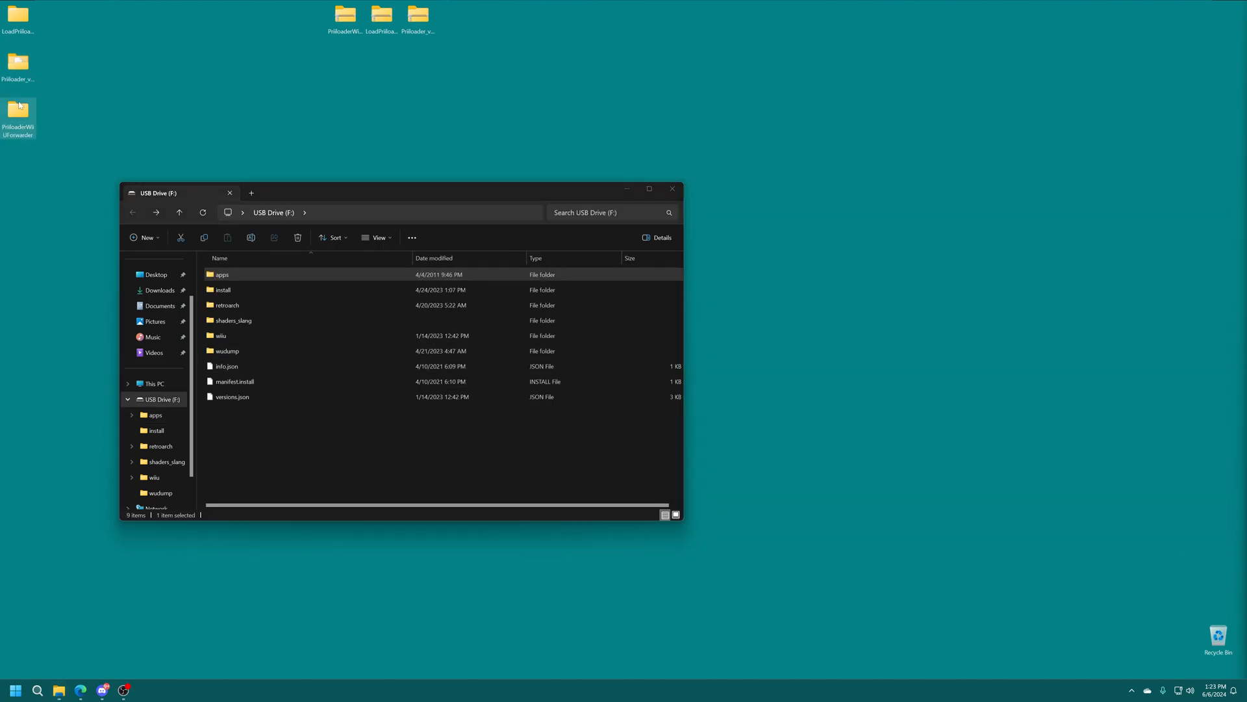
pyautogui.doubleClick(20, 109)
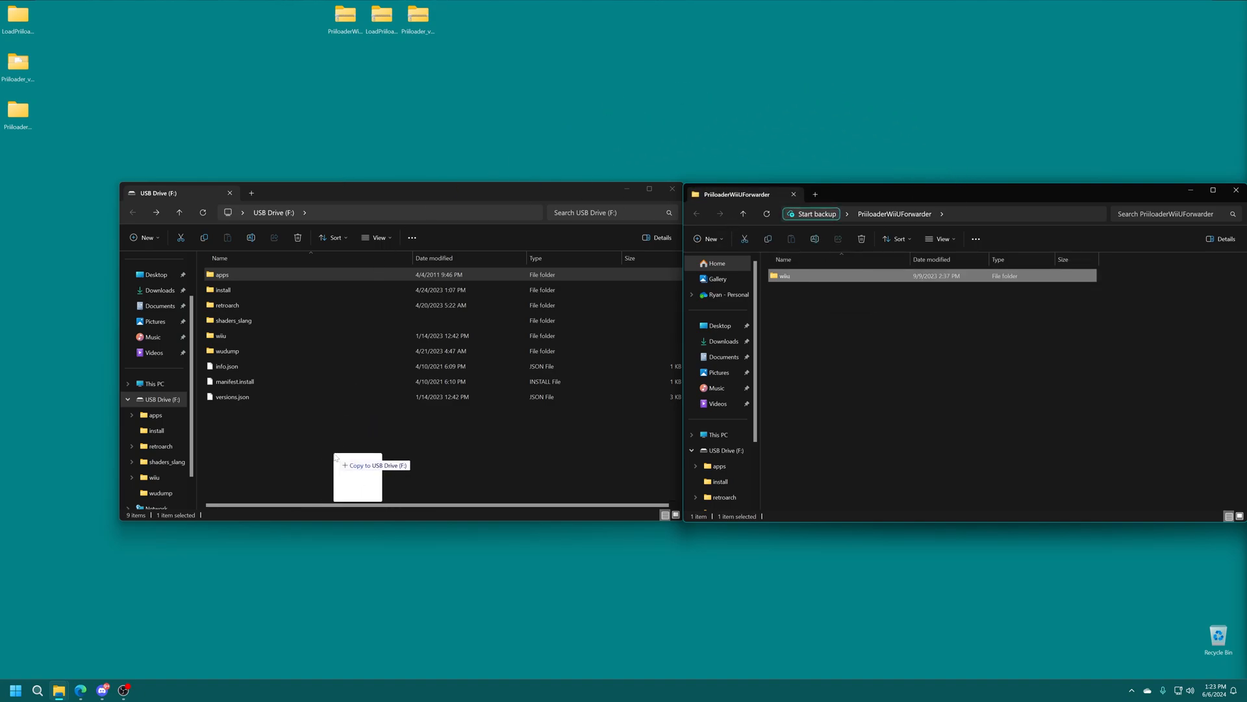
pyautogui.doubleClick(221, 335)
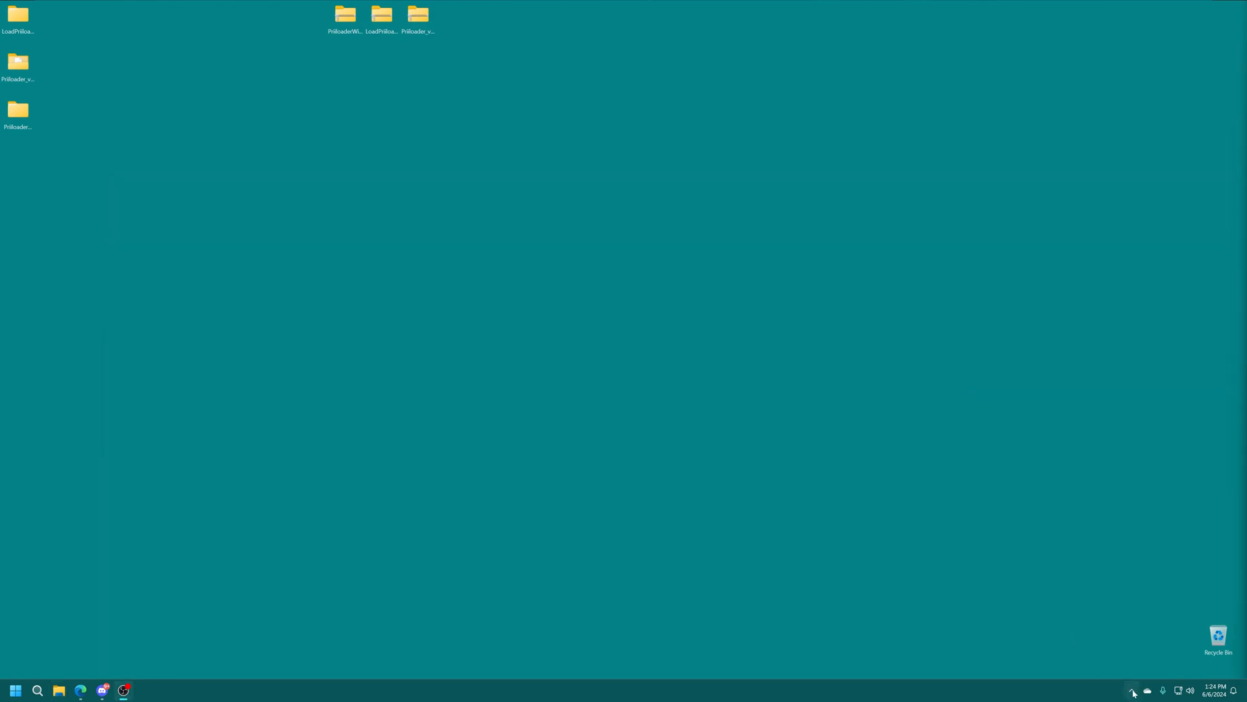
pyautogui.click(1133, 692)
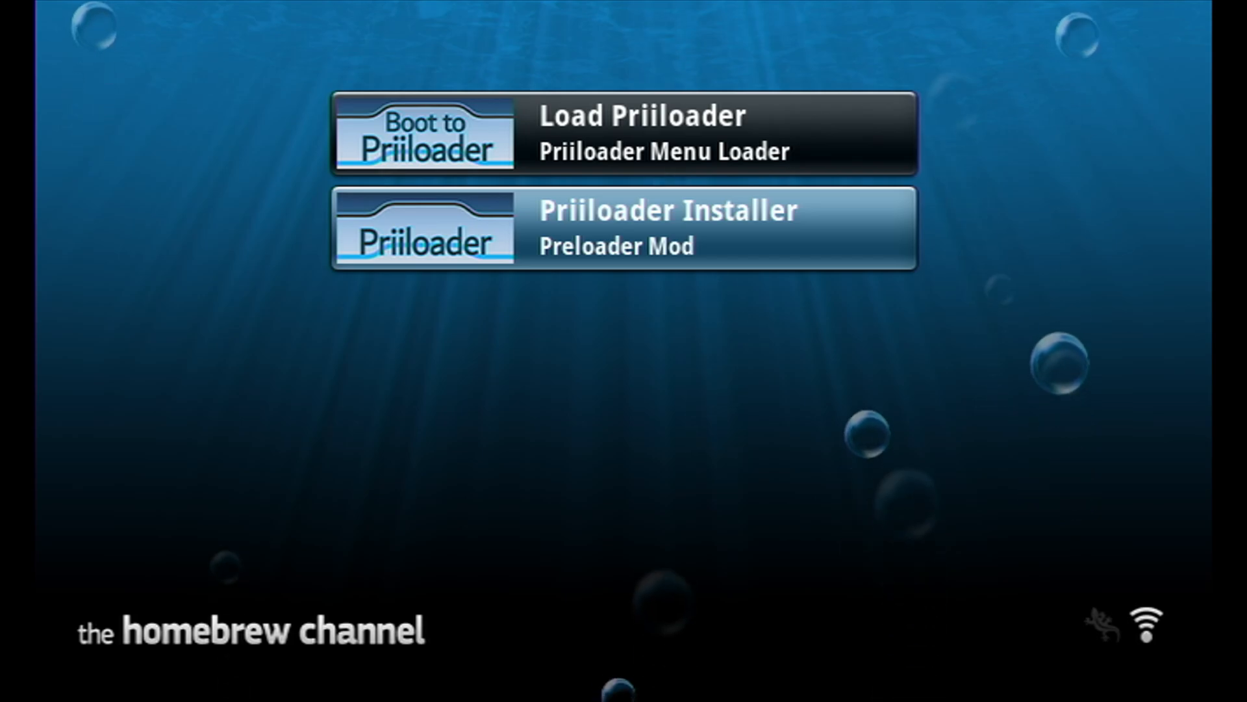
# Load the Priiloader Installer from the Homebrew Channel list
pyautogui.click(658, 228)
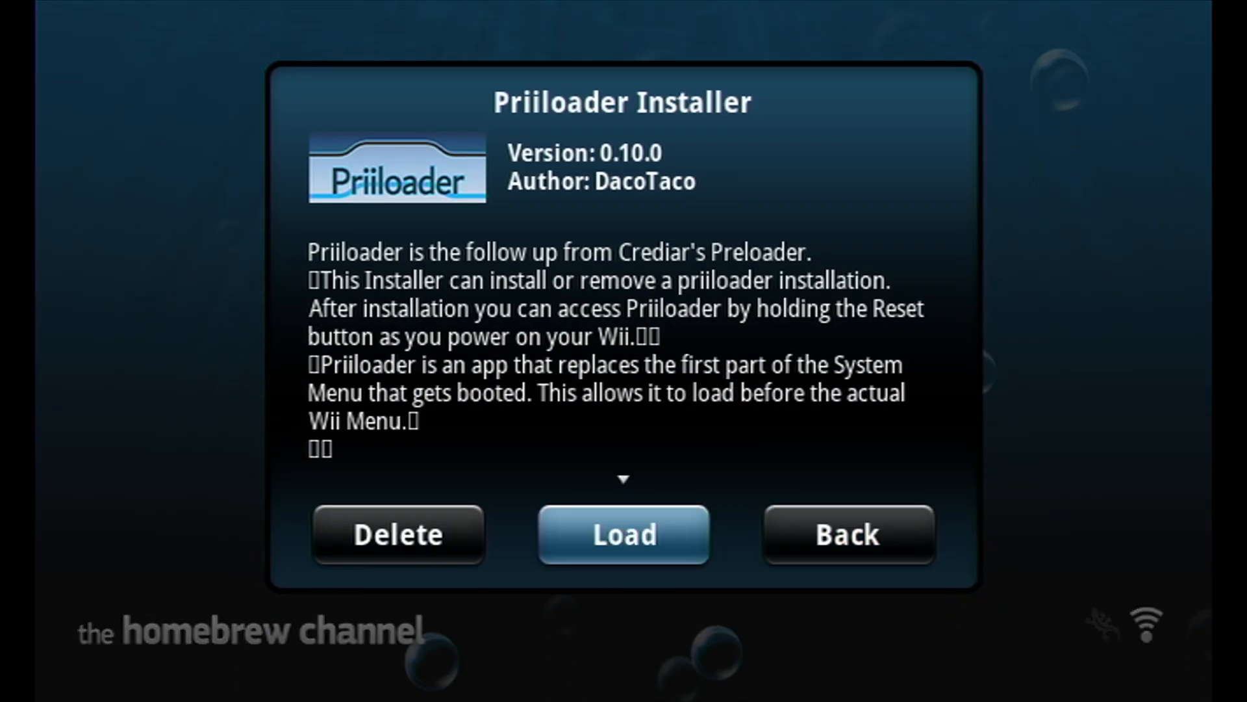
pyautogui.click(624, 535)
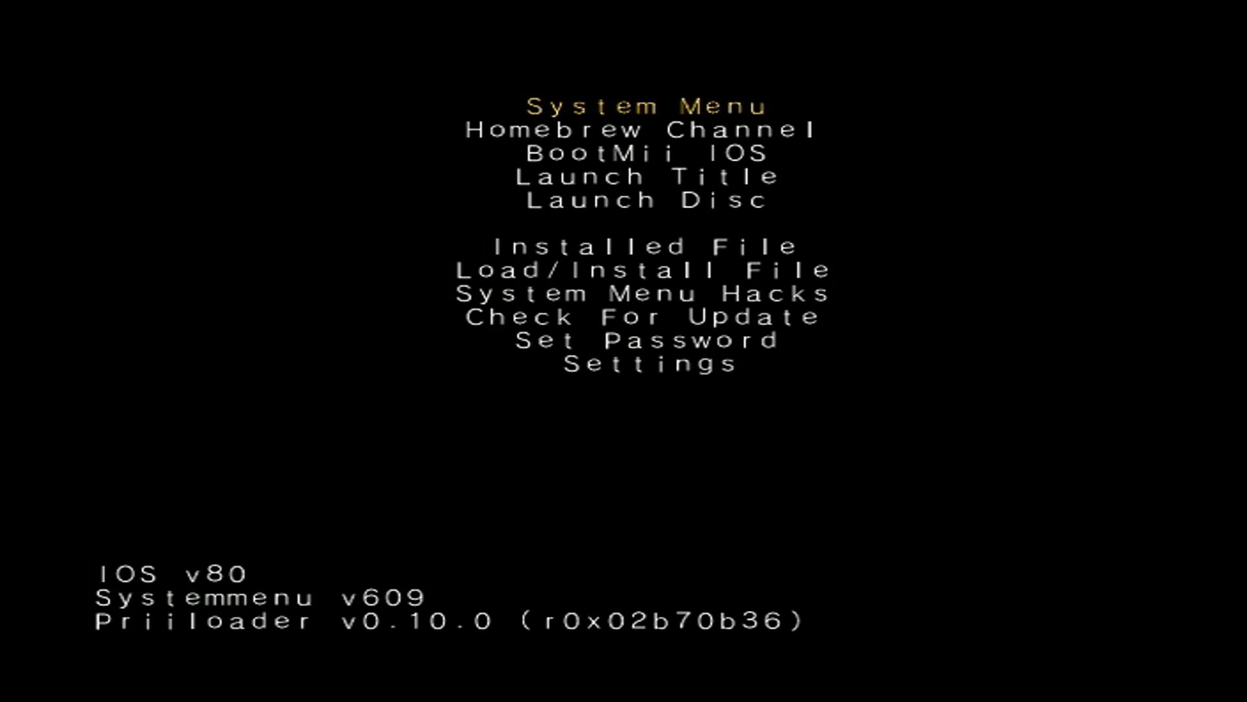
# In System Menu Hacks, enable NoCopy removal, Region Free EVERYTHING and Remove Deflicker, save, and list the loadable files
pyautogui.press('down')
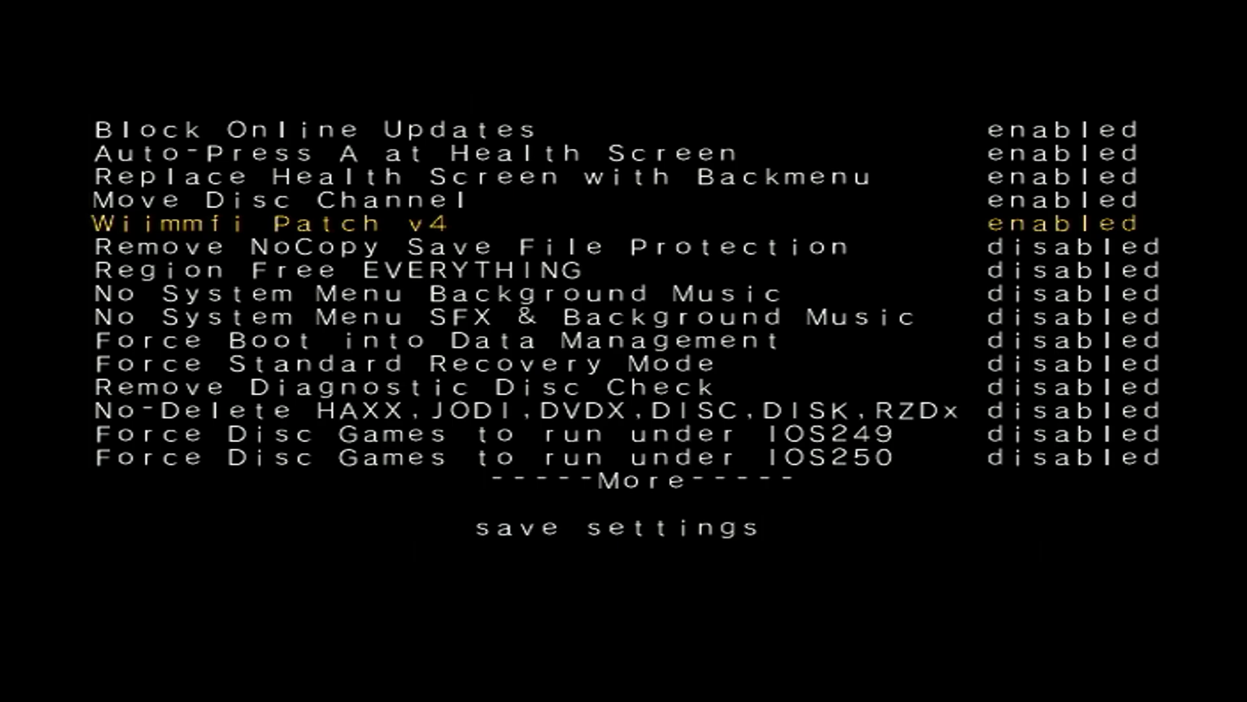
pyautogui.press('down')
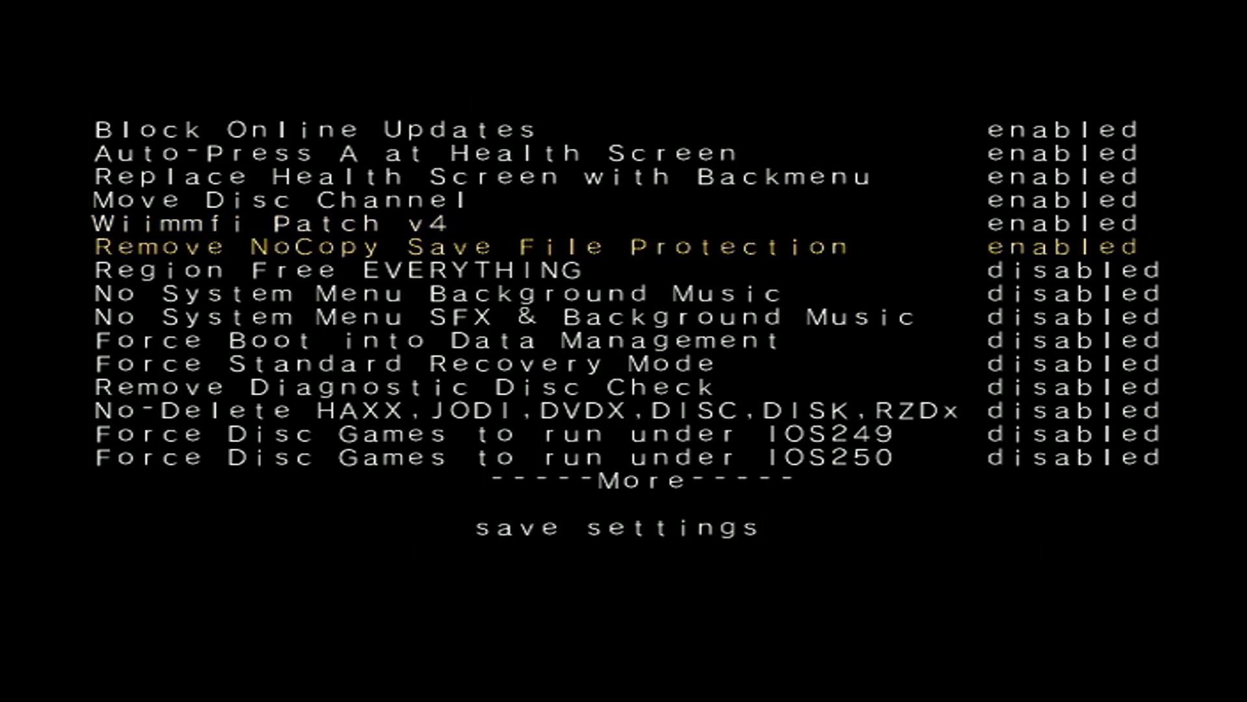
pyautogui.press('Down')
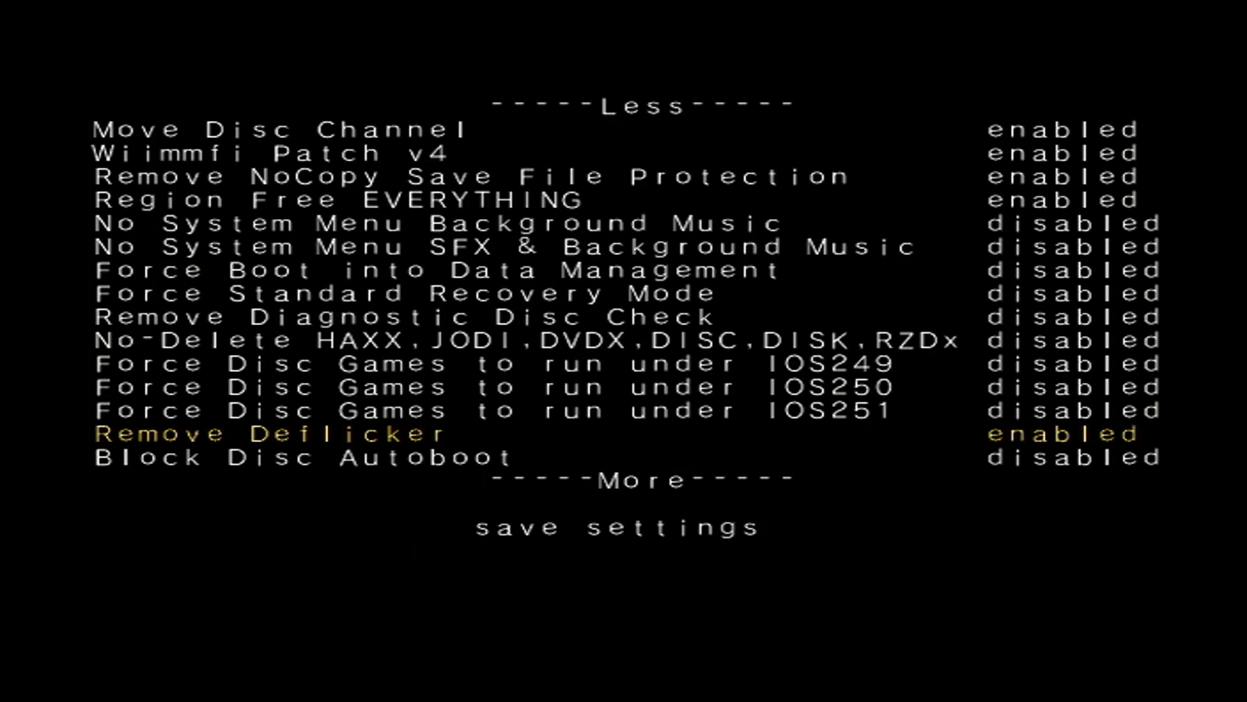
pyautogui.scroll(-3)
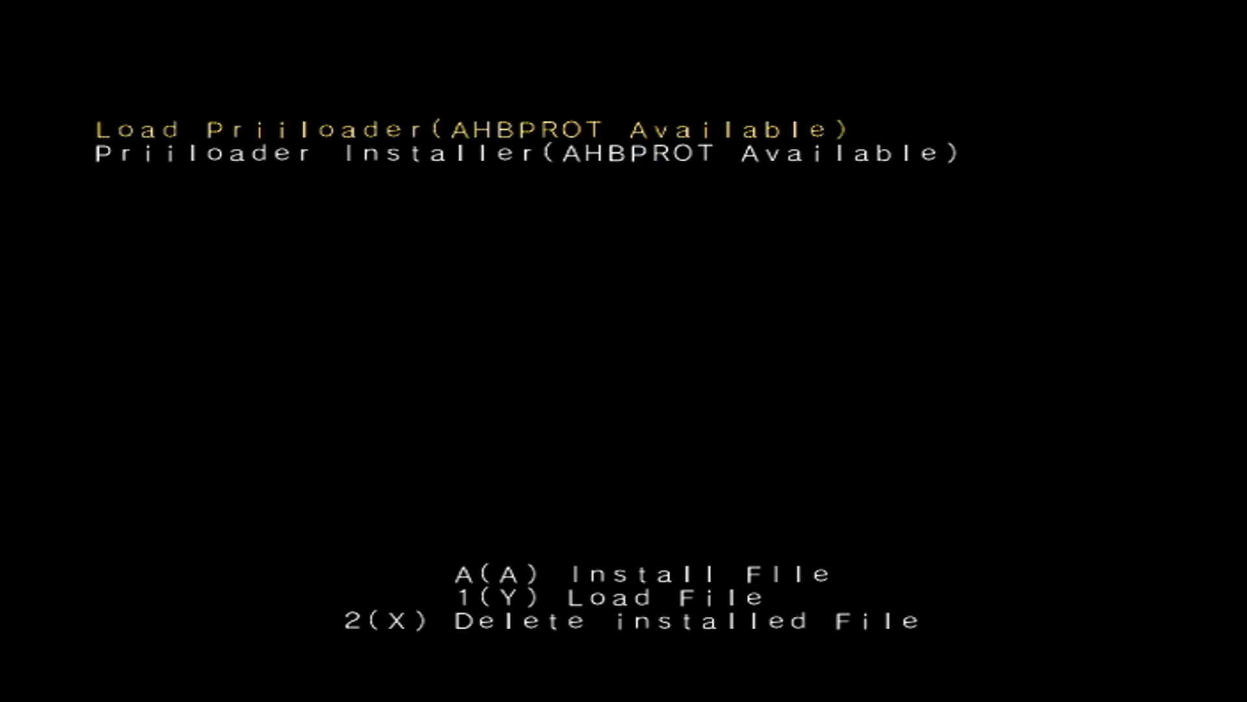
# Install Load Priiloader as the installed file and return to Priiloader's main menu settings
pyautogui.press('Down')
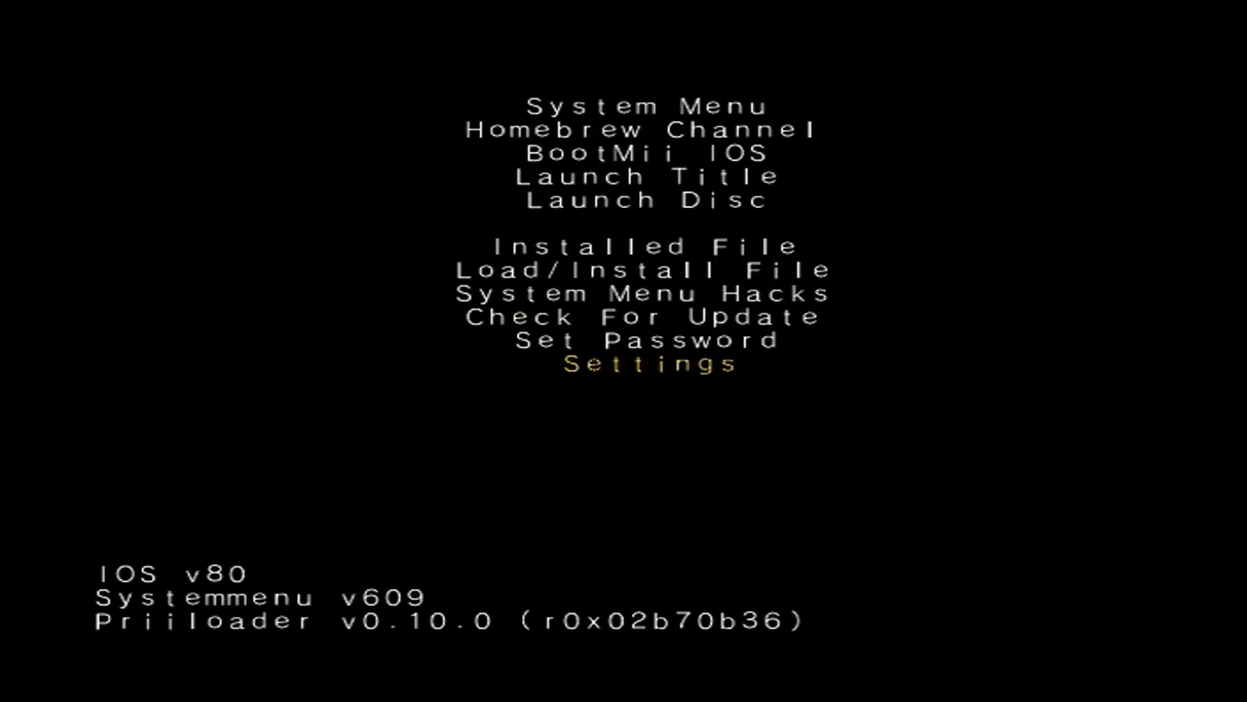
pyautogui.press('Up')
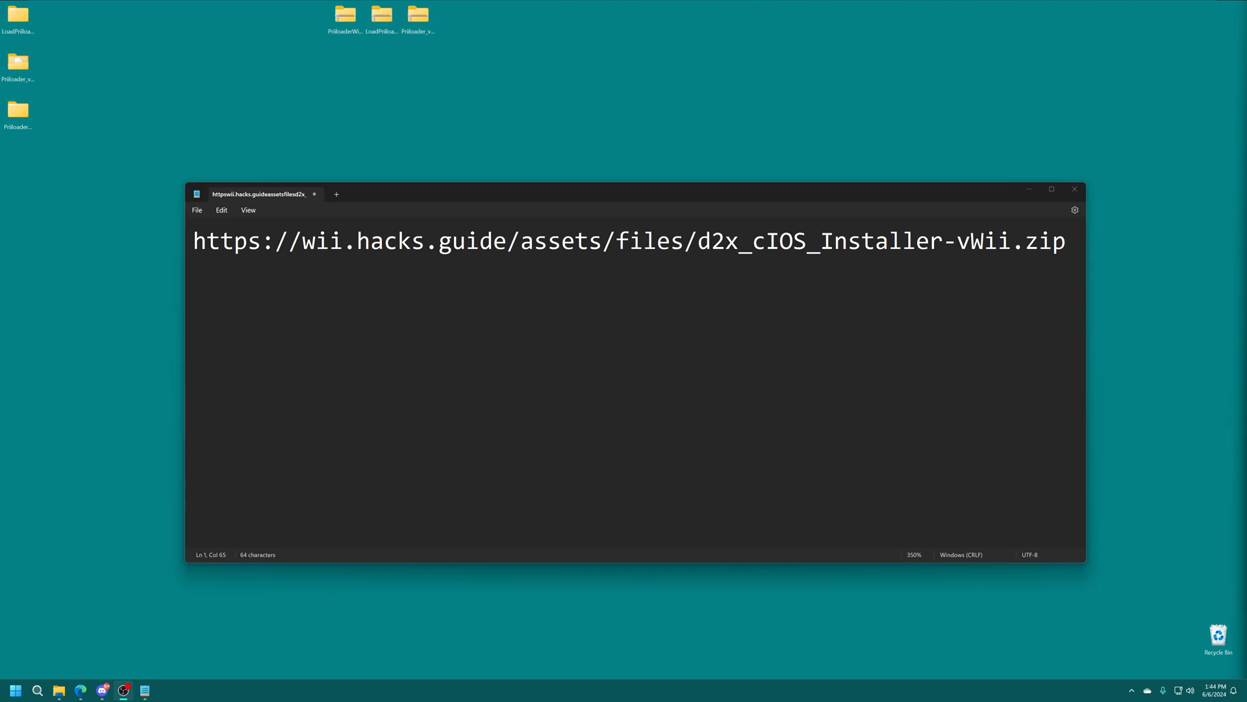
# Select and copy the d2x_cIOS_Installer-vWii.zip download URL in Notepad
pyautogui.moveTo(220, 240); pyautogui.dragTo(1065, 240)
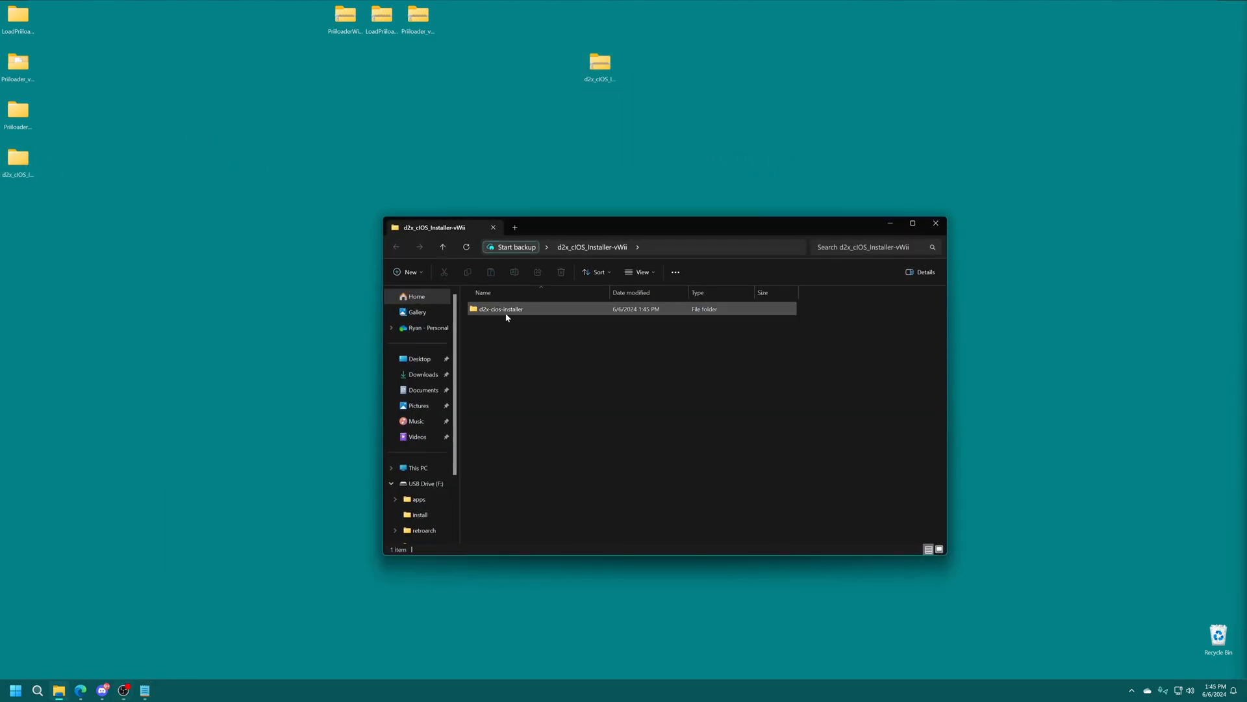
pyautogui.moveTo(499, 313)
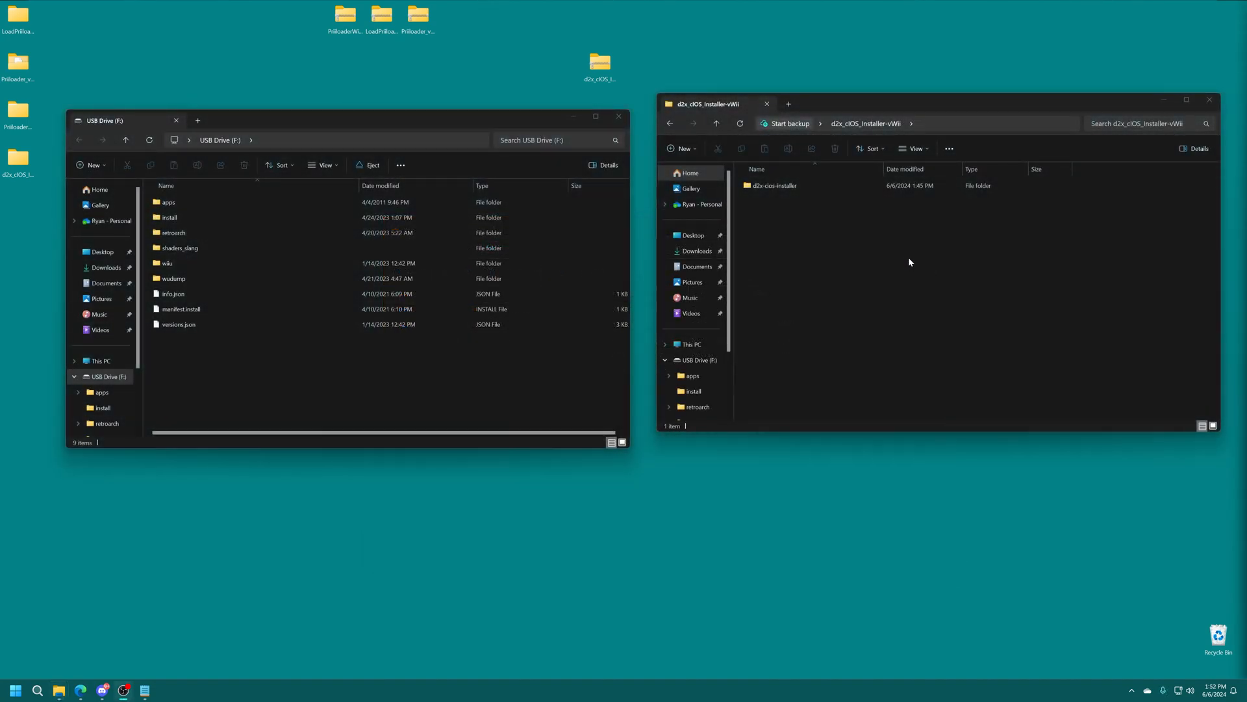
# Drag the d2x-cios-installer folder into the apps folder on USB Drive (F:)
pyautogui.click(775, 185)
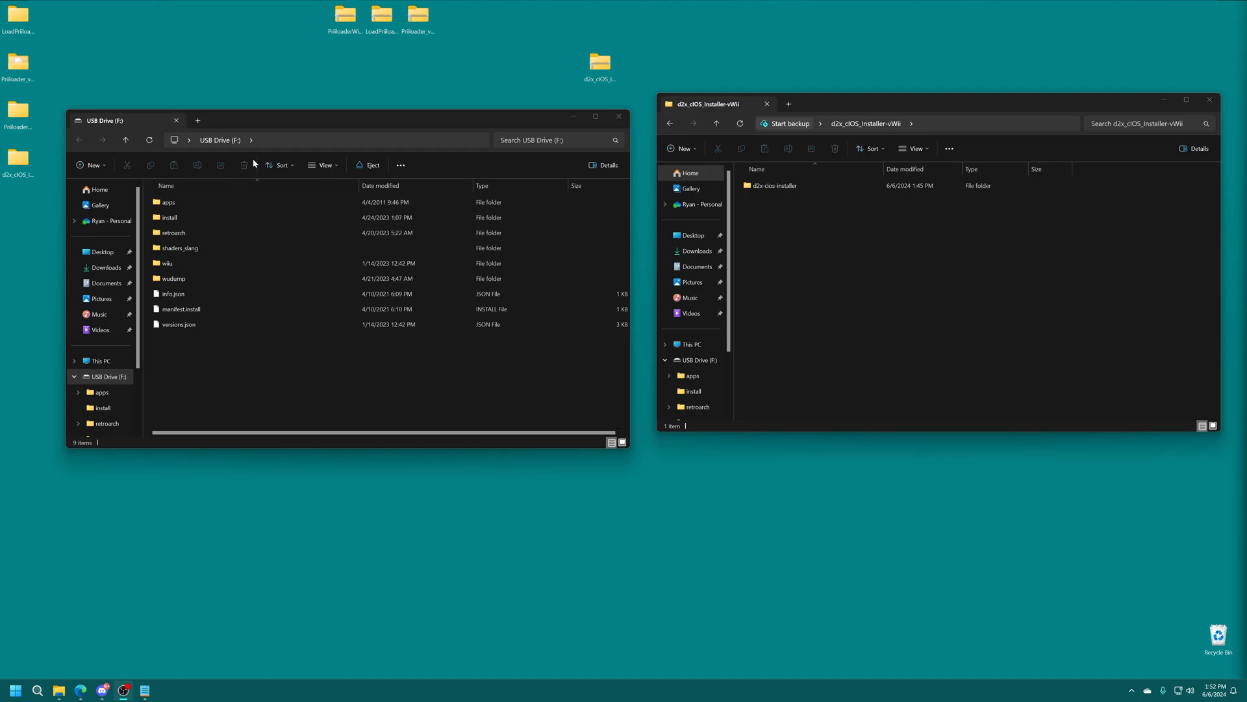
pyautogui.doubleClick(168, 201)
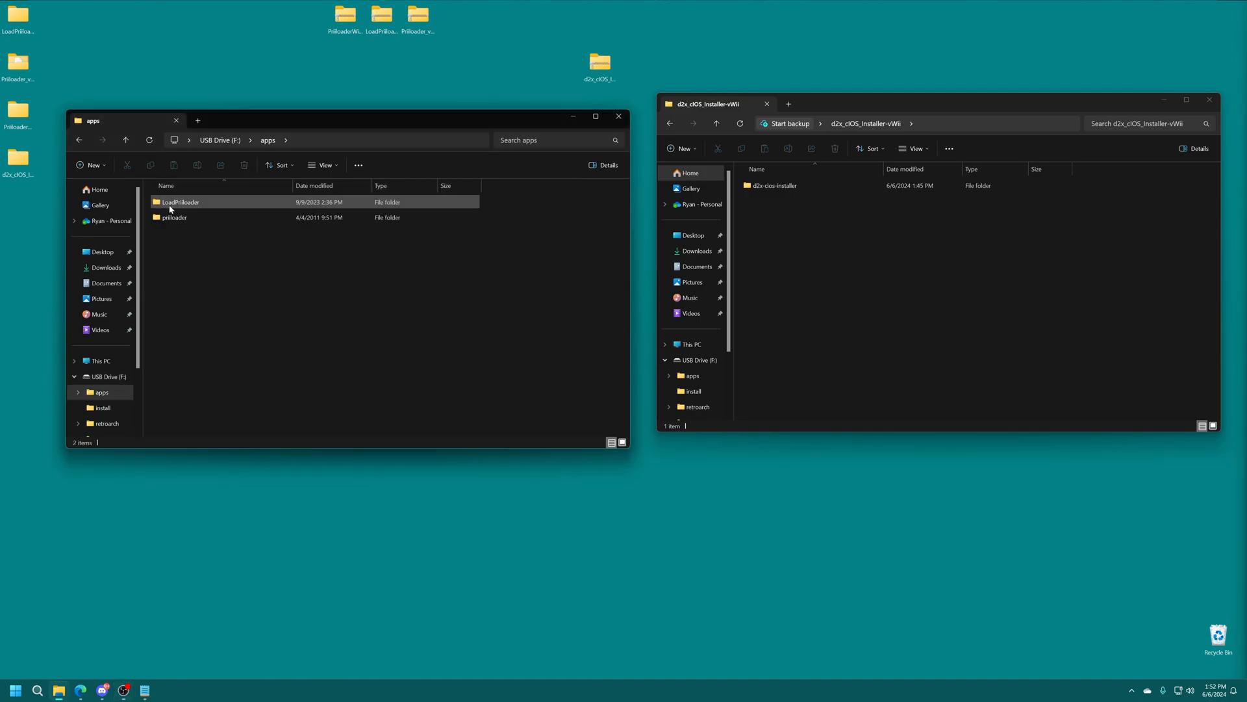
pyautogui.click(775, 185)
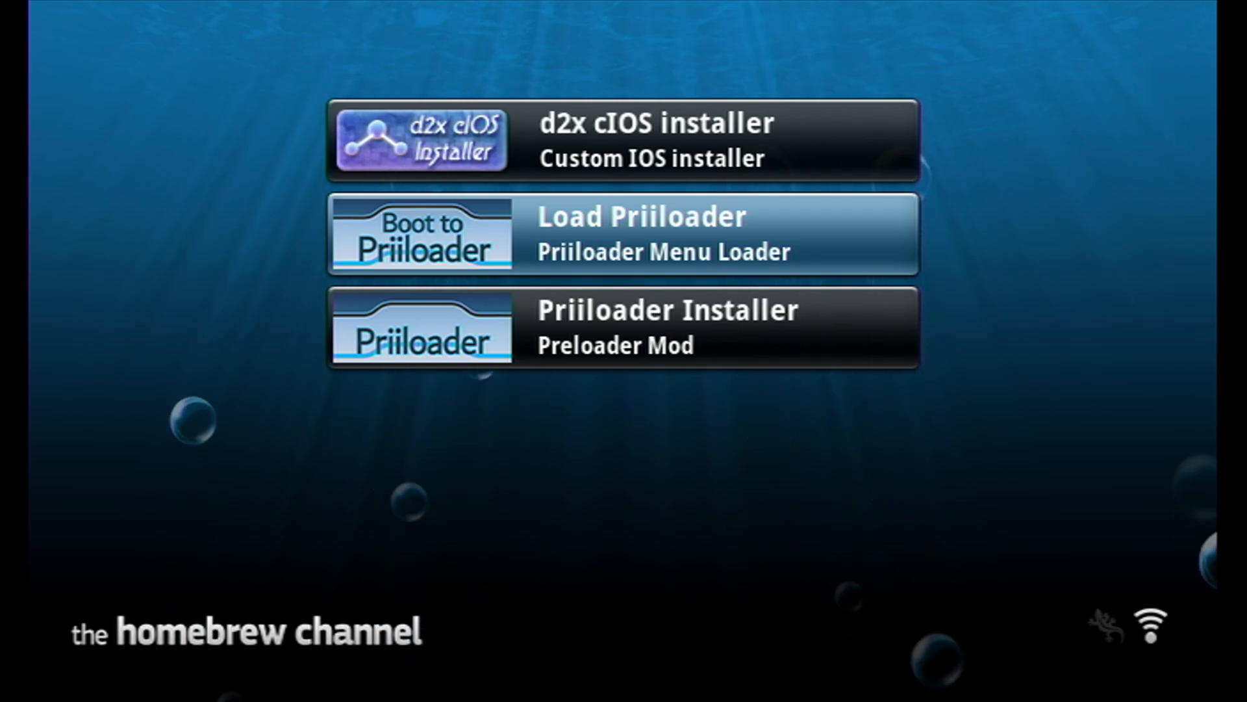
# Load the d2x cIOS installer from its Homebrew Channel details page
pyautogui.click(654, 140)
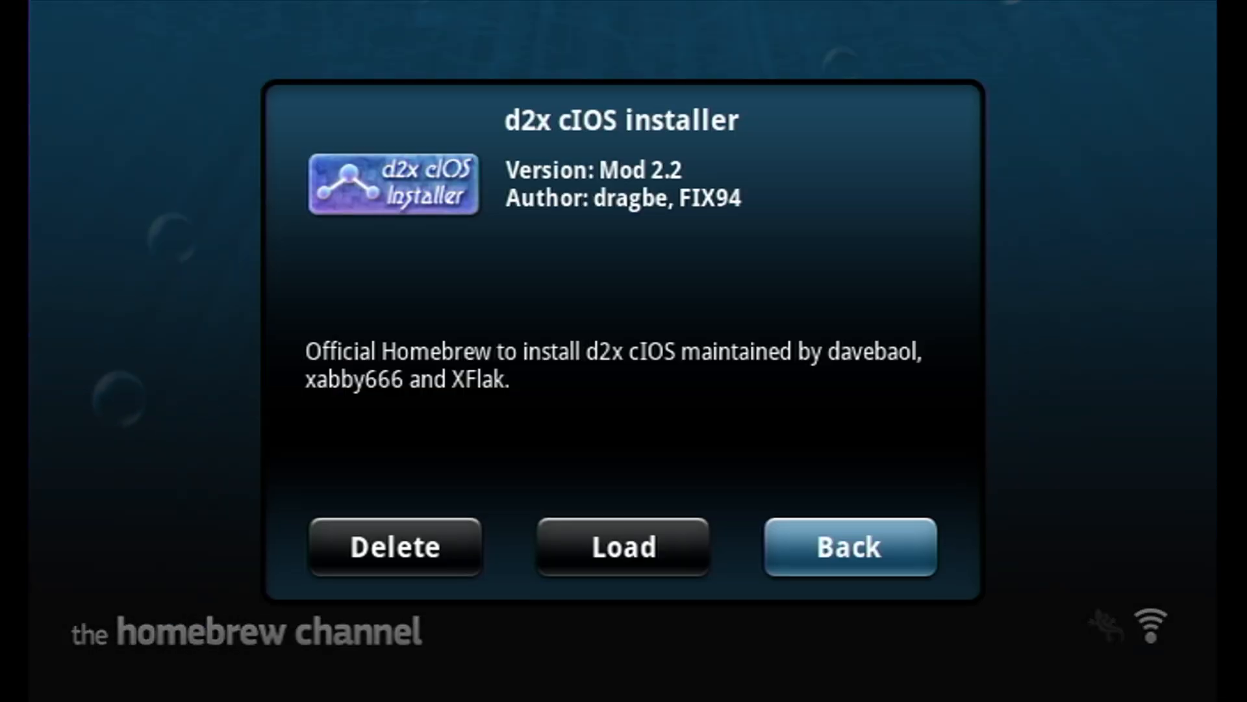
pyautogui.click(624, 547)
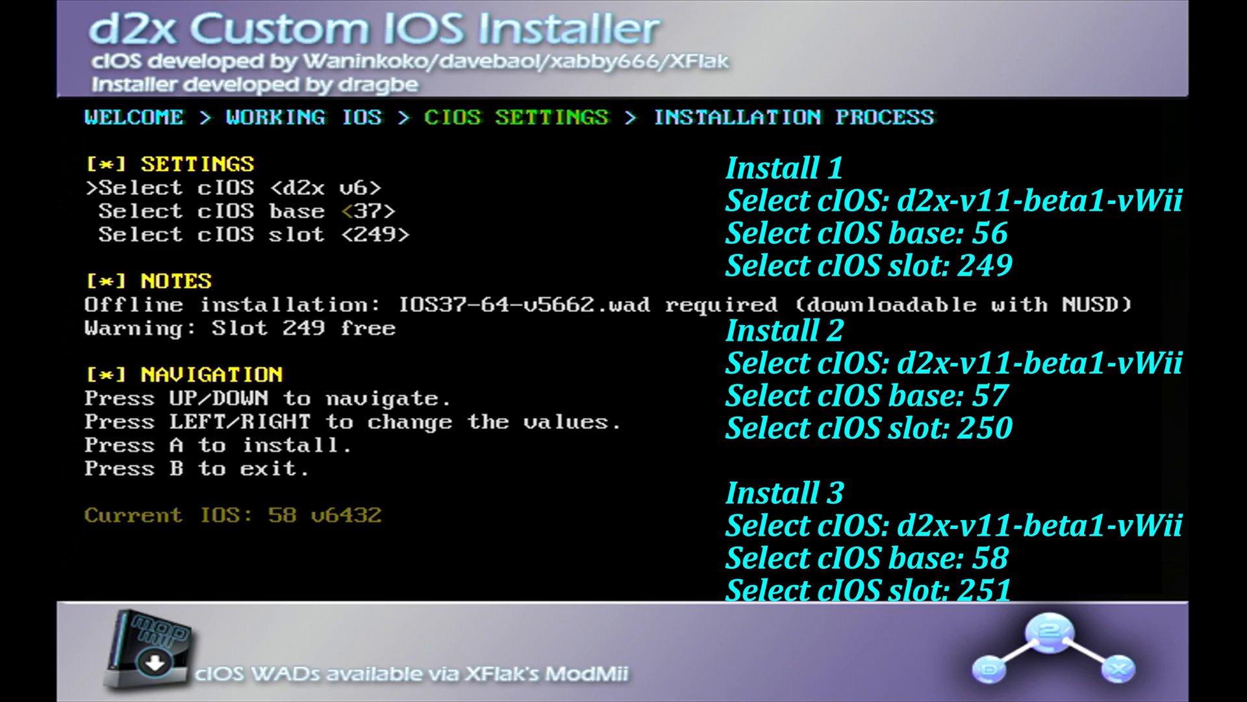
# Install cIOS d2x-v11-beta1-vWii with base 56 into slot 249 as the first install
pyautogui.press('Left')
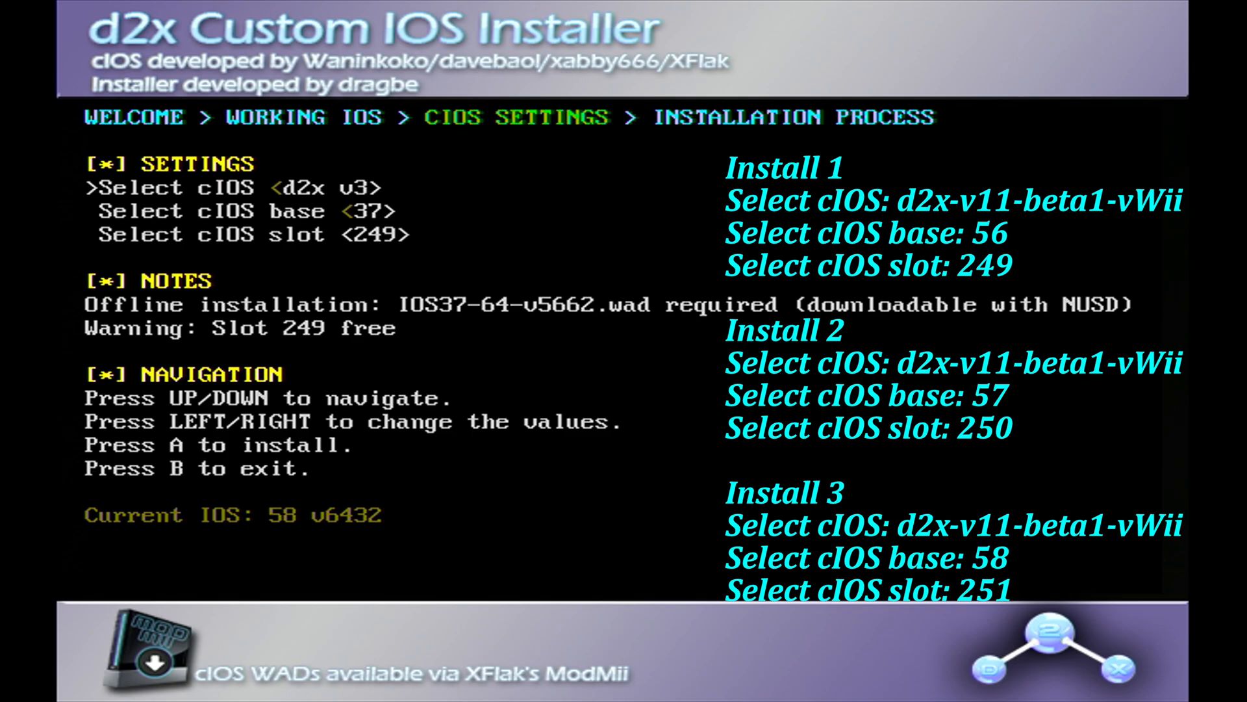
pyautogui.press('Right')
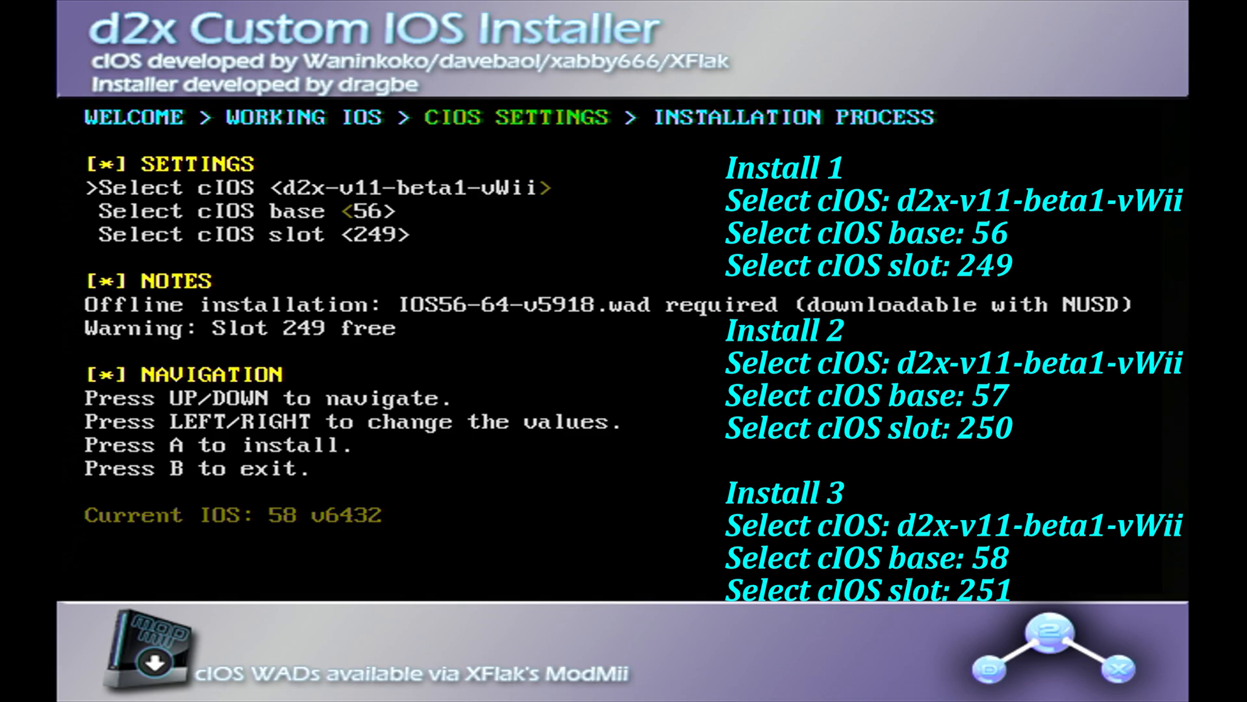
pyautogui.press('Down')
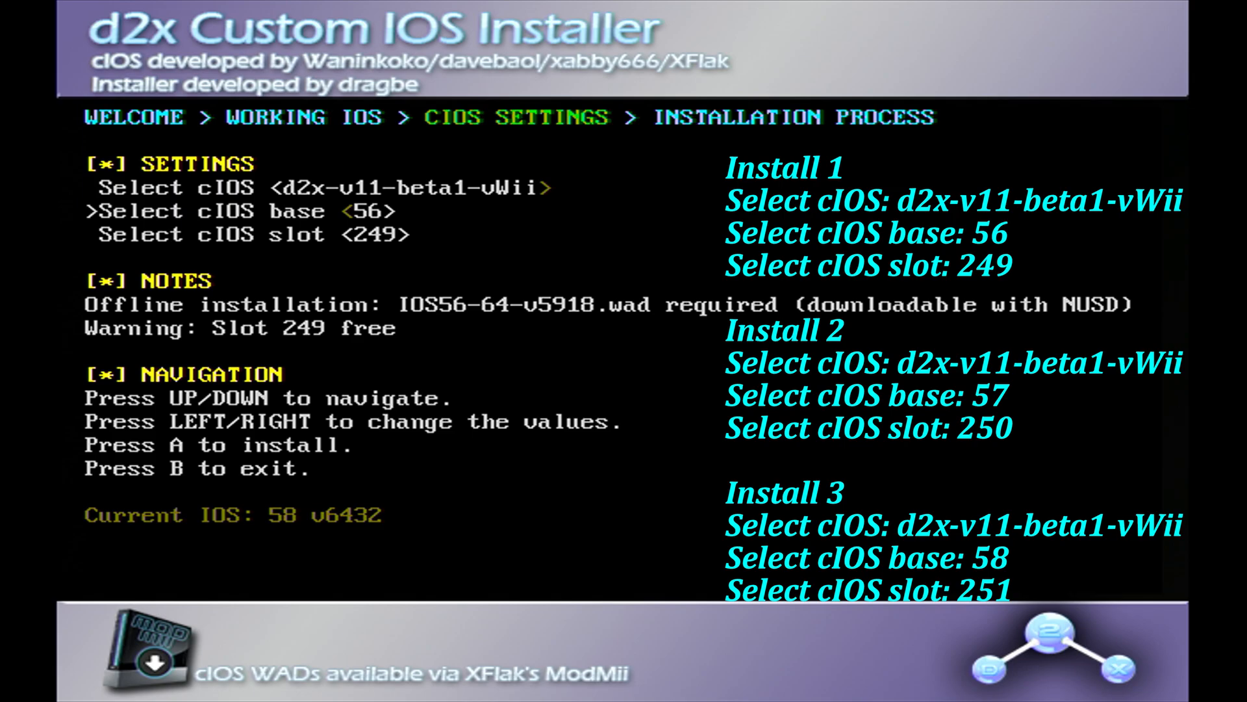
pyautogui.press('Down')
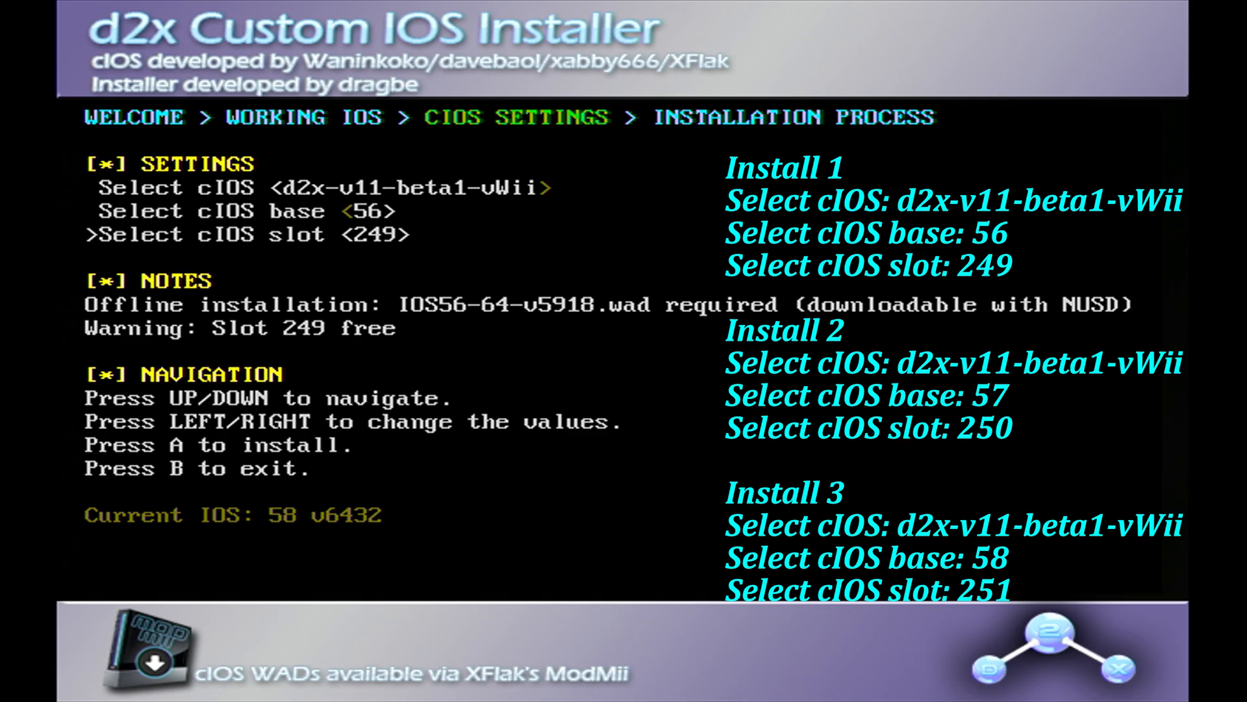
pyautogui.press('A')
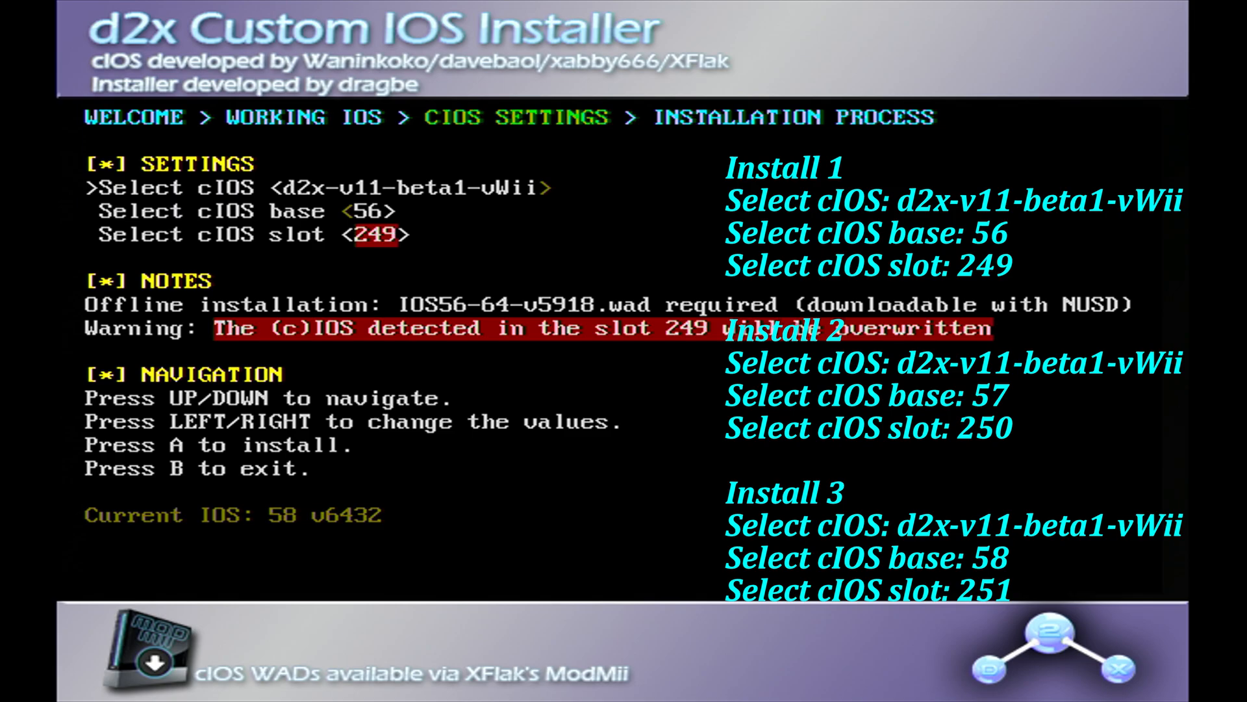
# Install the second cIOS with base 57 into slot 250
pyautogui.press('Down')
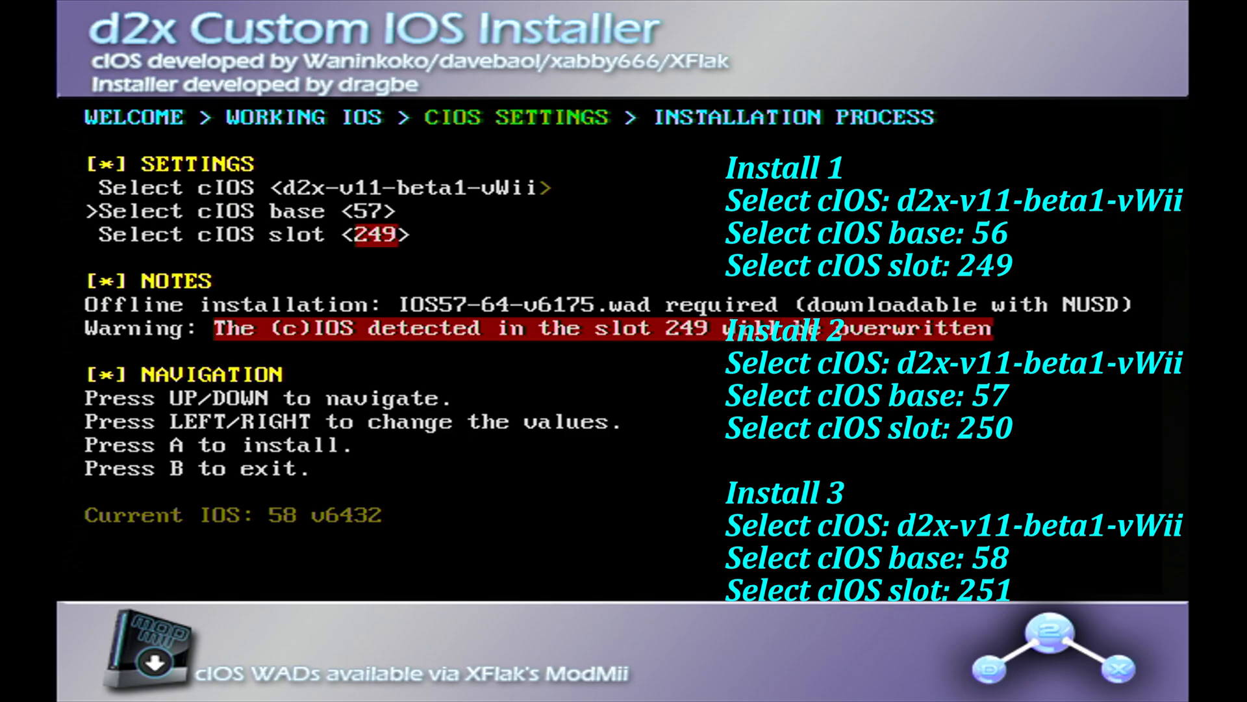
pyautogui.press('Down')
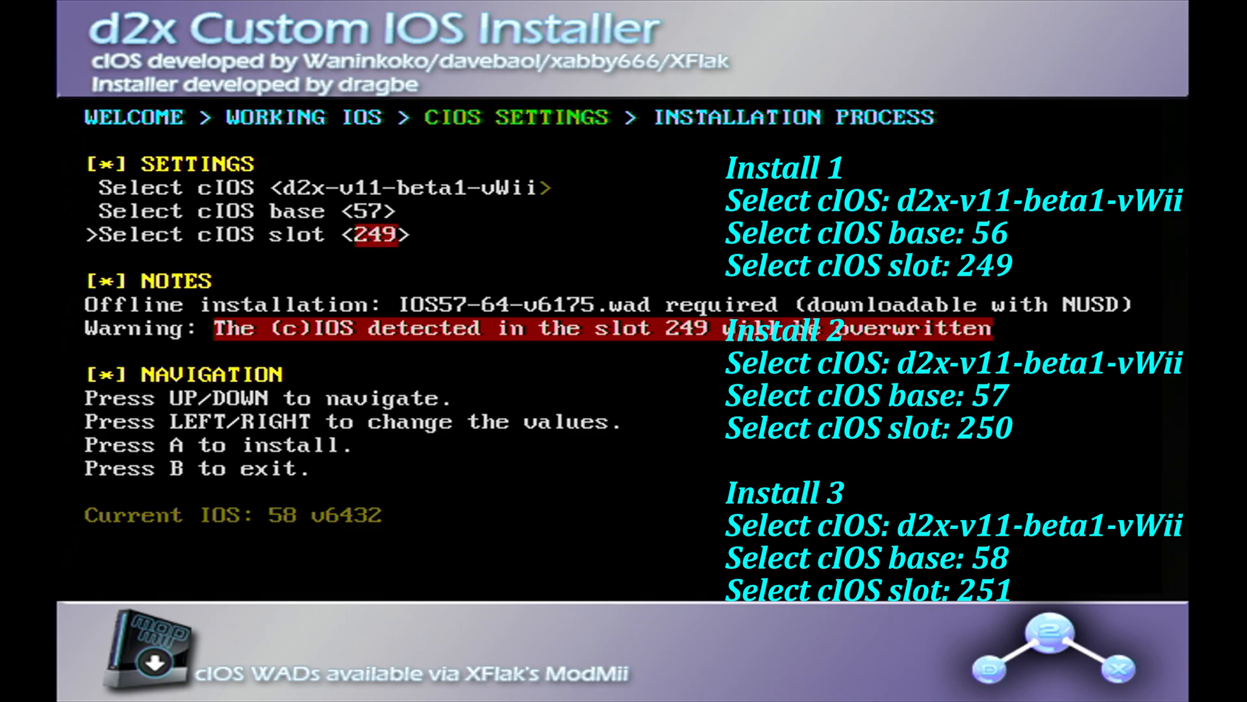
pyautogui.press('Right')
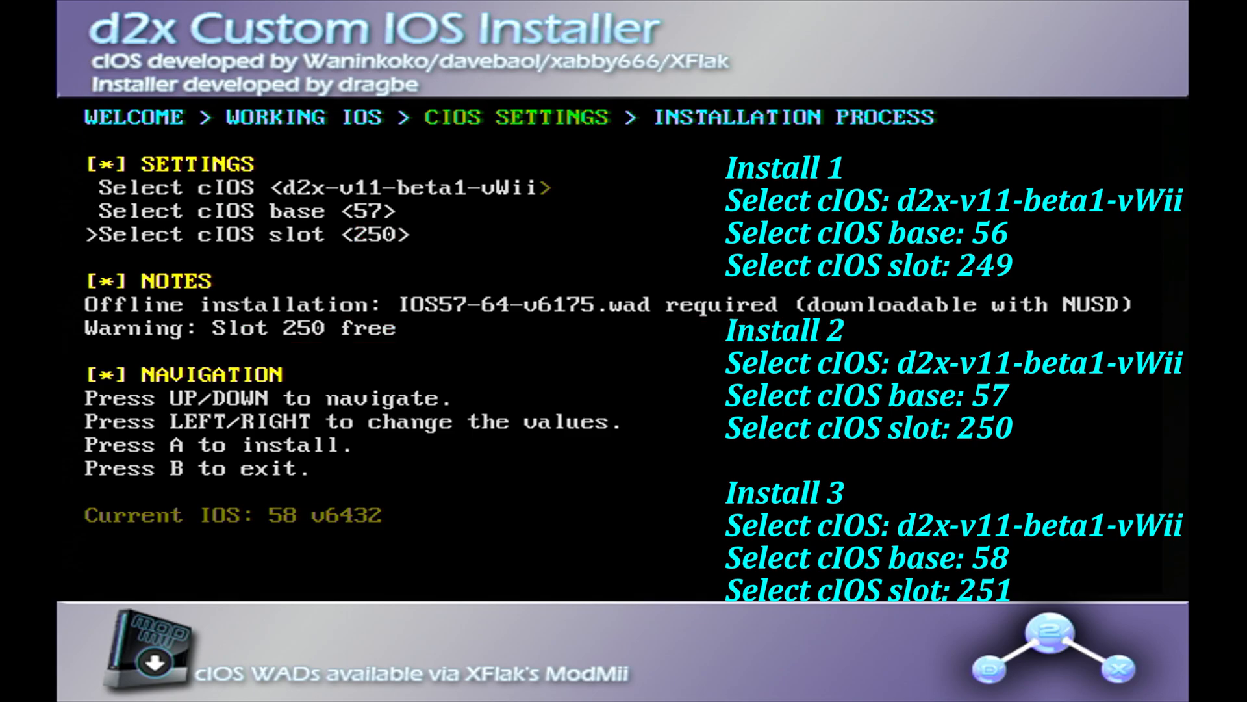
pyautogui.press('A')
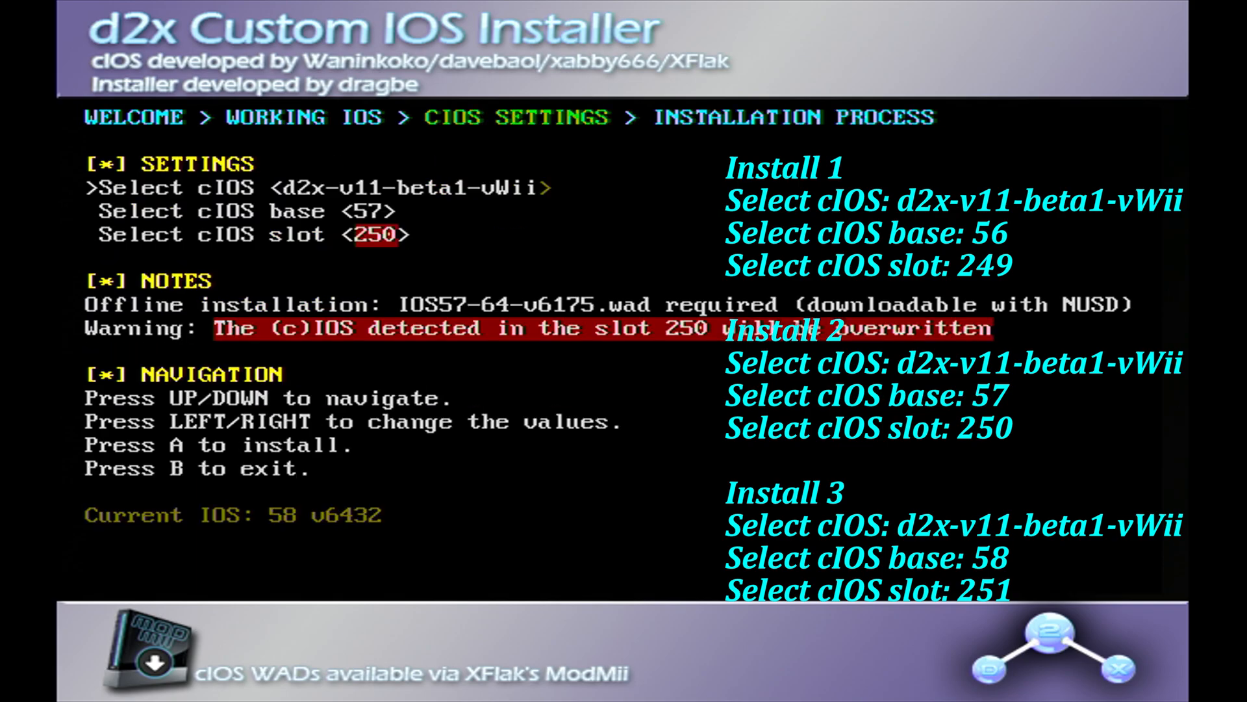
# Set base 58 for the third d2x-v11-beta1-vWii cIOS and start its install
pyautogui.press('Down')
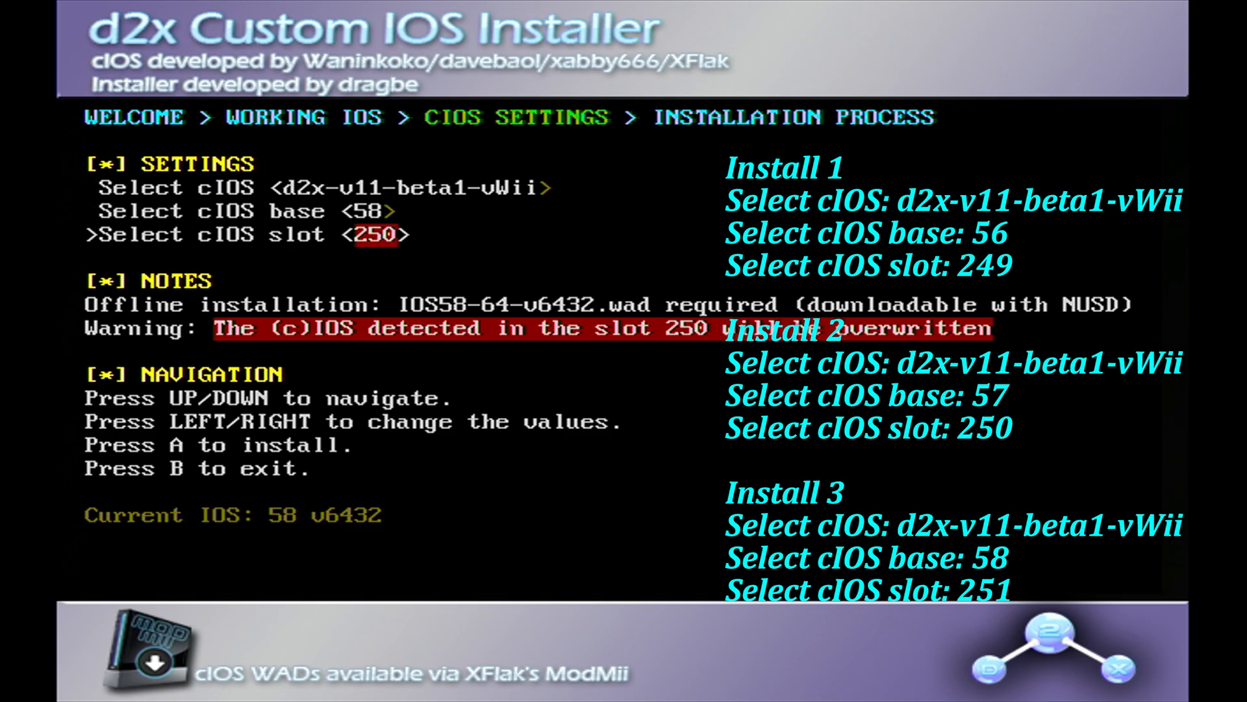
pyautogui.press('Right')
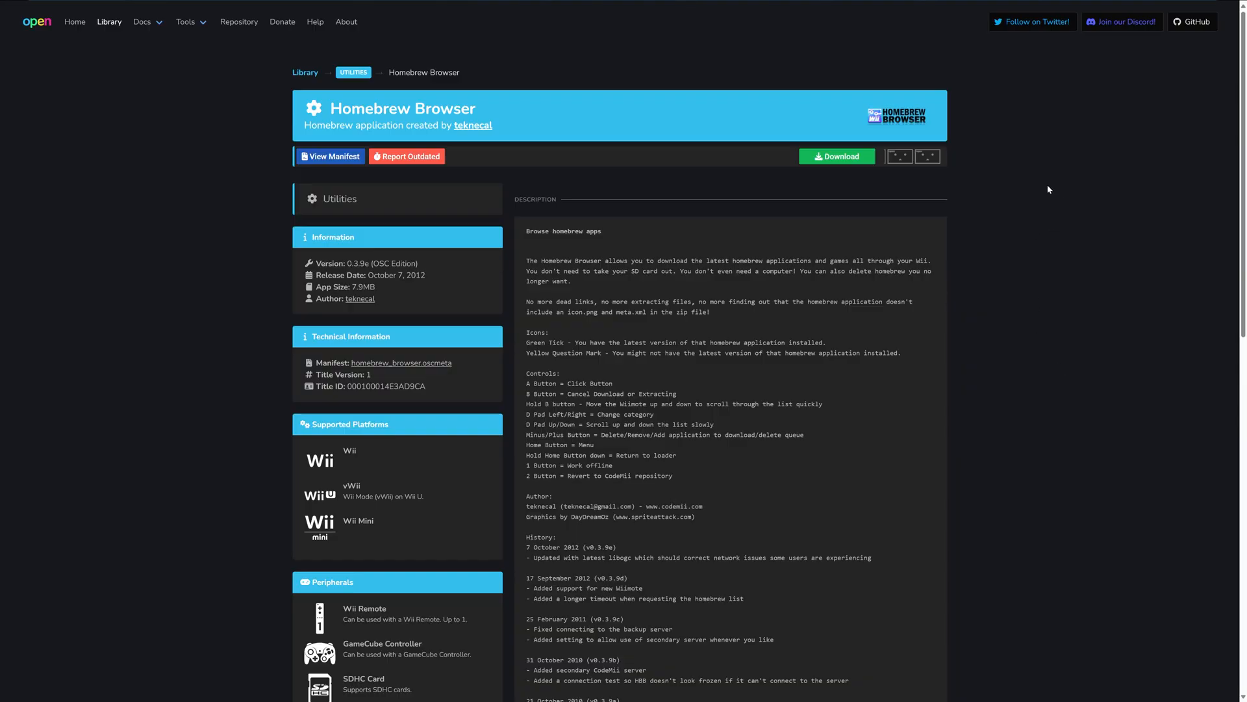
pyautogui.moveTo(592, 163)
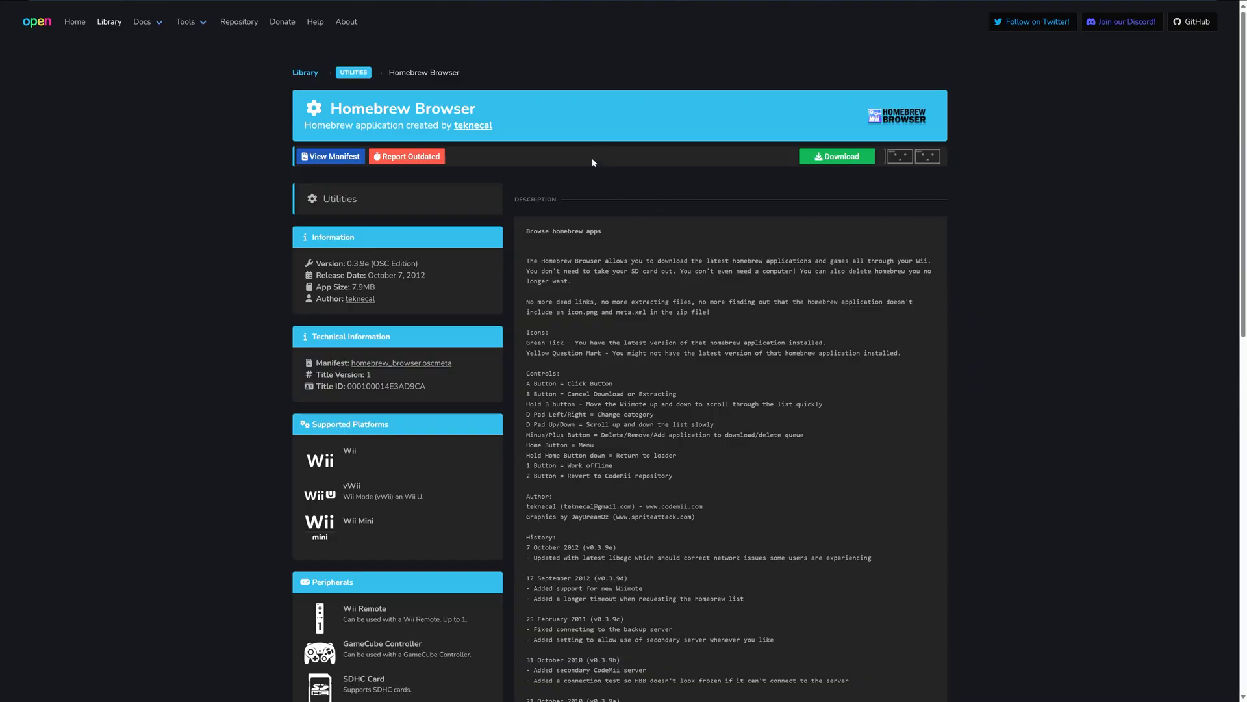
# Scroll the Homebrew Browser page down to its ZIP download options
pyautogui.scroll(-3)
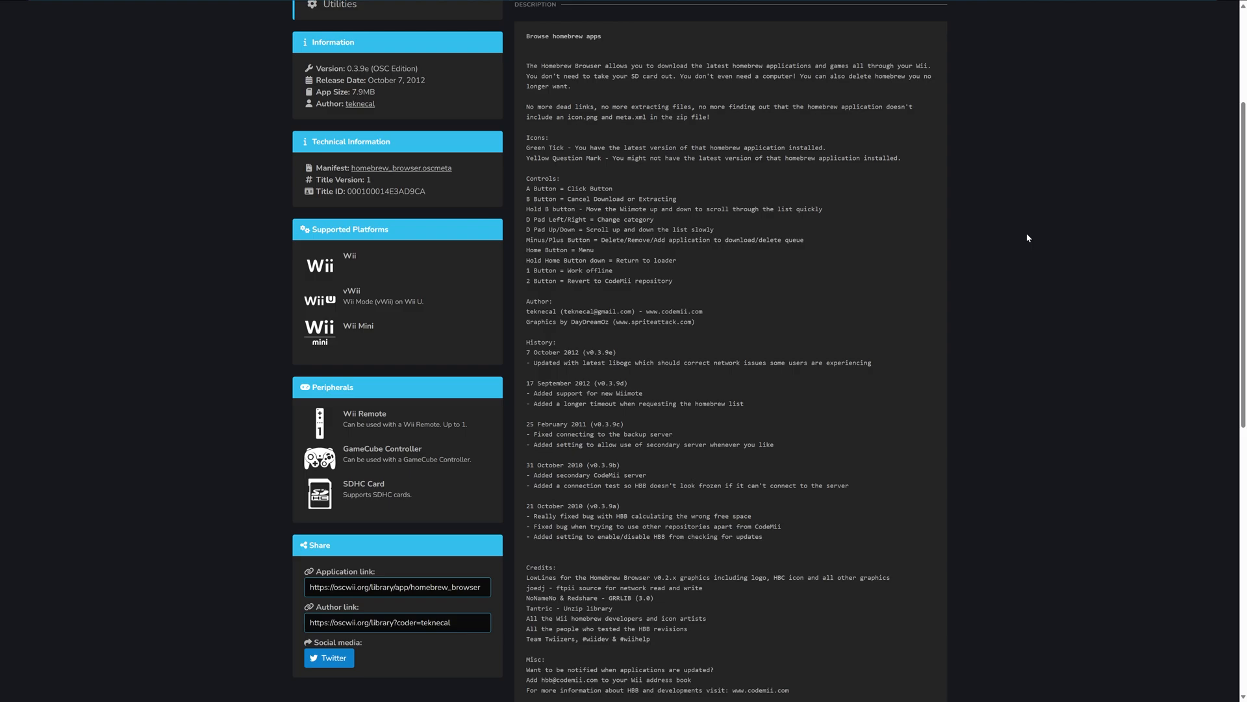
pyautogui.scroll(-3)
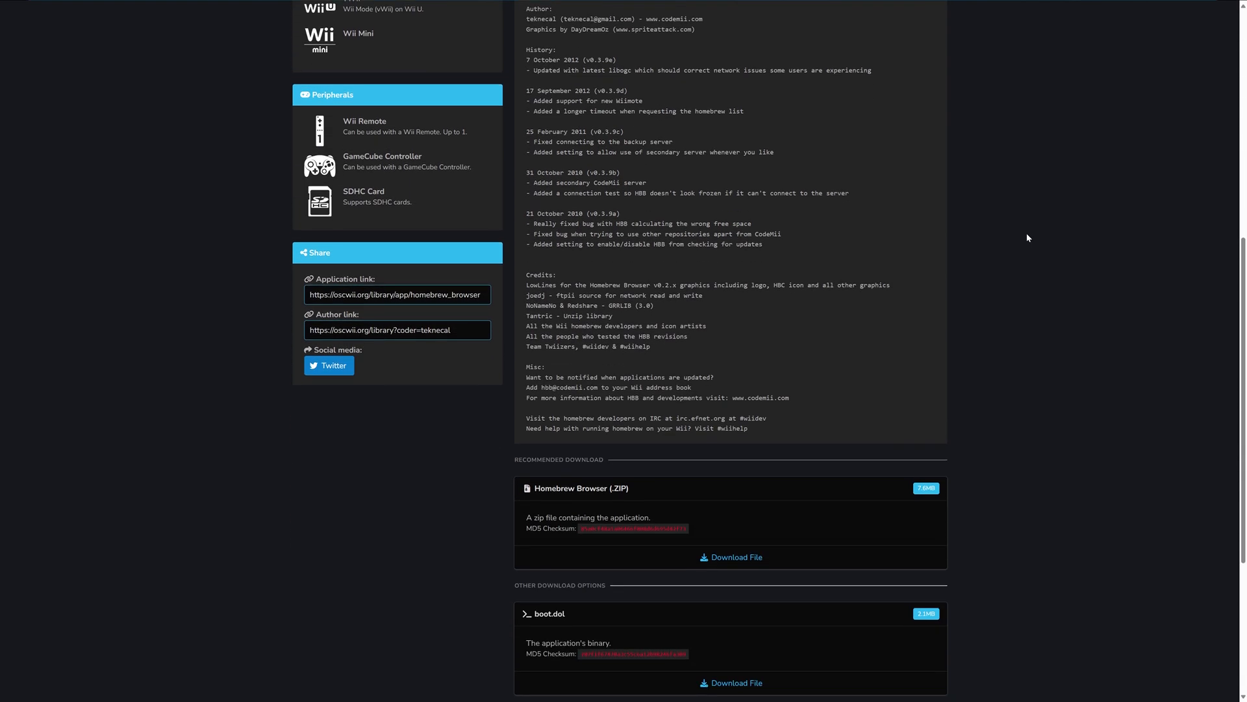
pyautogui.scroll(-3)
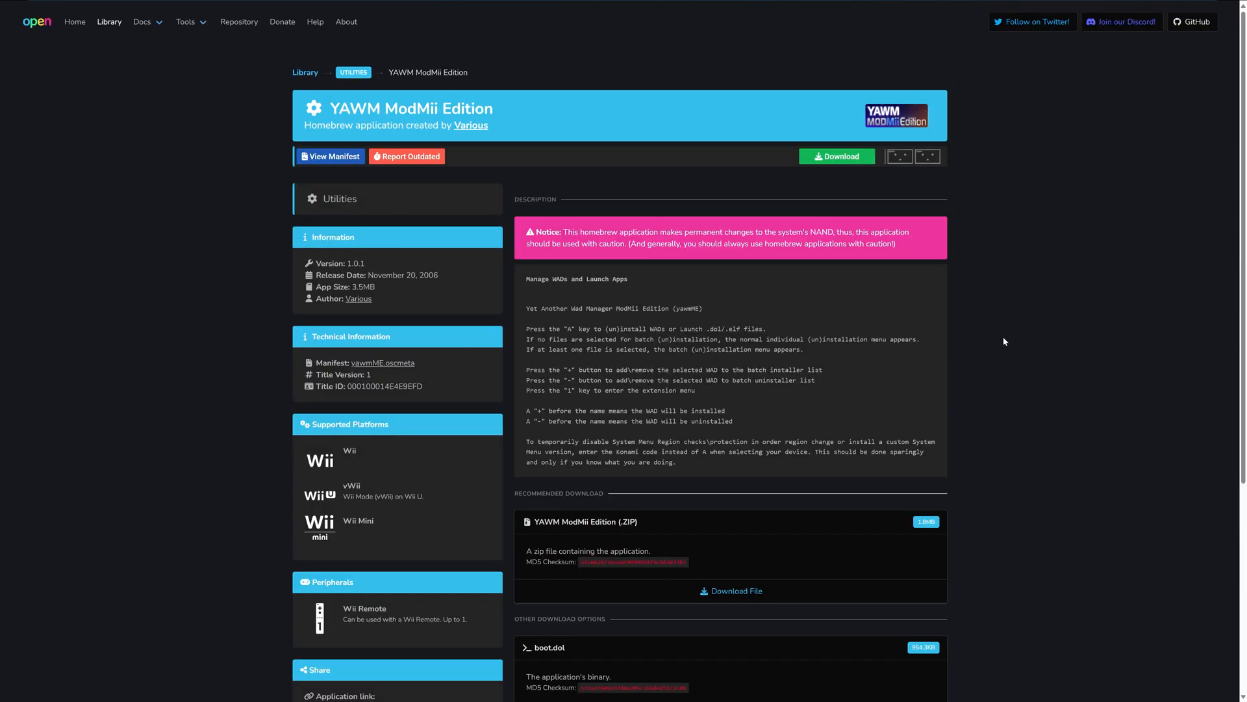
pyautogui.moveTo(963, 418)
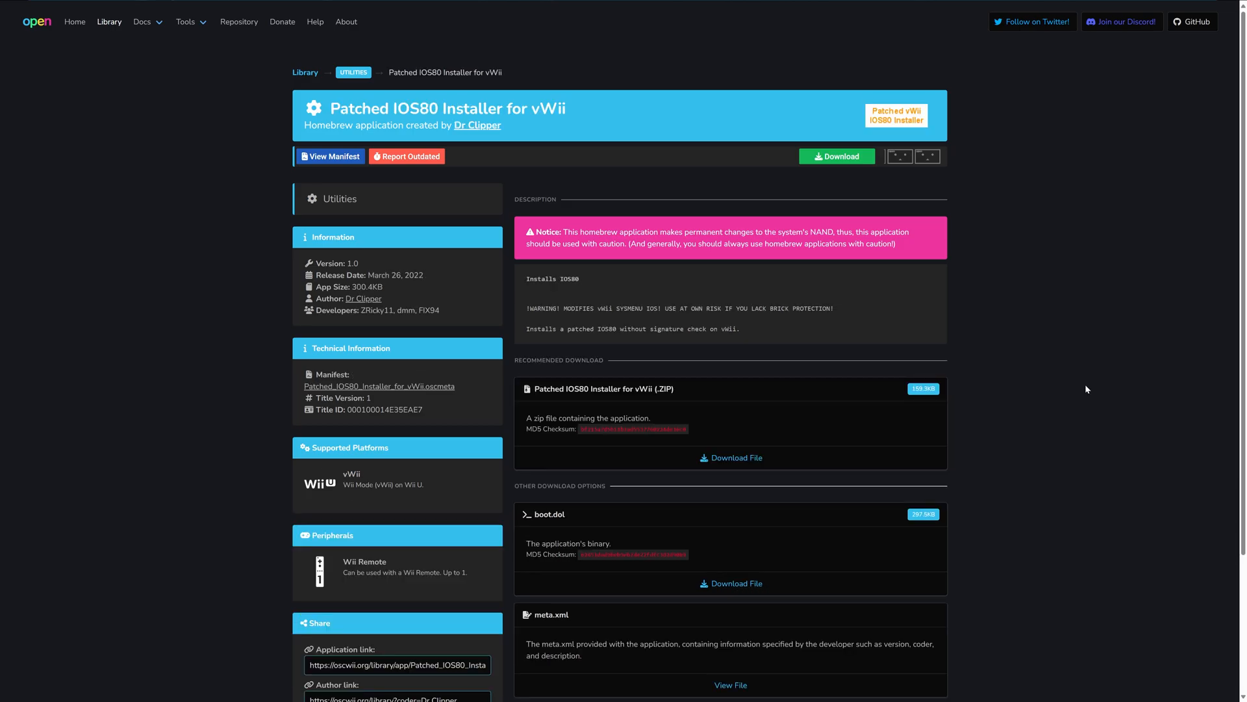
pyautogui.moveTo(738, 459)
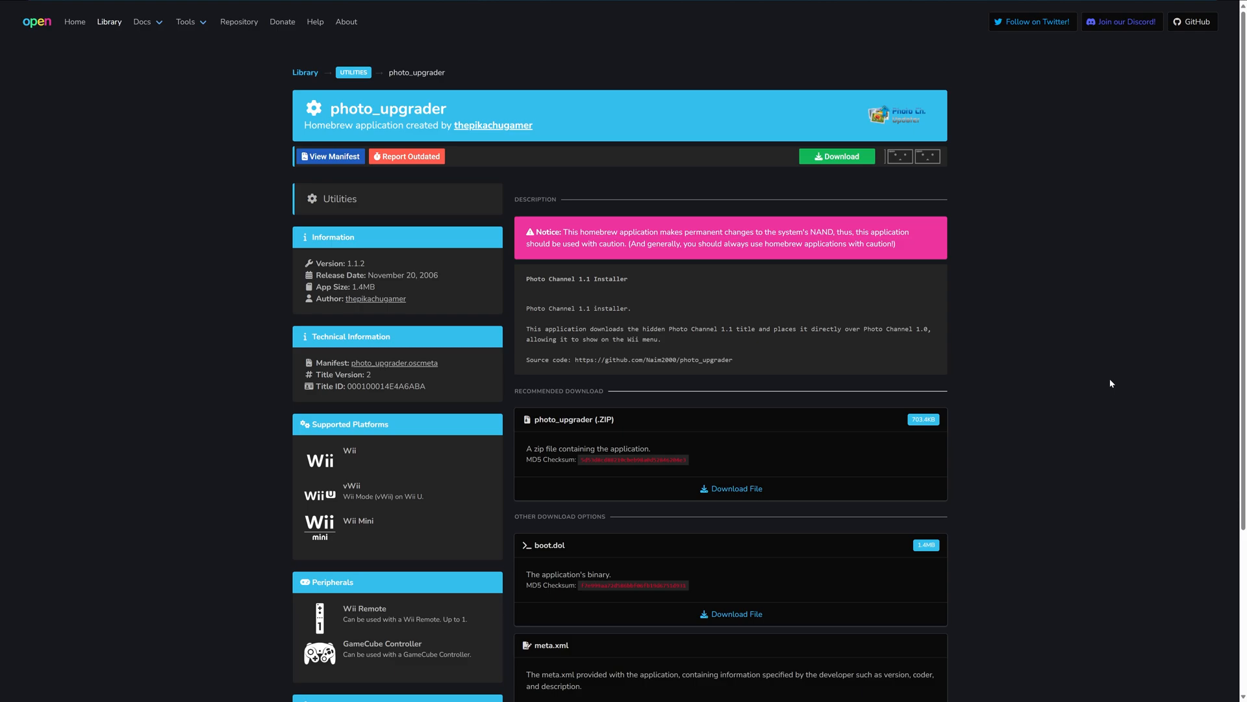
pyautogui.moveTo(1154, 408)
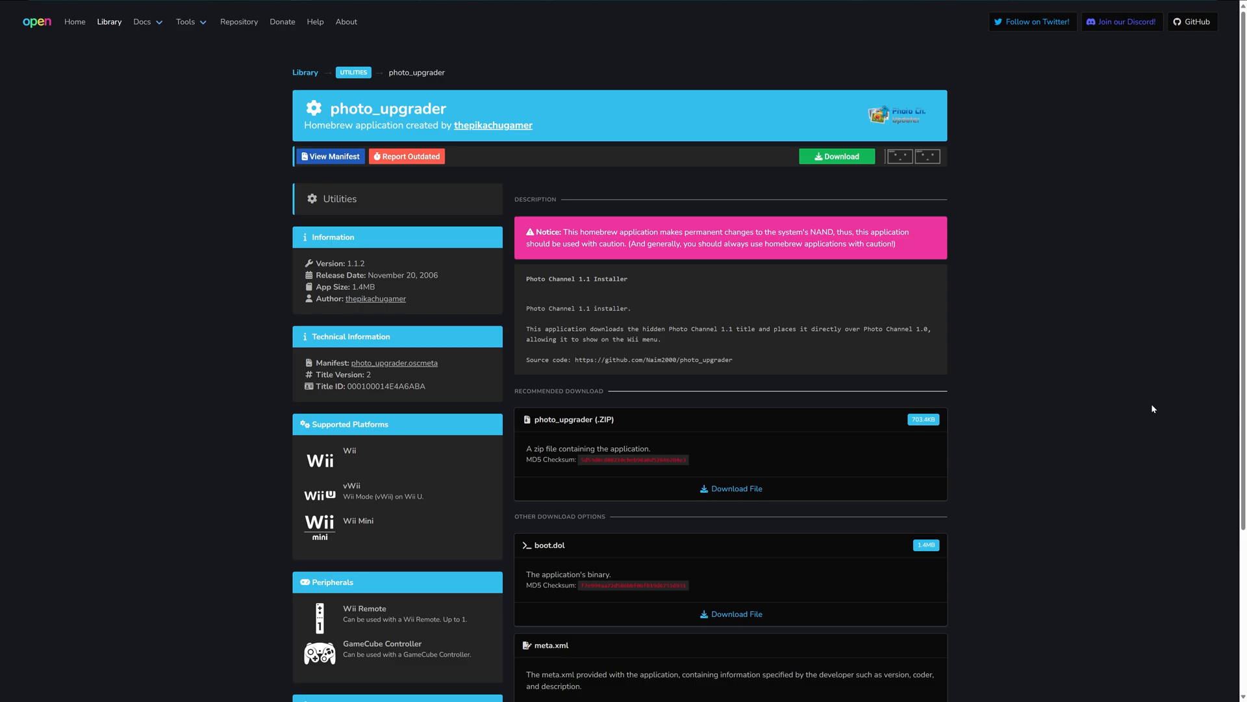
pyautogui.moveTo(740, 503)
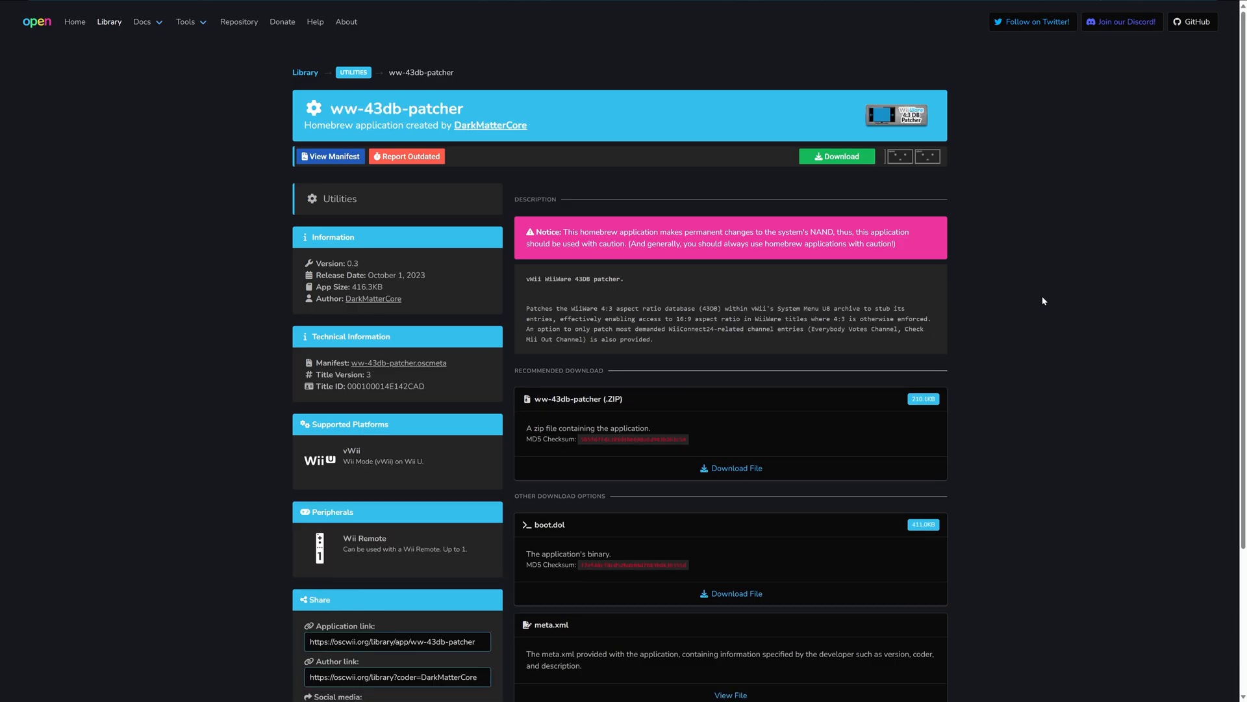
pyautogui.moveTo(1023, 296)
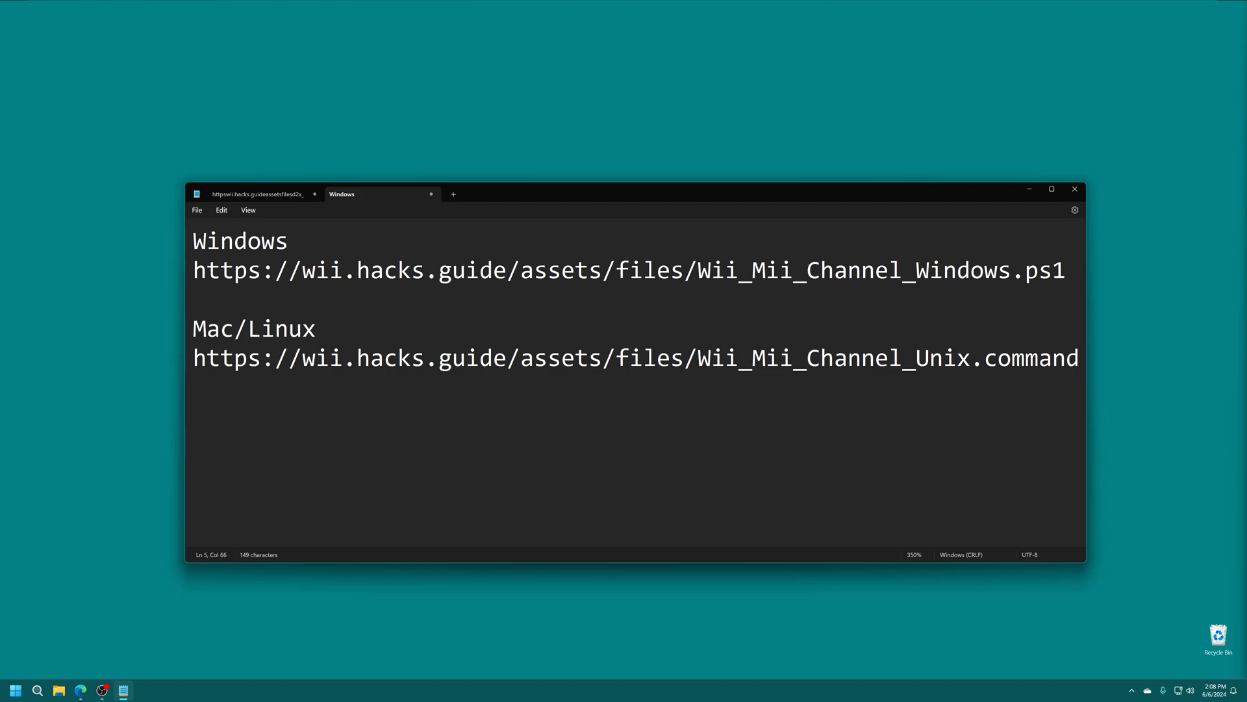
# Select the Wii_Mii_Channel_Windows.ps1 URL in Notepad and copy it
pyautogui.moveTo(194, 270); pyautogui.dragTo(1022, 270)
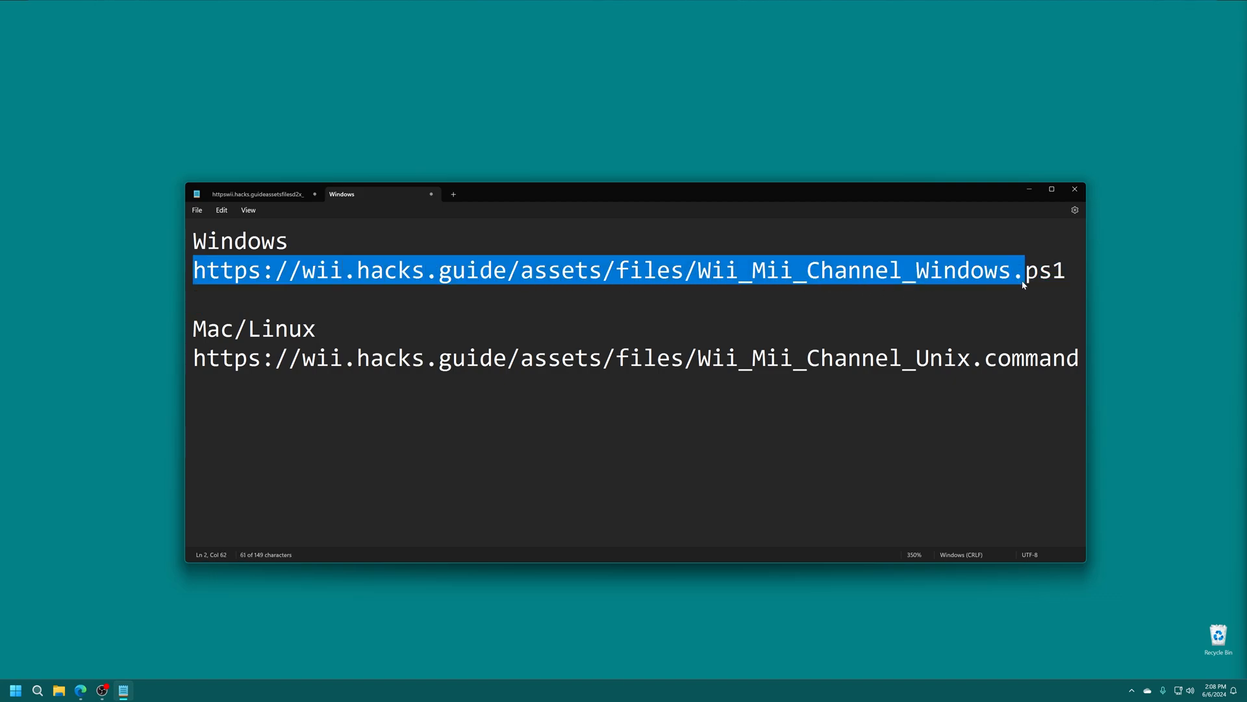
pyautogui.rightClick(1024, 286)
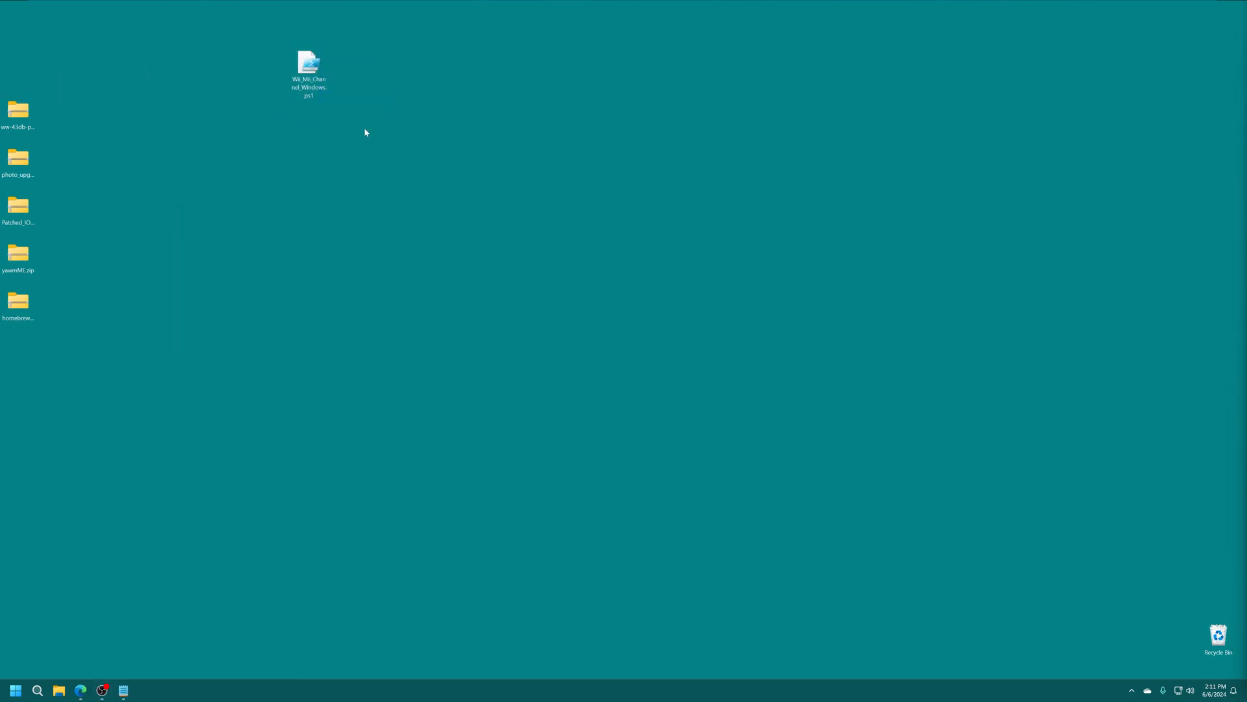
pyautogui.moveTo(361, 119)
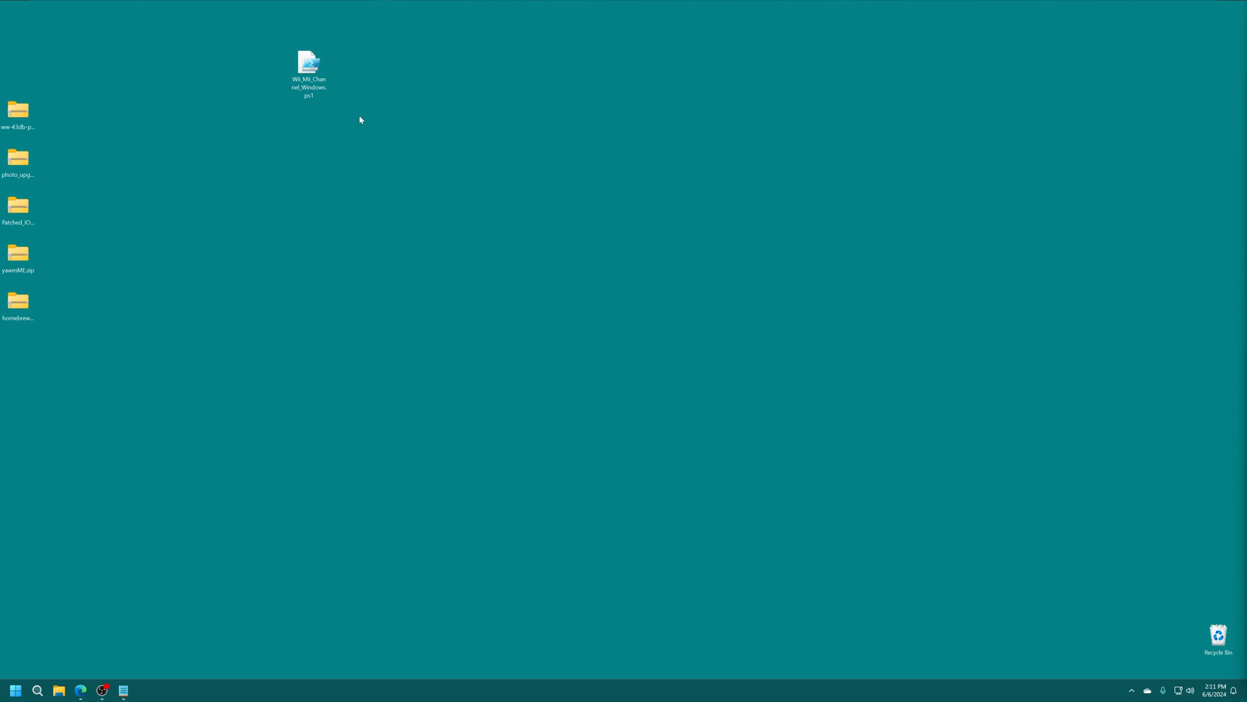
pyautogui.moveTo(307, 134)
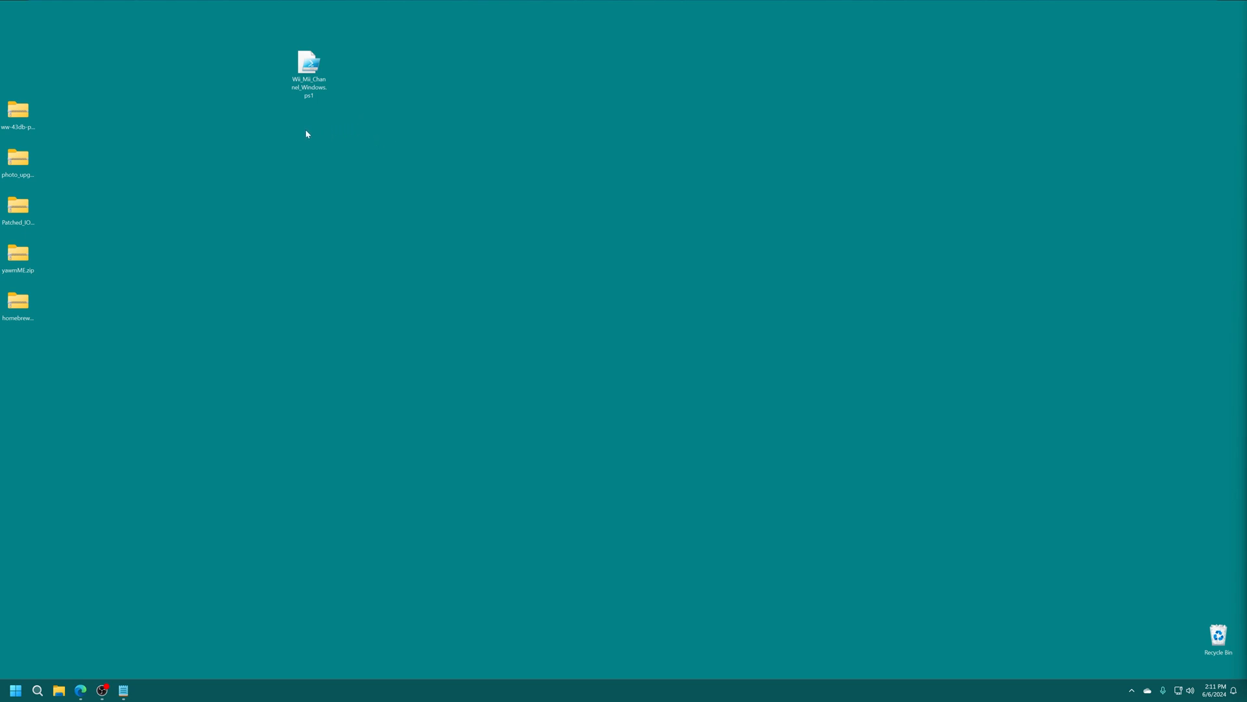
# Launch PowerShell via Start search and enter Set-ExecutionPolicy -Scope CurrentUser Unrestricted
pyautogui.click(38, 690)
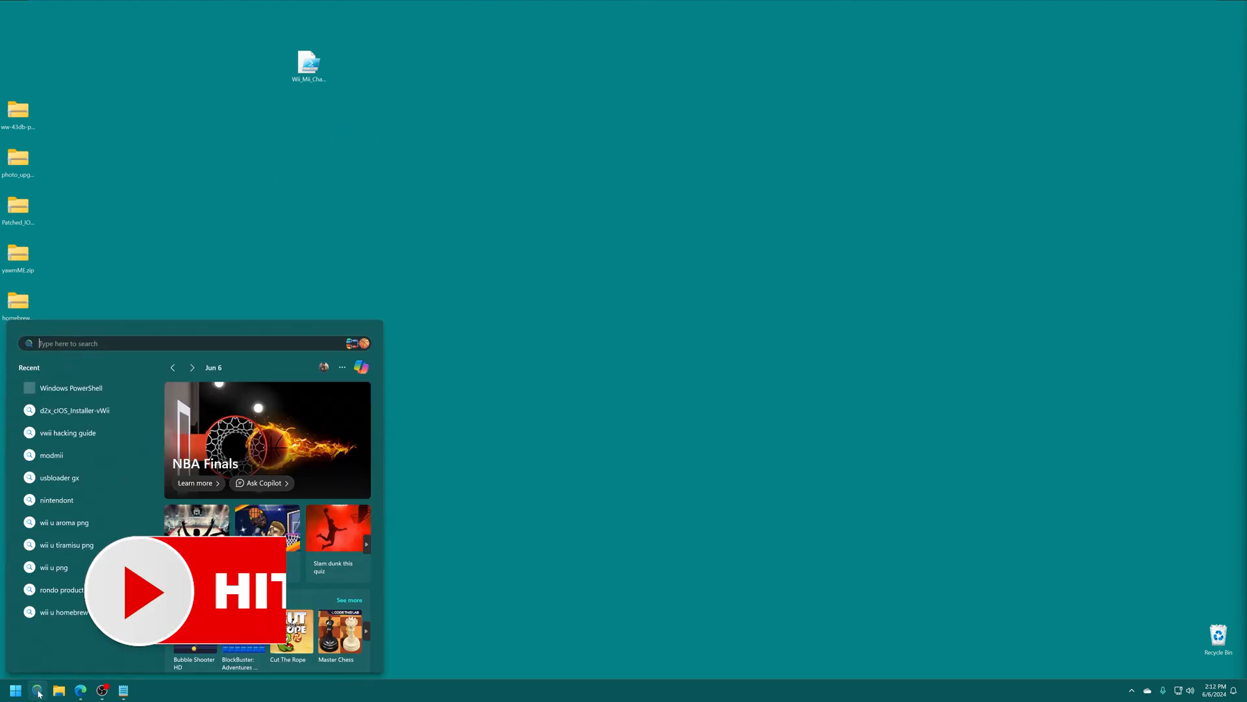
pyautogui.write('pow')
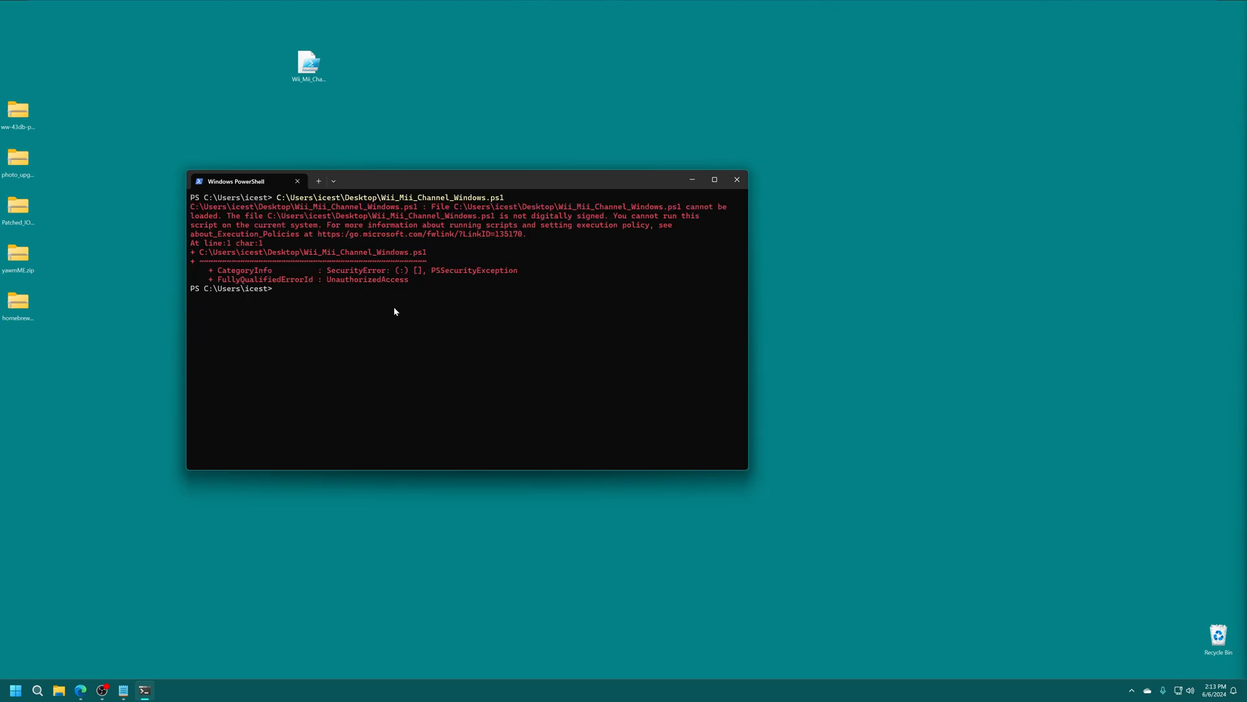
pyautogui.write('Set-ExecutionPolicy -Scope CurrentUser Unrestricted')
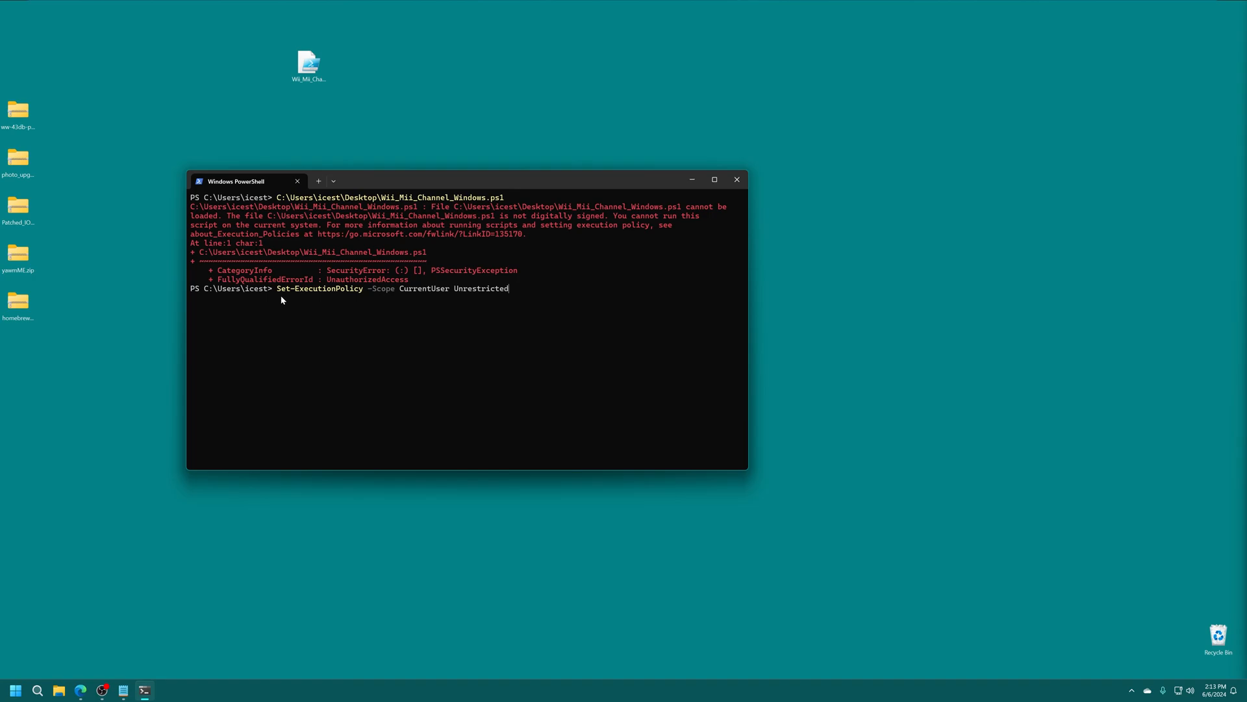
pyautogui.moveTo(520, 290)
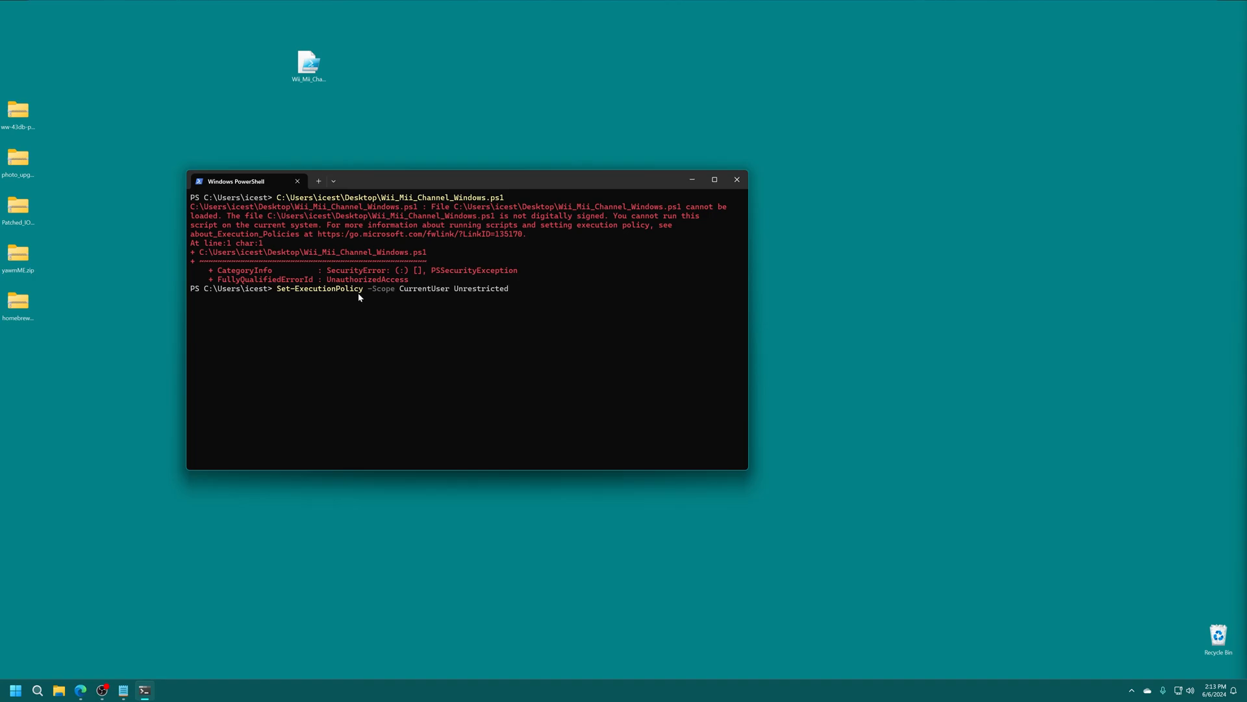
pyautogui.moveTo(441, 294)
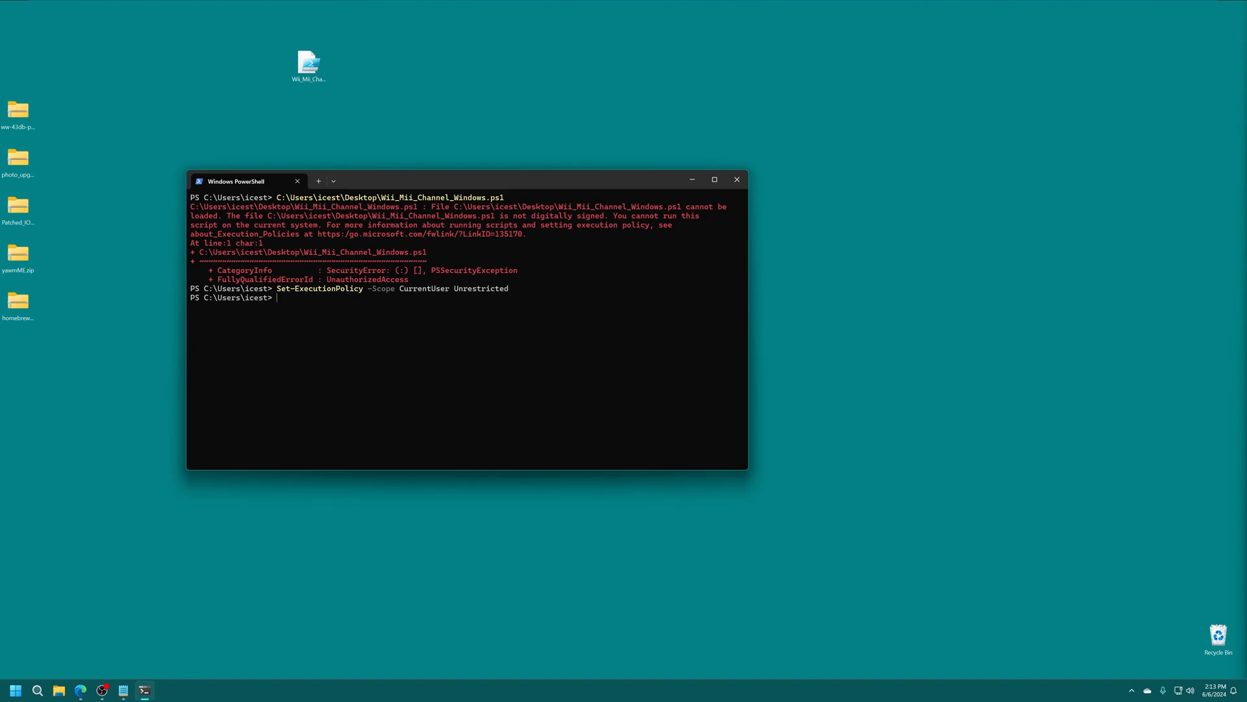
# Run Wii_Mii_Channel_Windows.ps1 with PowerShell, answering R, producing Mii Channel v6 (Wii).wad on the desktop
pyautogui.click(737, 179)
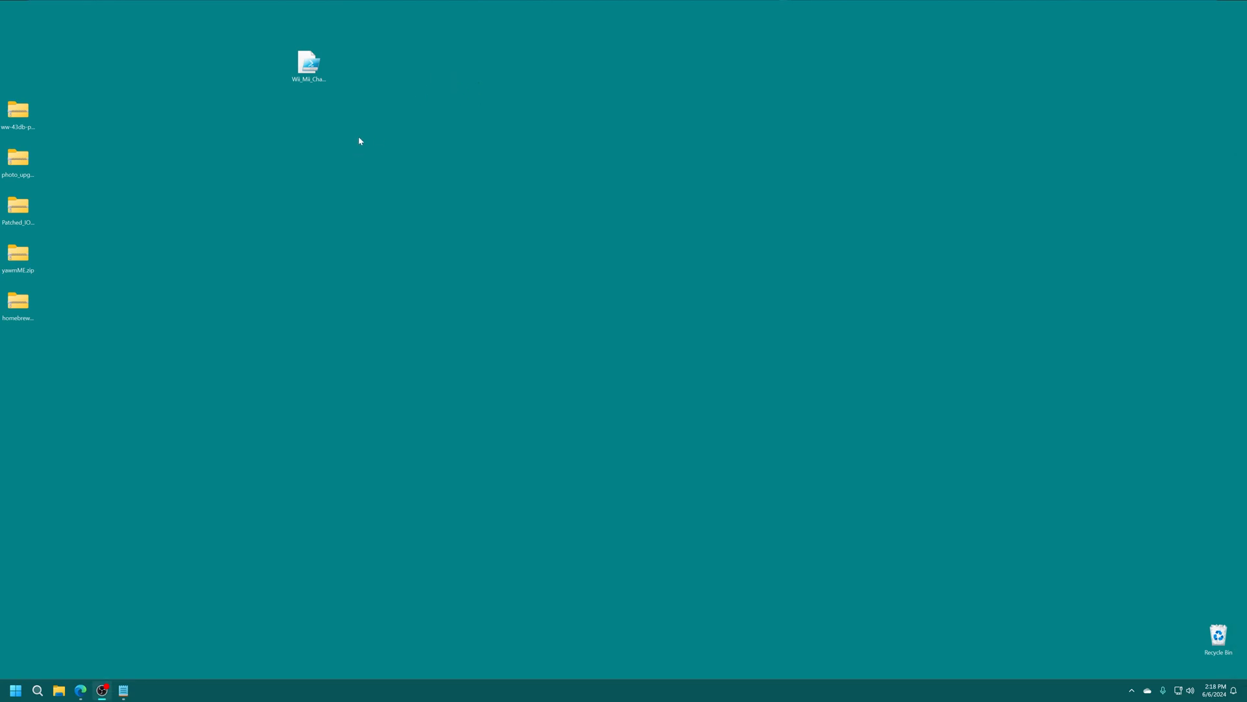
pyautogui.rightClick(309, 61)
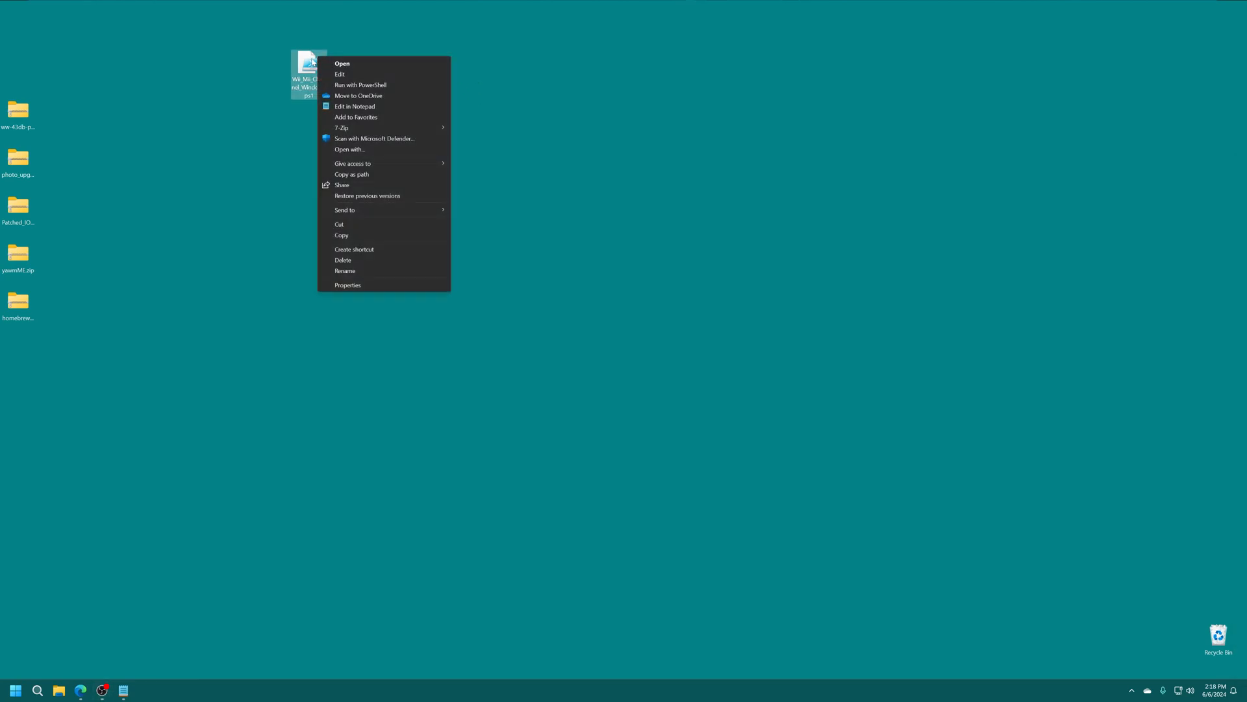
pyautogui.moveTo(333, 89)
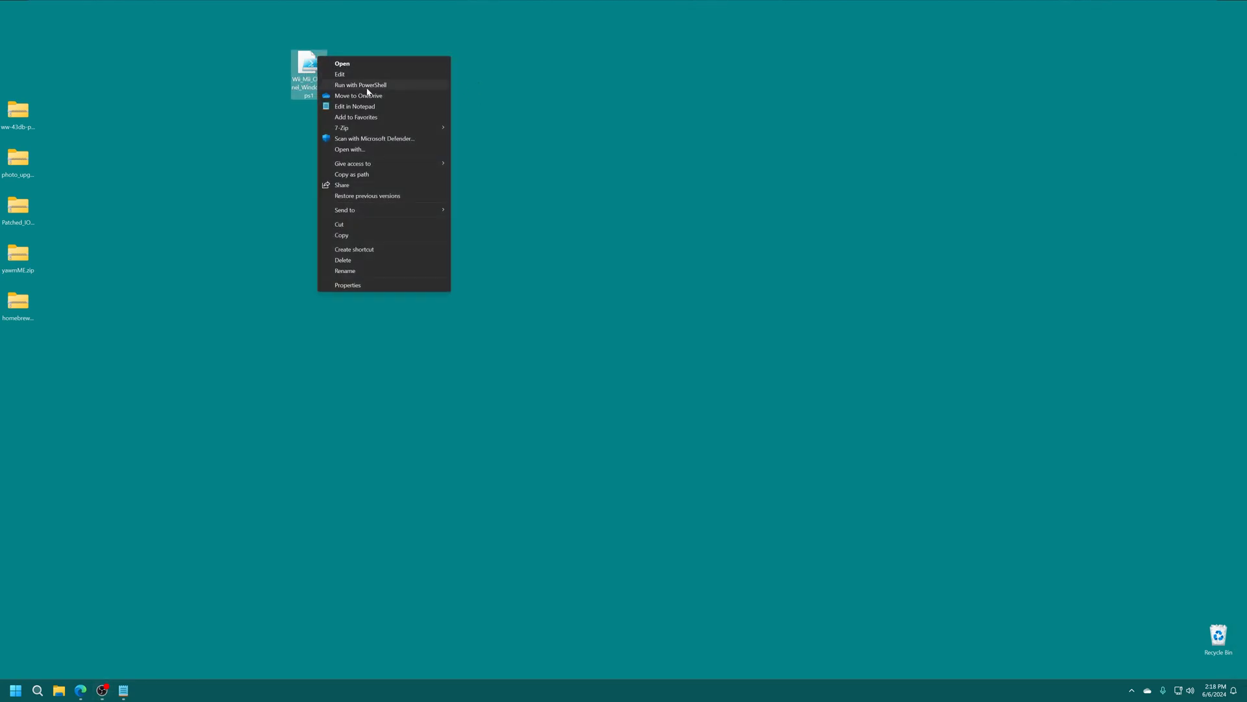
pyautogui.click(366, 85)
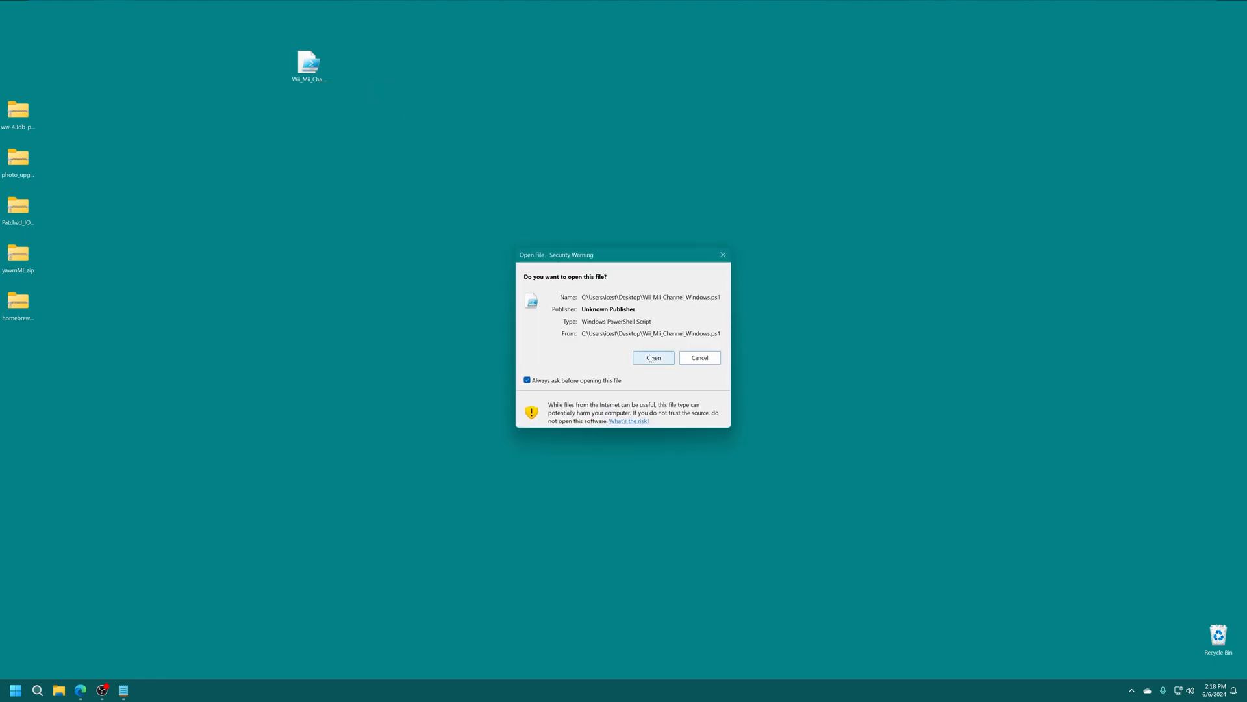
pyautogui.click(652, 357)
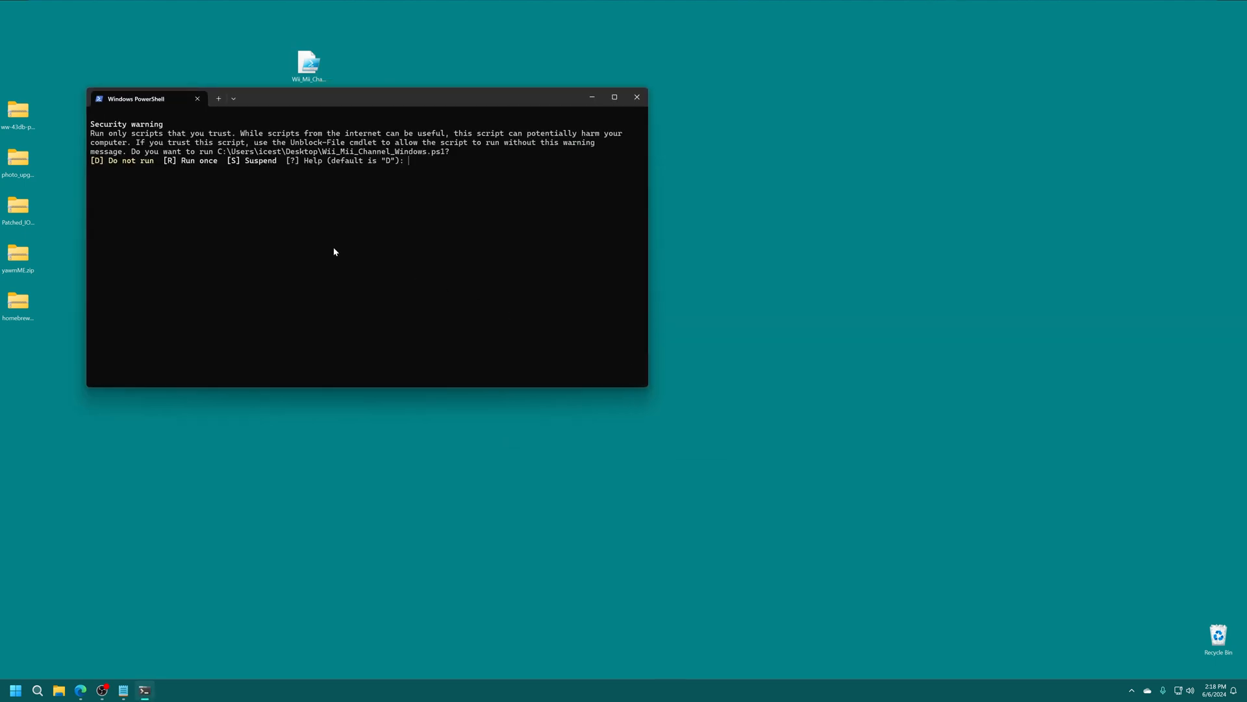
pyautogui.write('r')
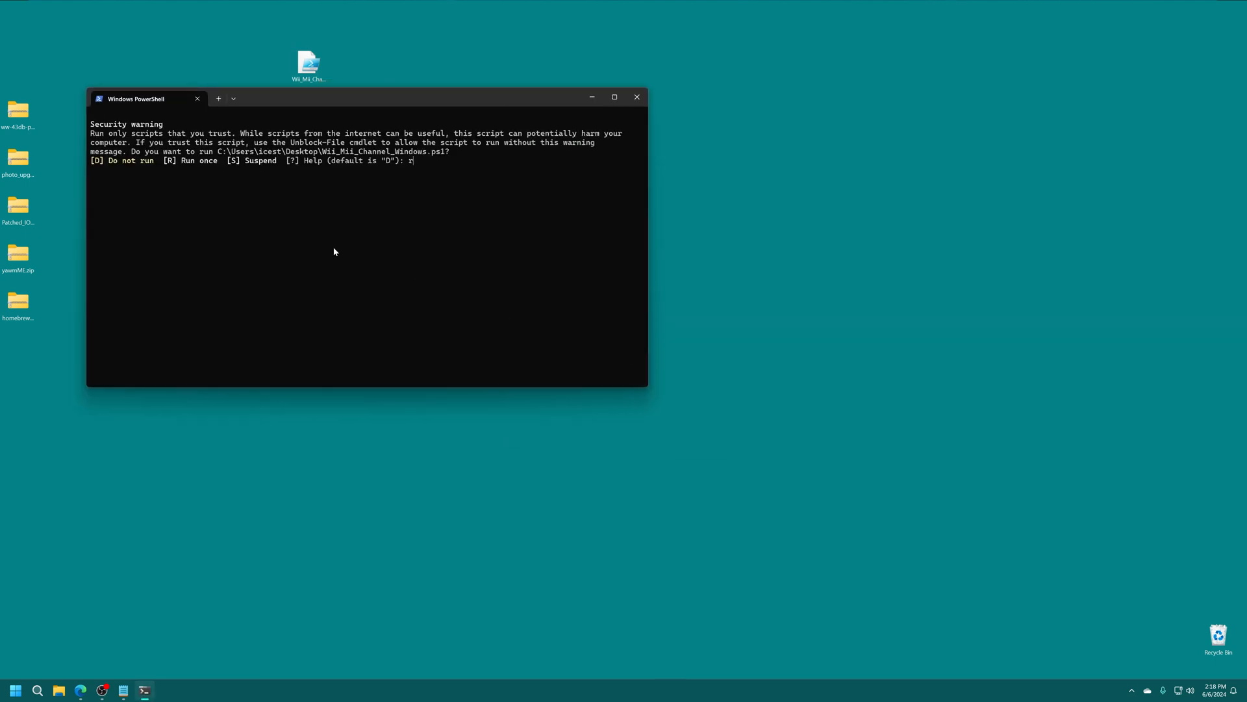
pyautogui.press('Enter')
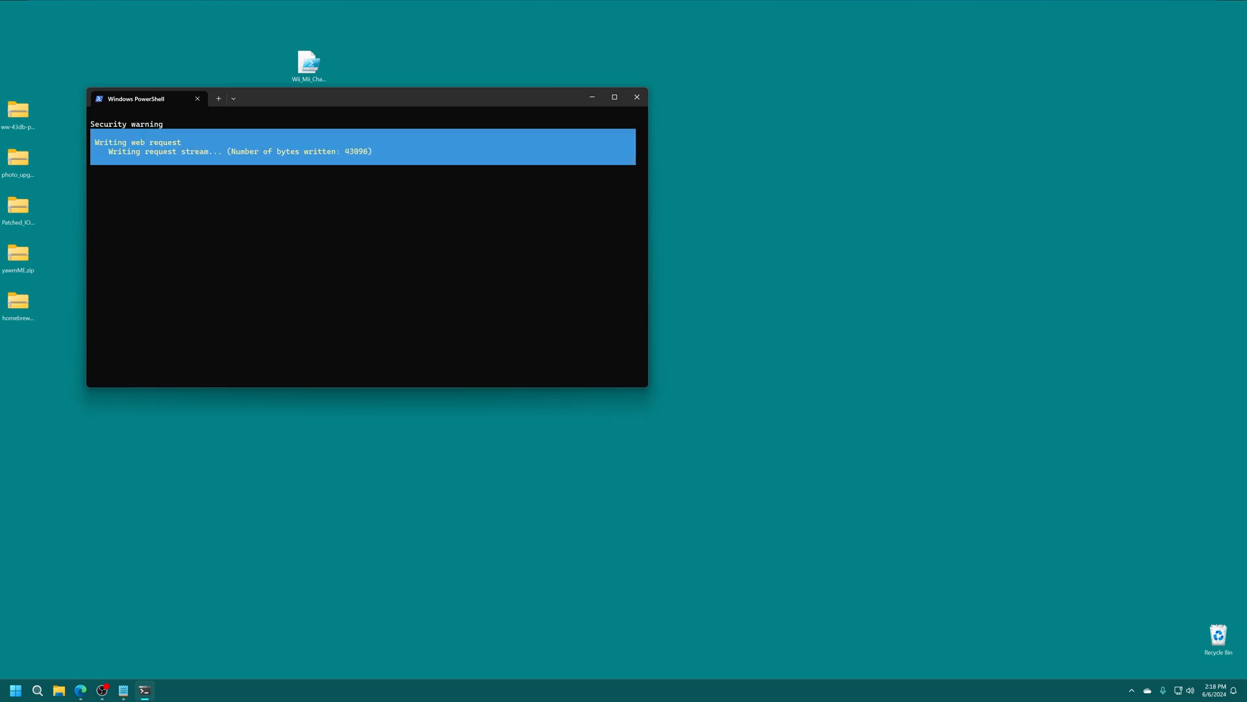
pyautogui.write('r')
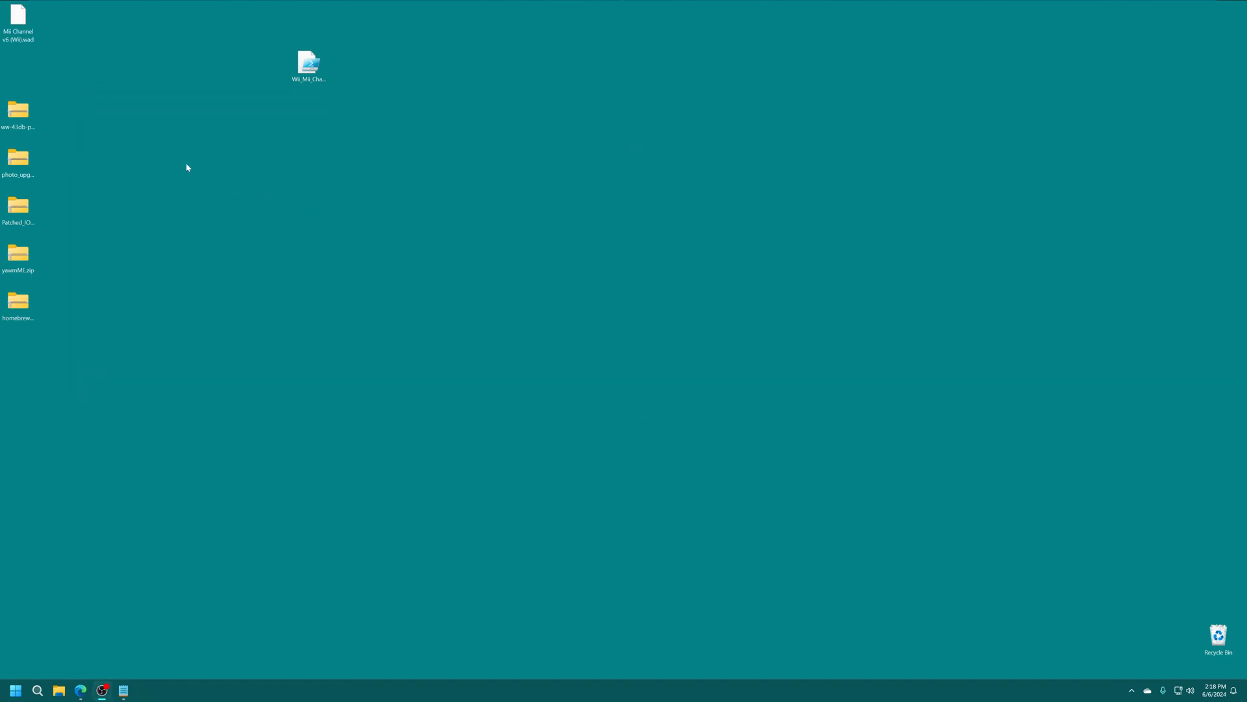
pyautogui.moveTo(37, 37)
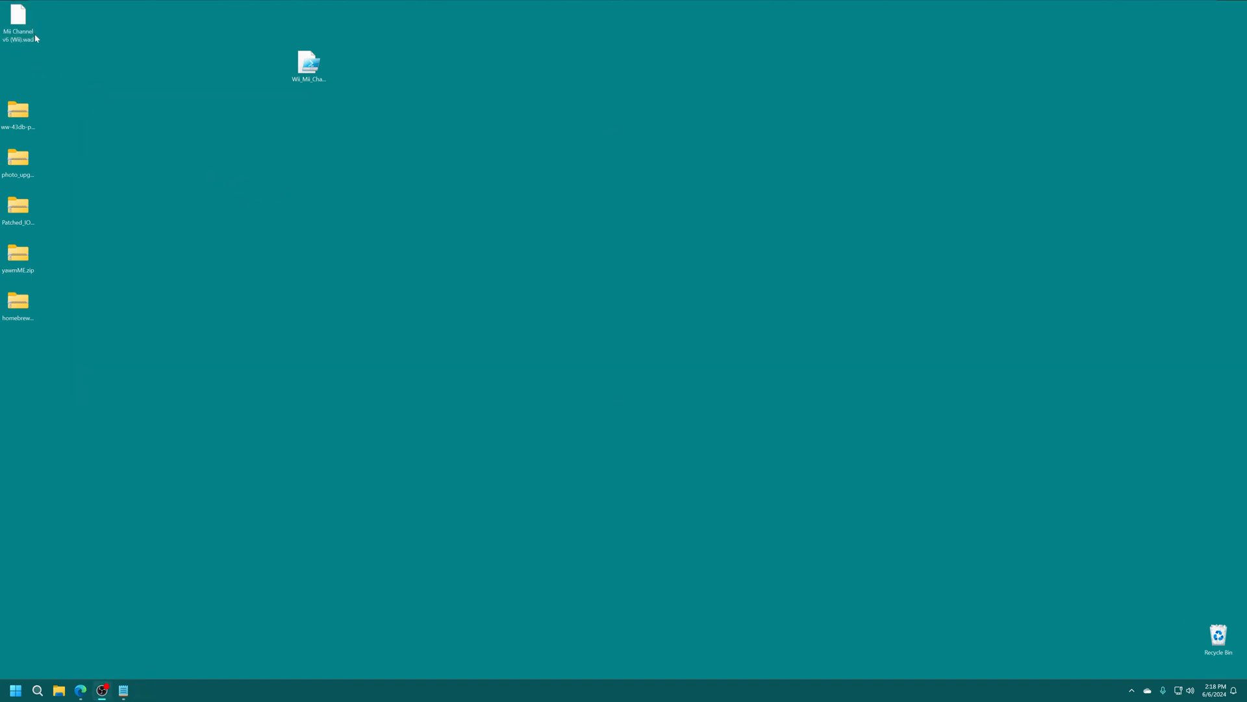
pyautogui.click(310, 62)
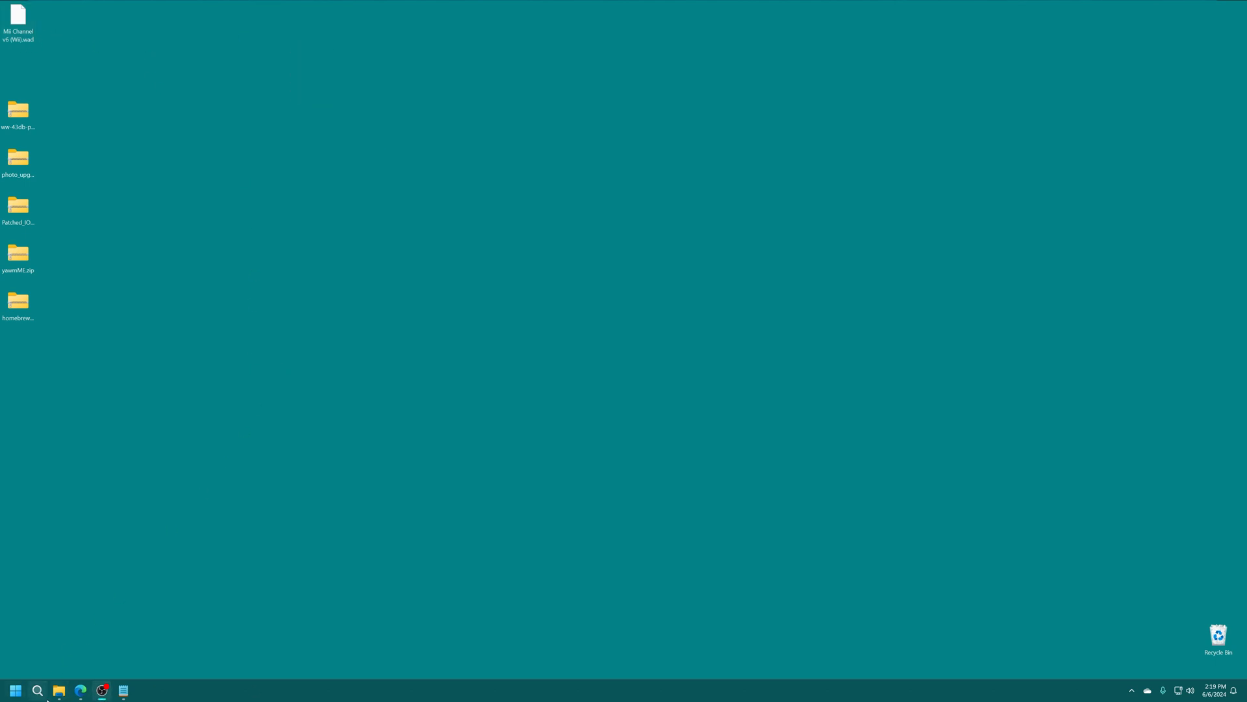
# Create a wad folder on USB Drive (F:) and extract ww-43db-patcher.zip with Extract All
pyautogui.click(59, 690)
pyautogui.write('wad')
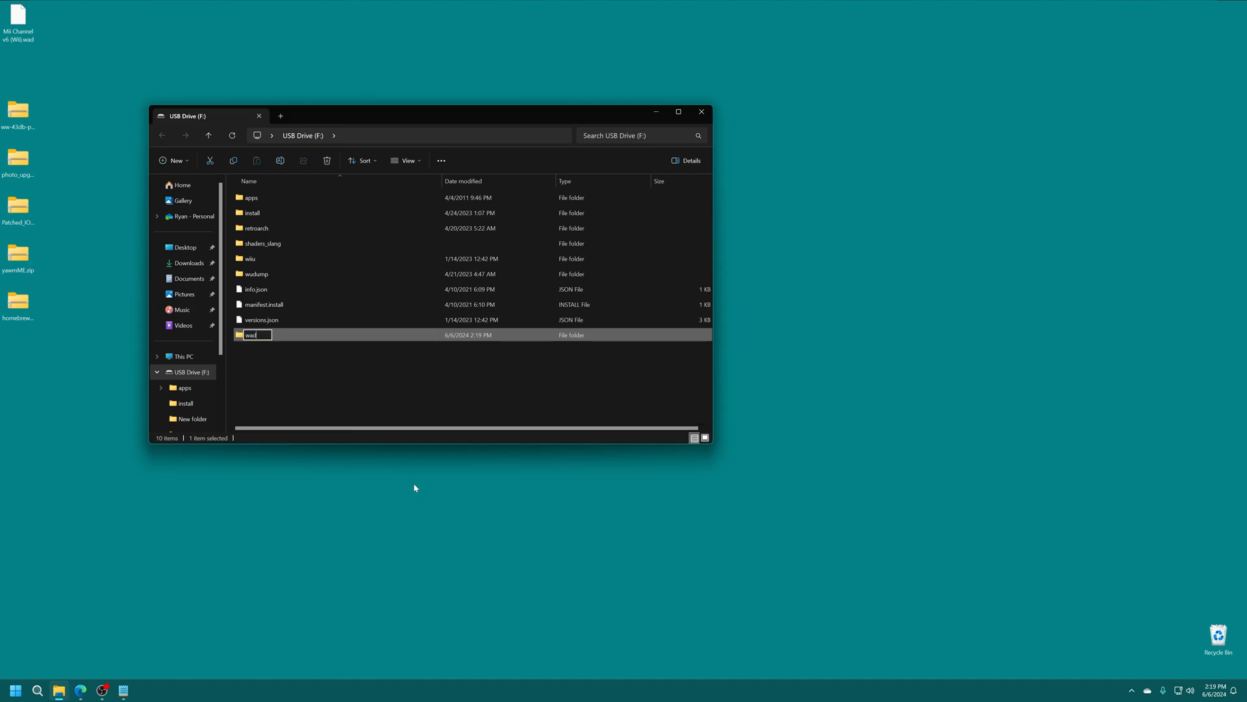
pyautogui.press('Enter')
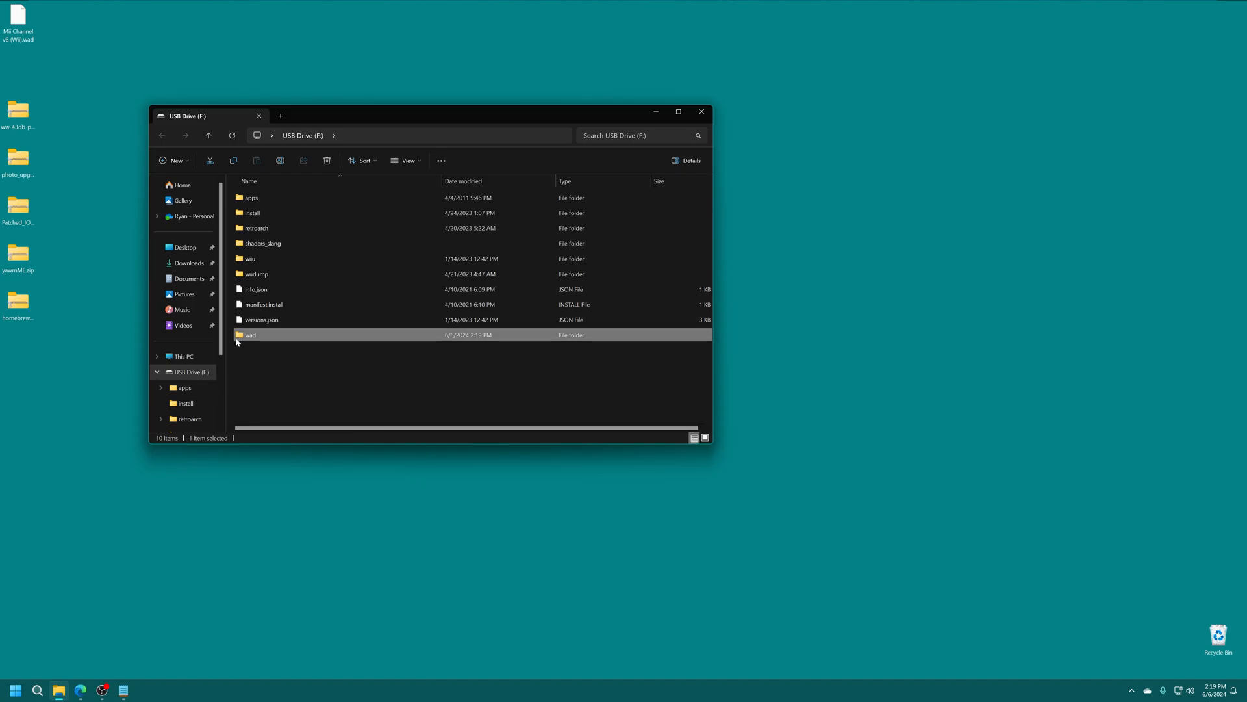
pyautogui.doubleClick(250, 335)
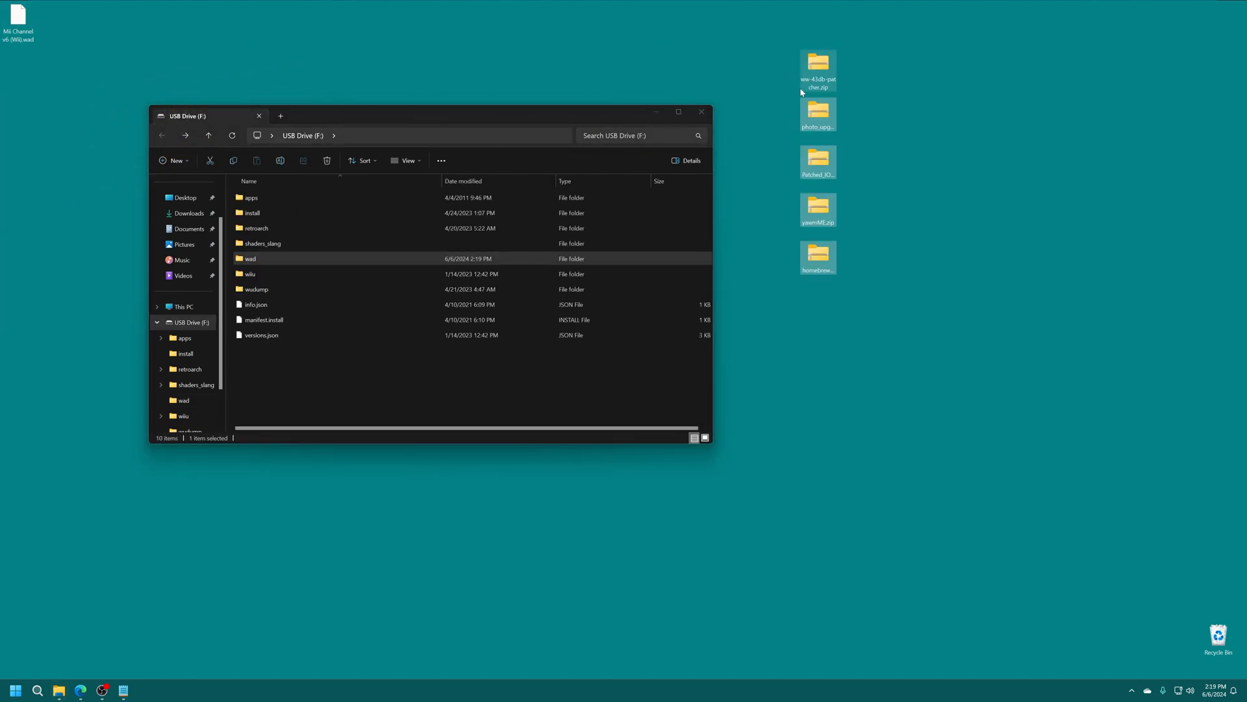
pyautogui.rightClick(818, 65)
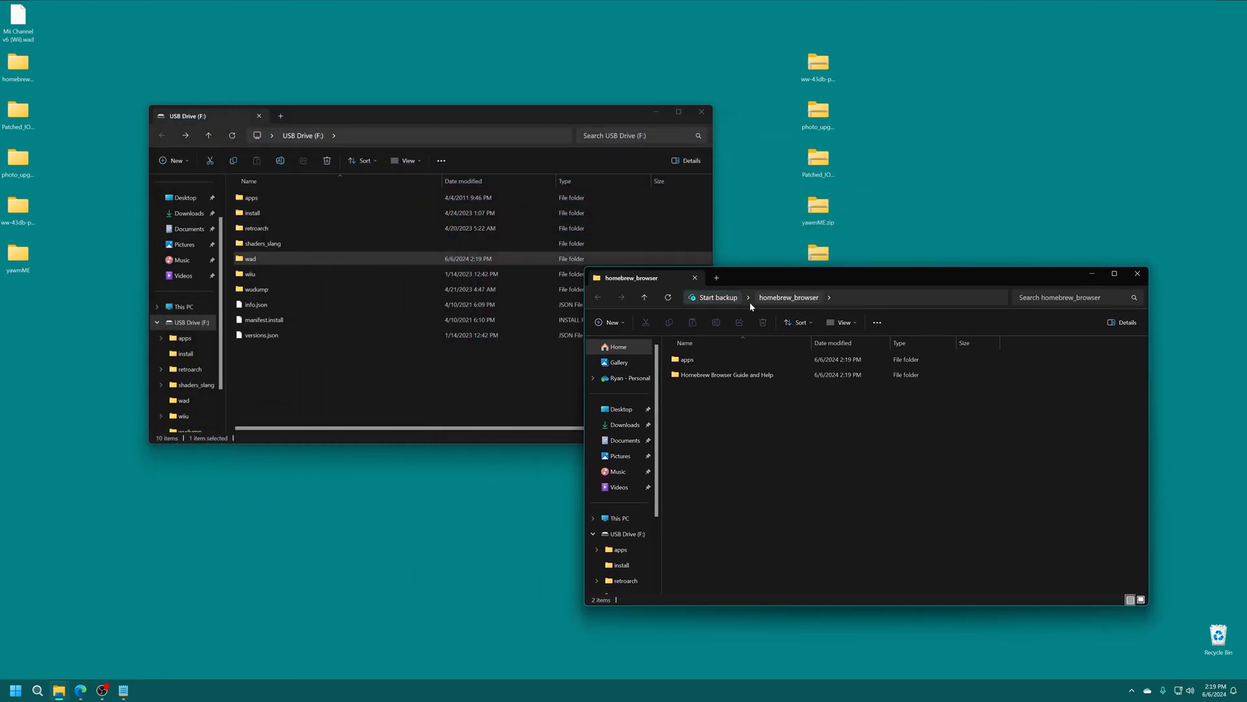
pyautogui.click(686, 359)
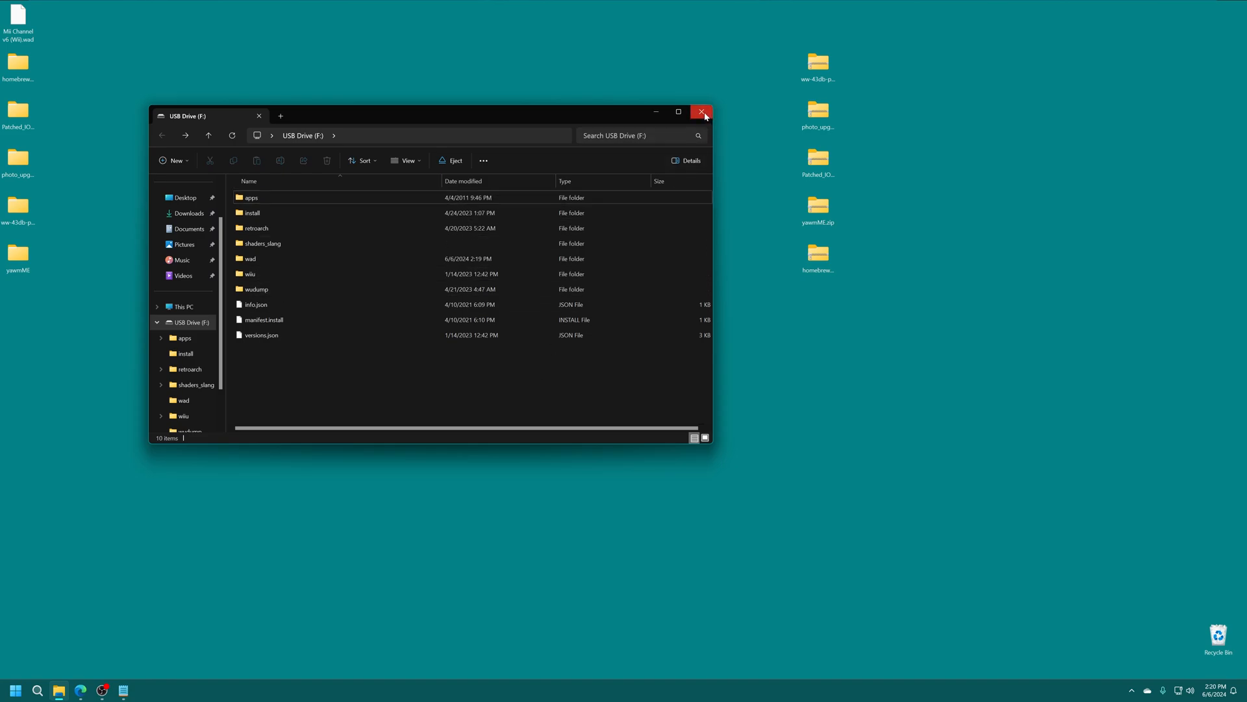
# Close the USB drive window and boot the vWii Homebrew Channel app list
pyautogui.click(701, 112)
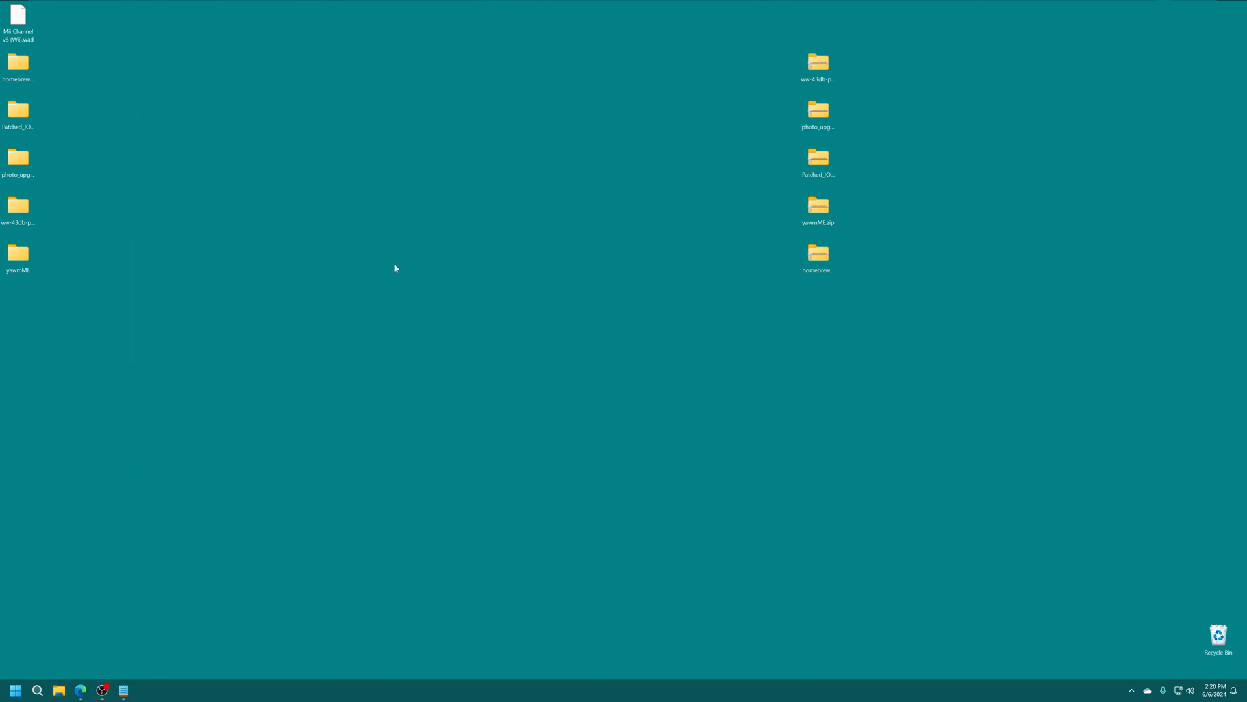
pyautogui.click(1132, 690)
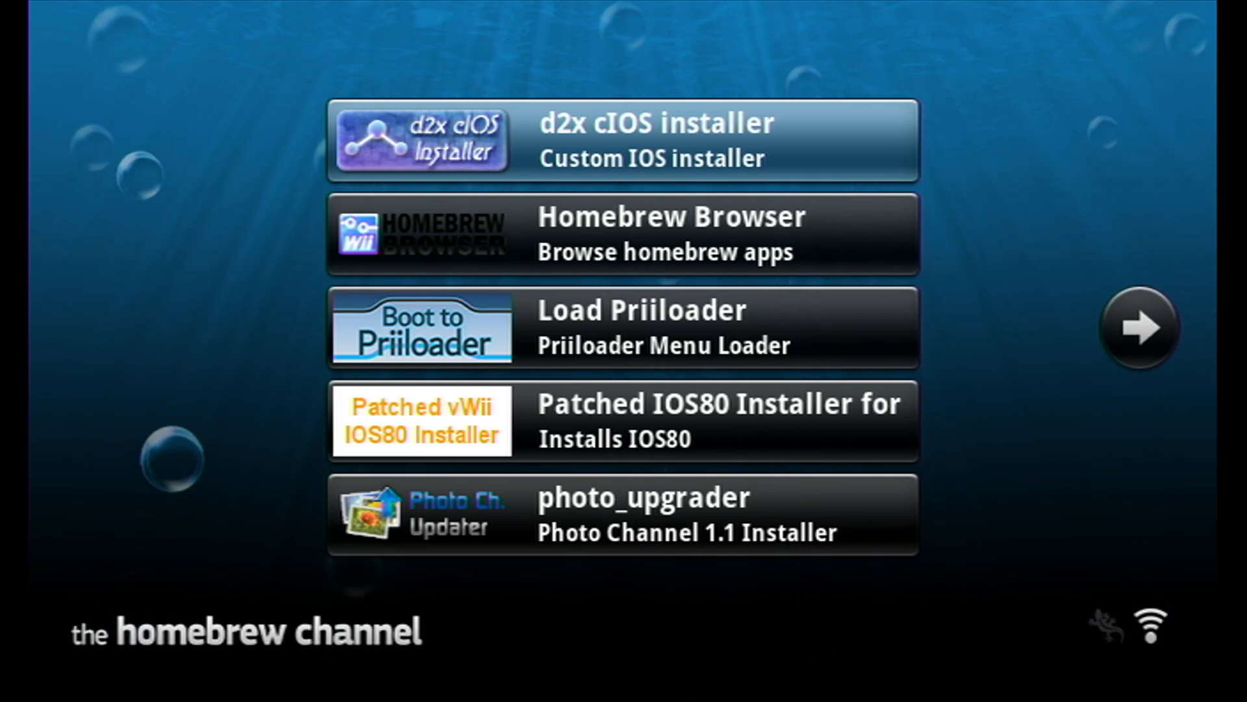
pyautogui.moveTo(662, 234)
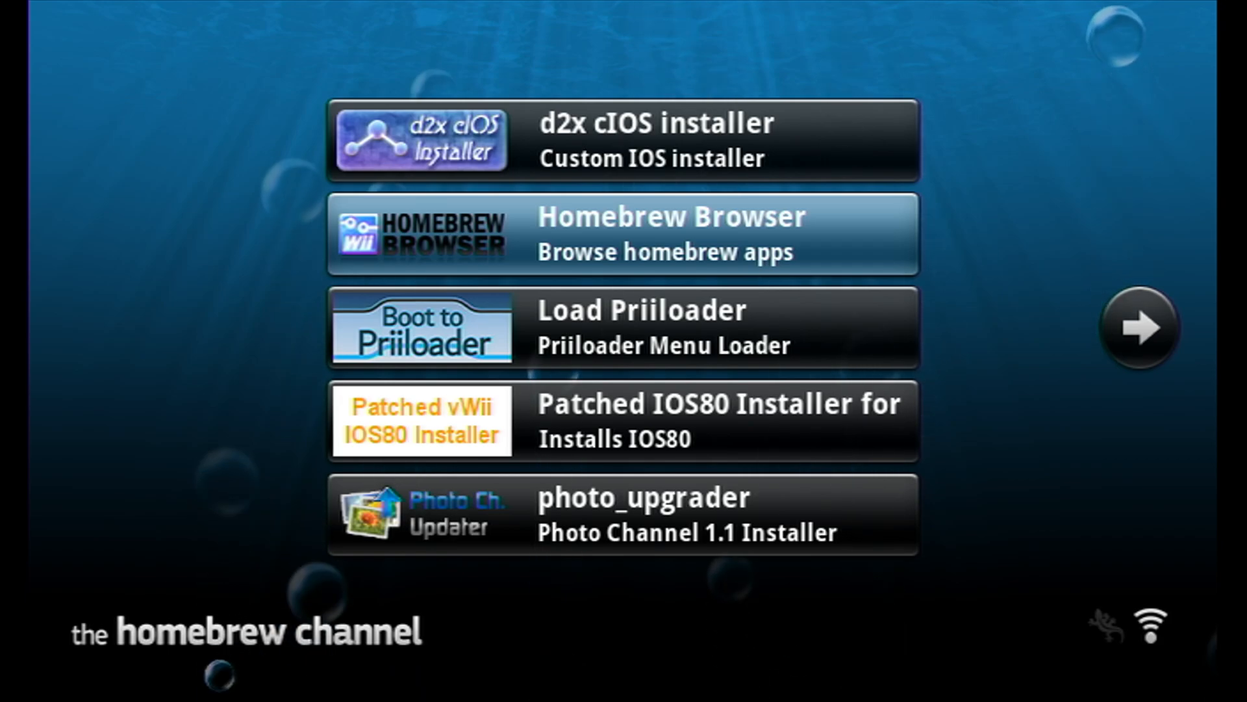
pyautogui.click(1143, 331)
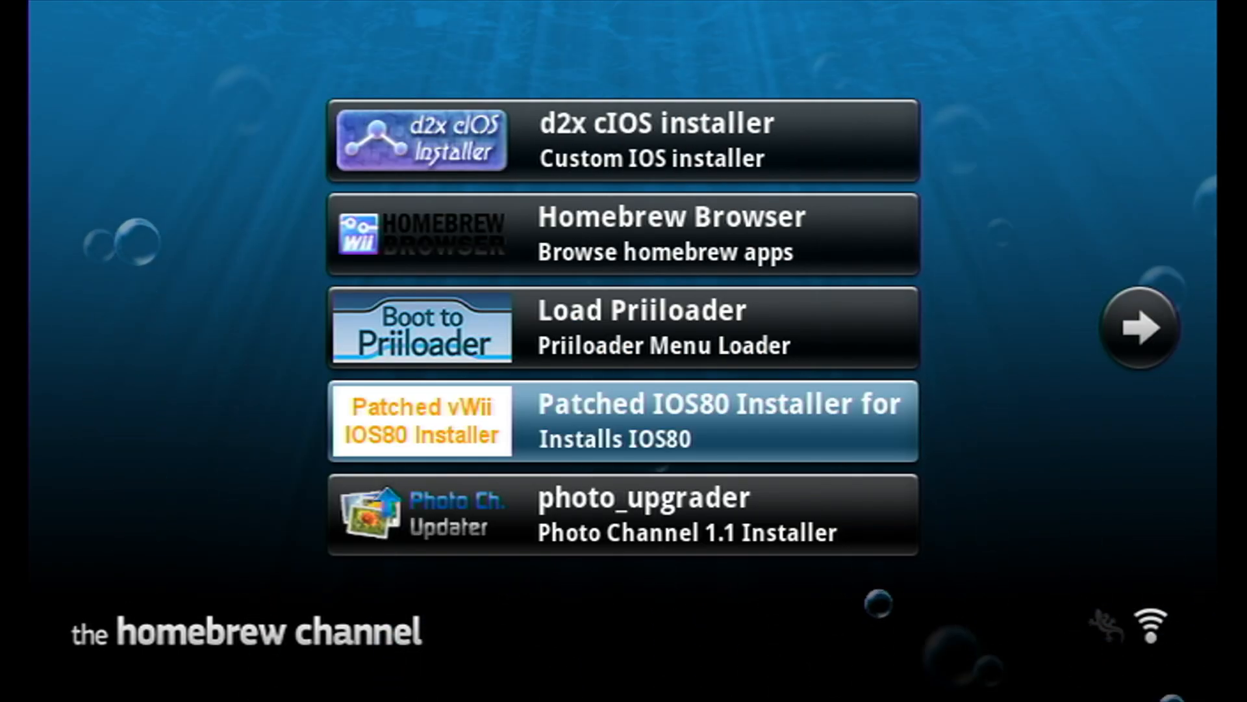
# Launch the Patched IOS80 Installer and let it install the patched IOS80 to completion
pyautogui.click(649, 420)
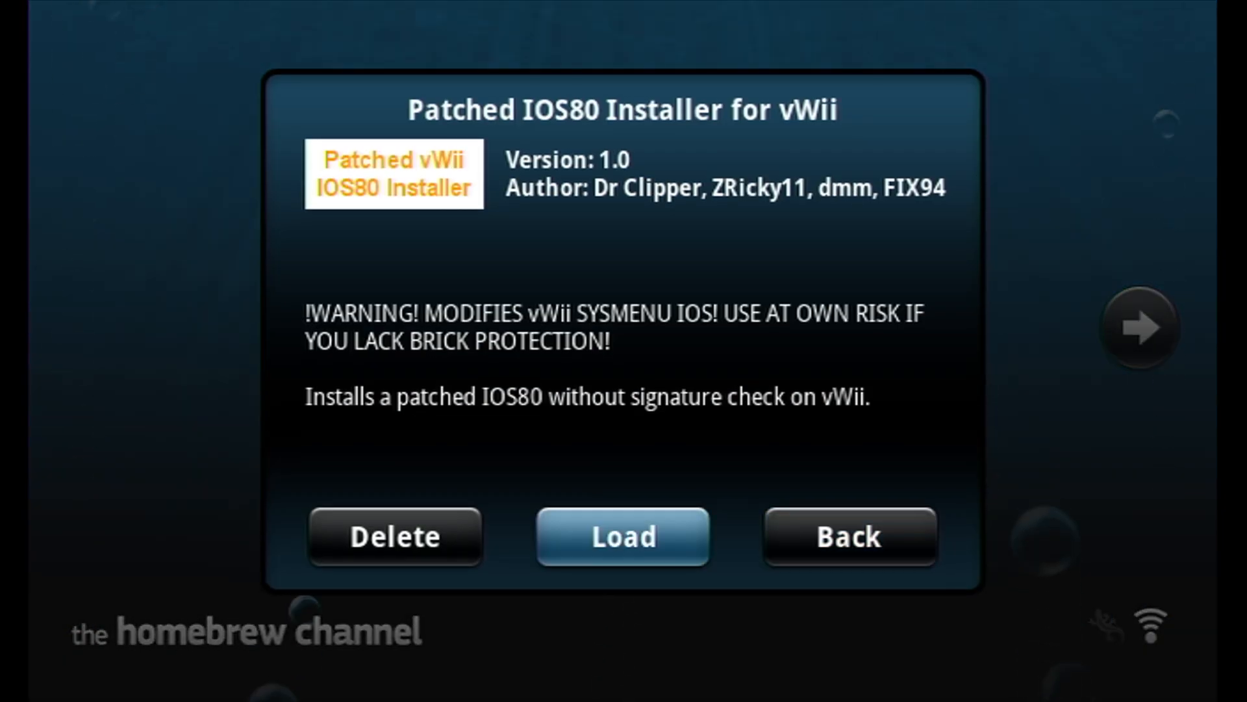
pyautogui.click(622, 536)
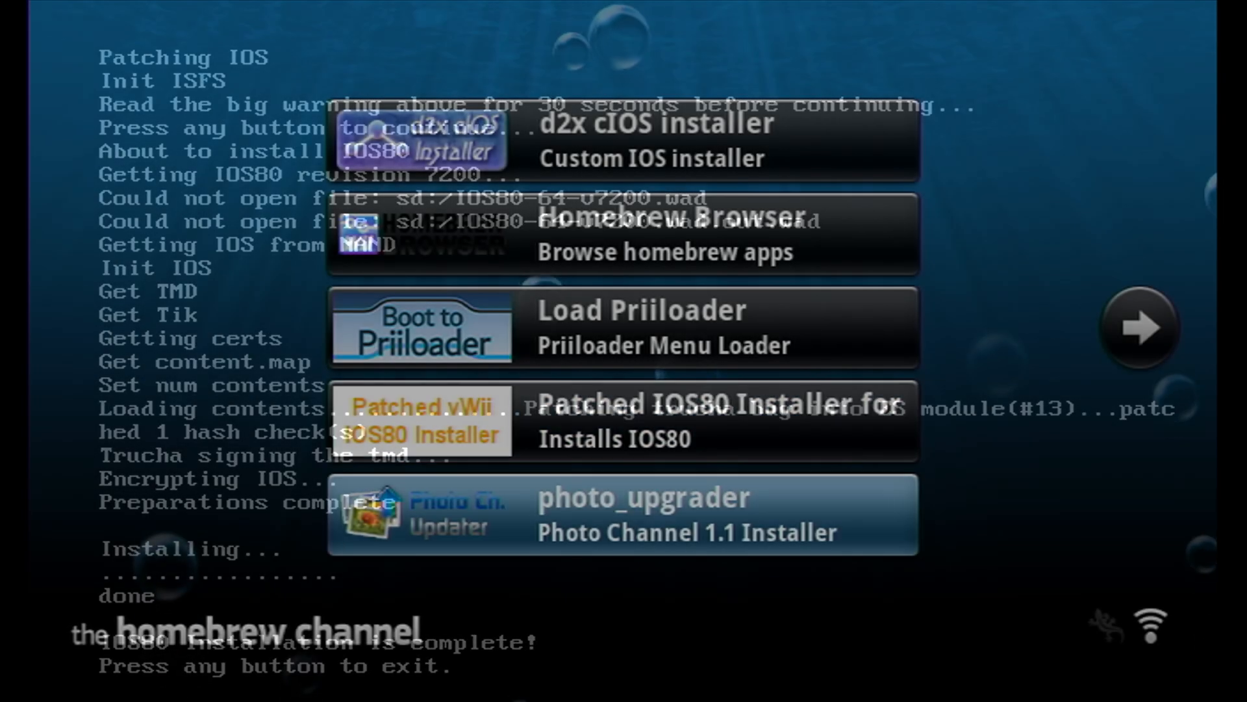
# Launch photo_upgrader and install Photo Channel 1.1 over version 1.0 with A
pyautogui.click(644, 518)
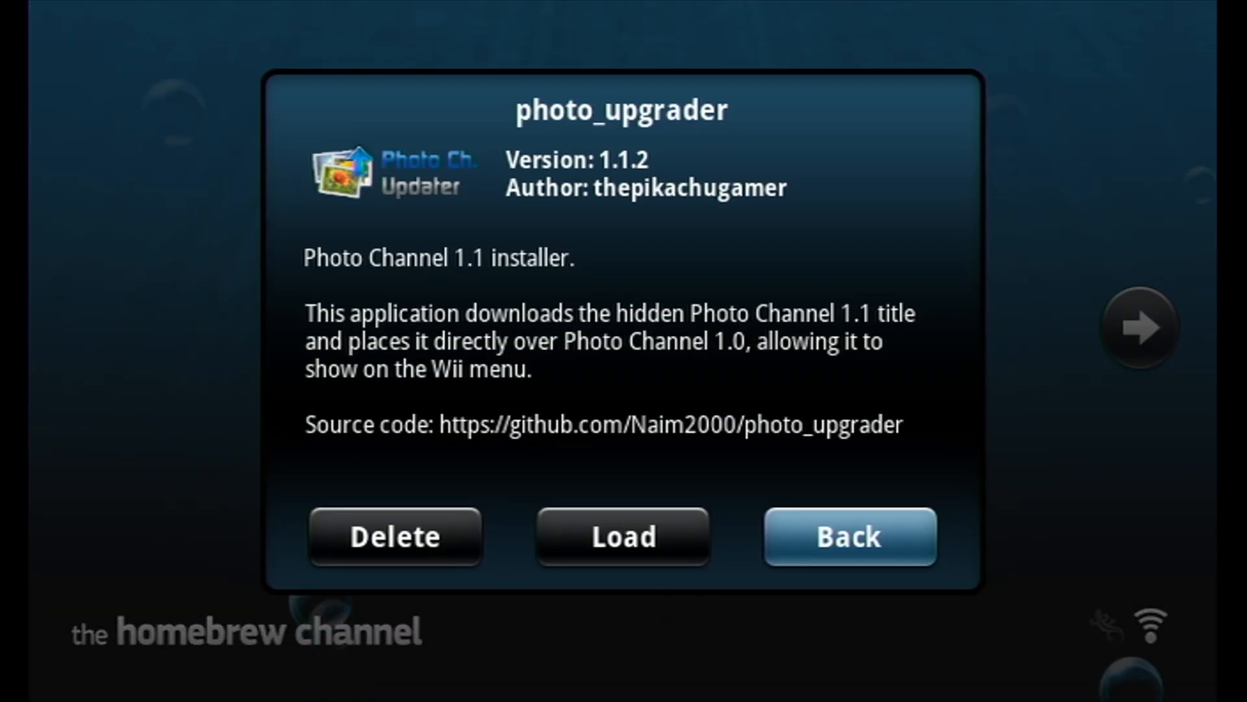
pyautogui.click(850, 538)
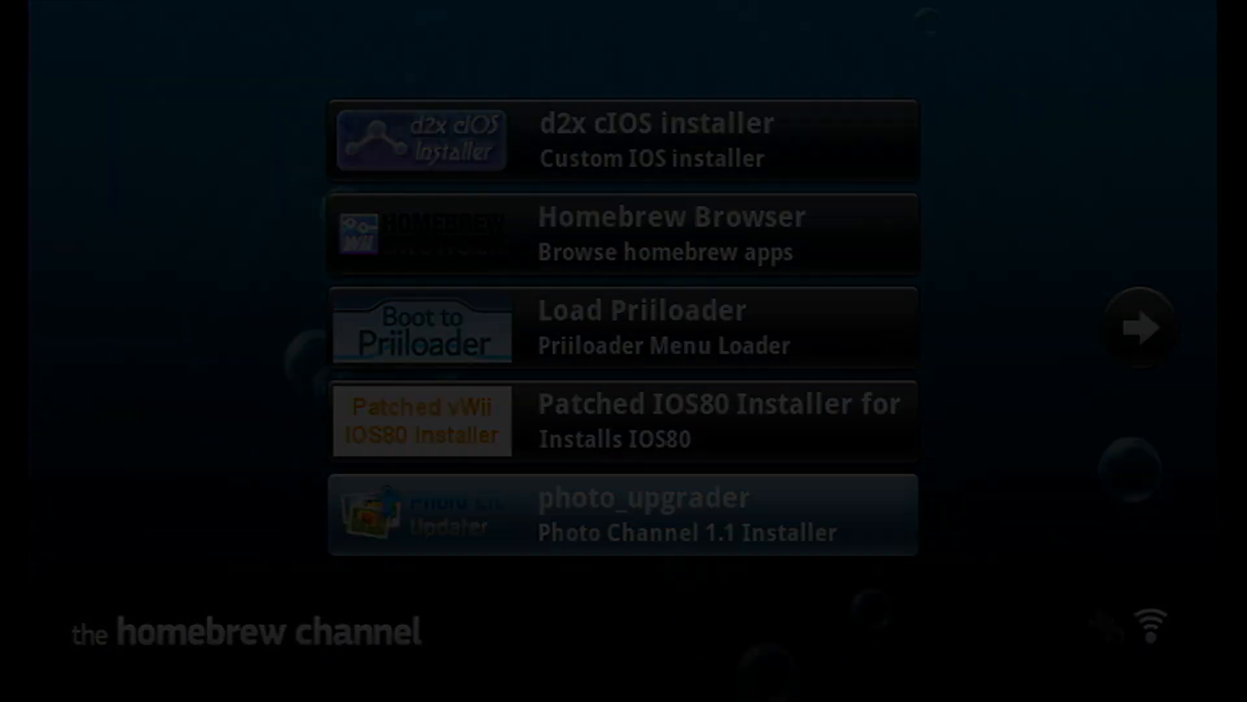
pyautogui.click(644, 513)
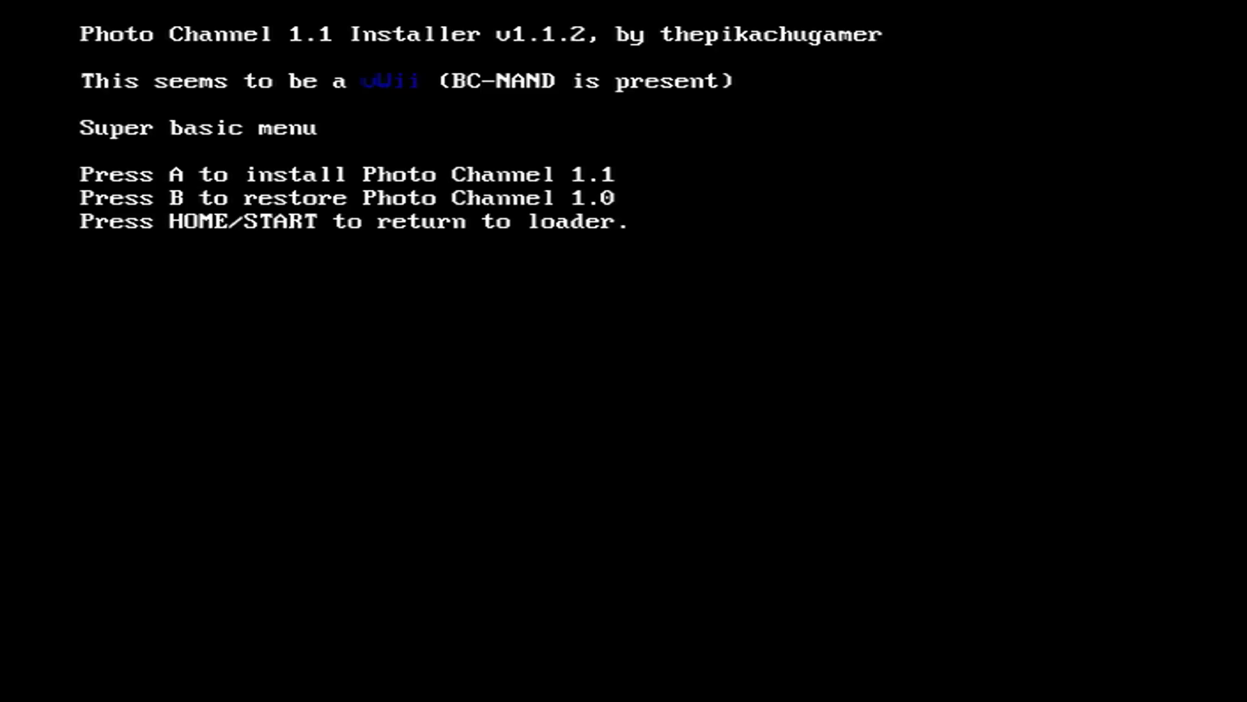
pyautogui.press('a')
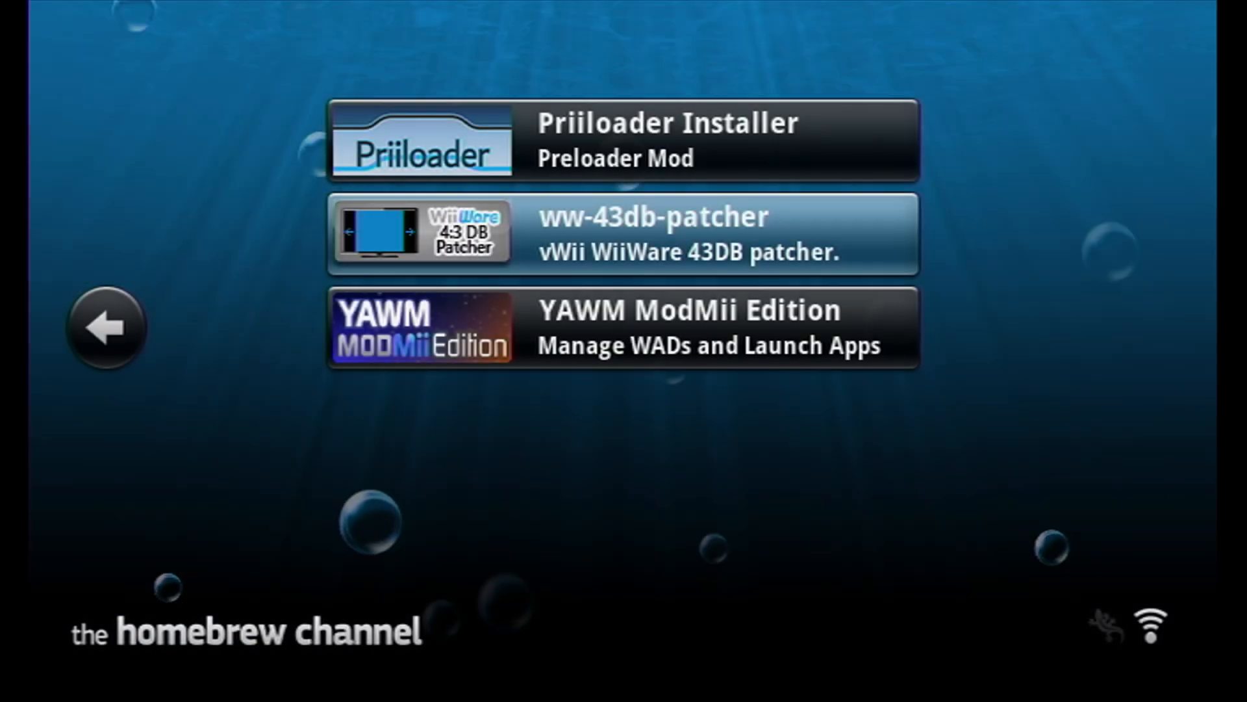
# Launch ww-43db-patcher and patch the whole WiiWare 4:3 aspect ratio database with 1
pyautogui.click(649, 233)
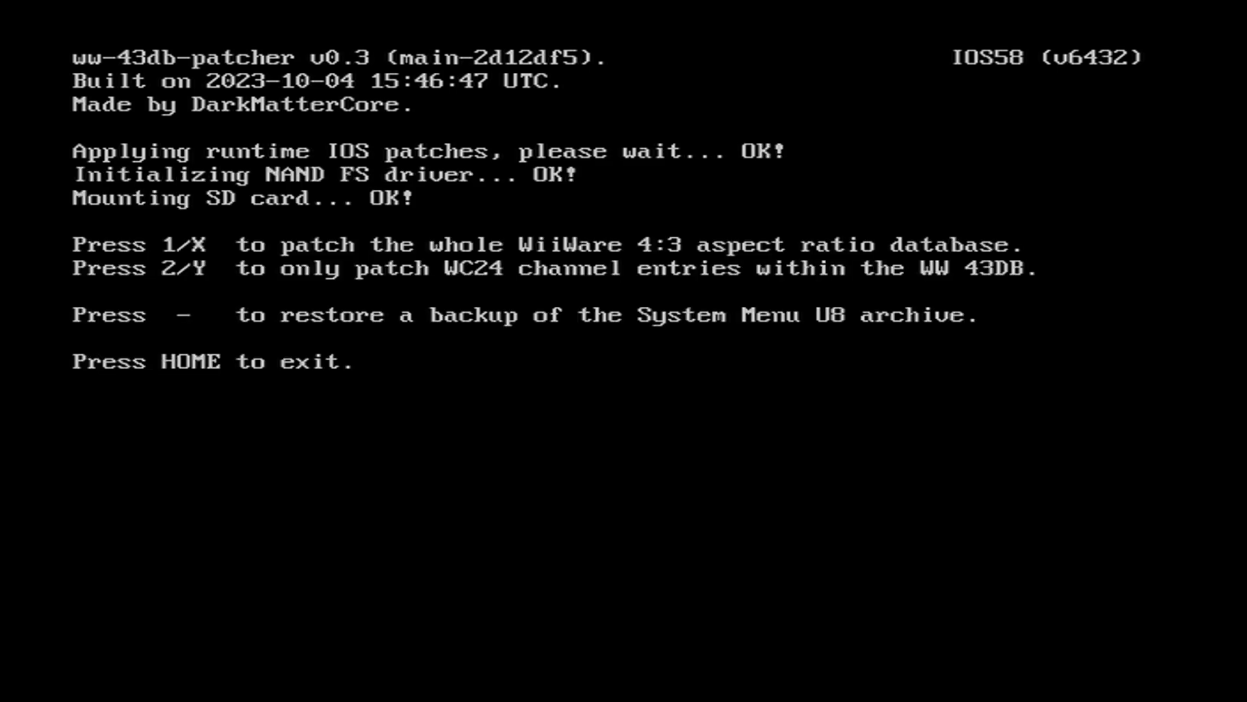
pyautogui.press('1')
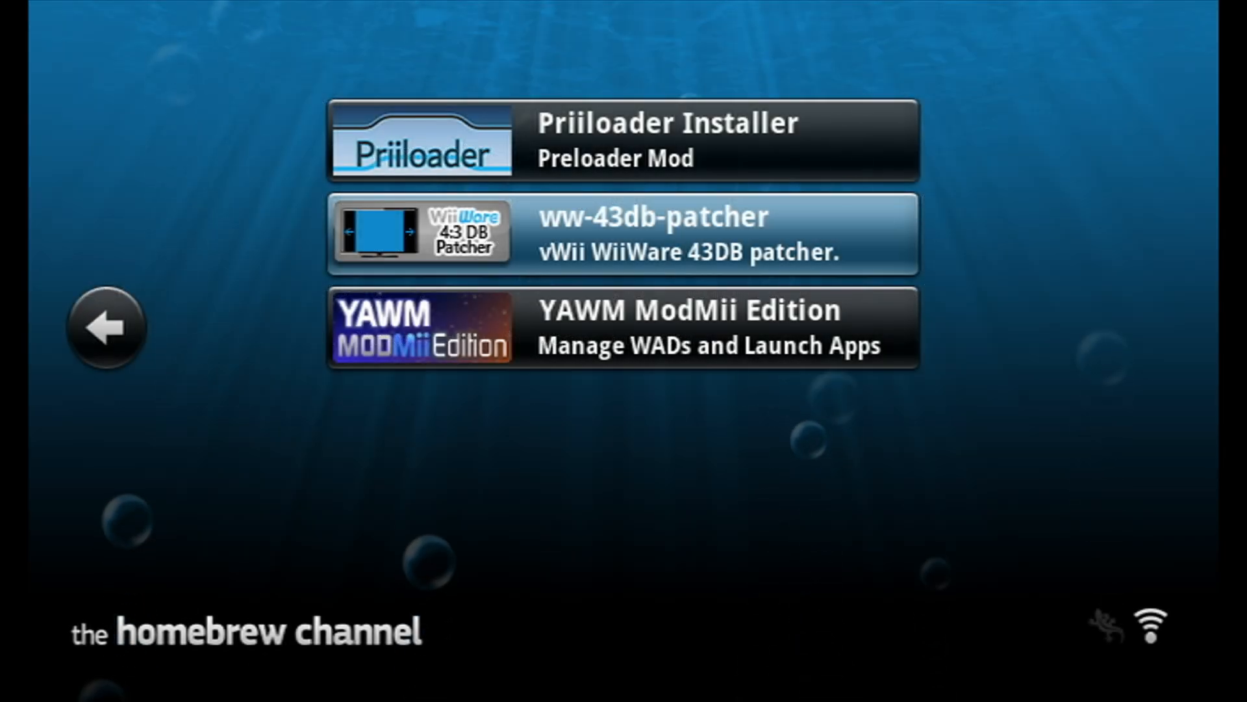
# Delete ww-43db-patcher and the Priiloader Installer from the Homebrew Channel
pyautogui.click(649, 234)
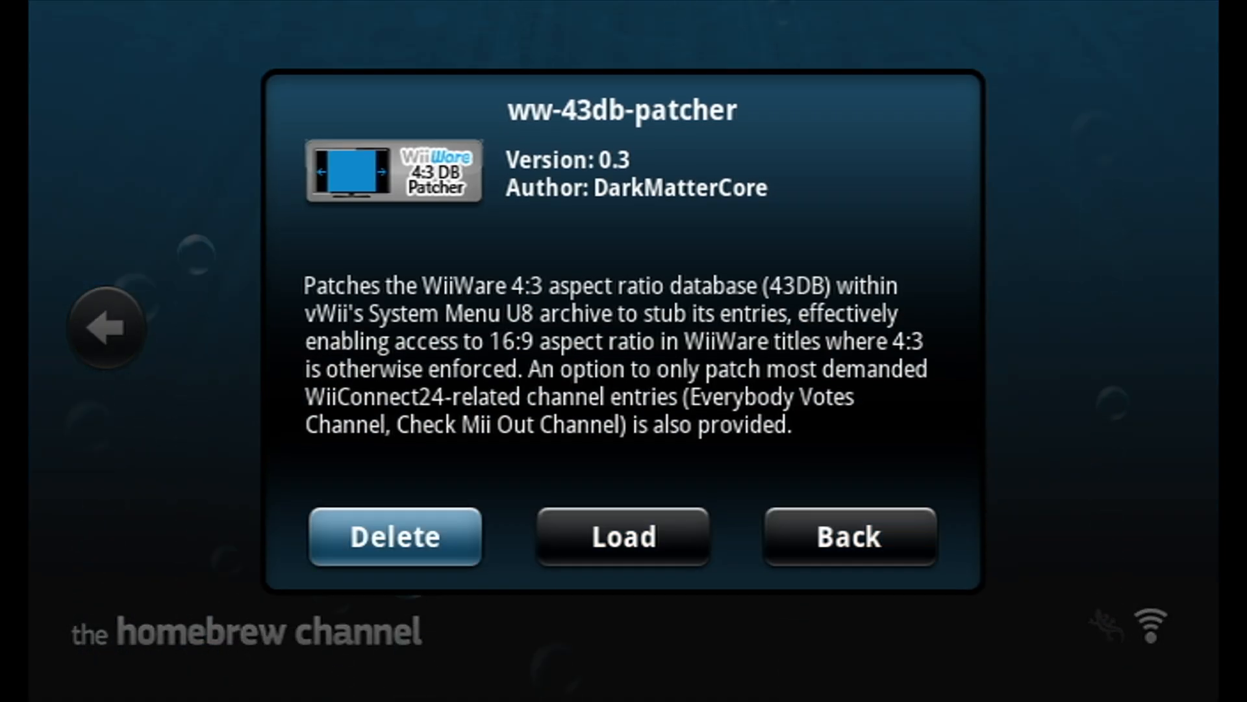
pyautogui.click(395, 554)
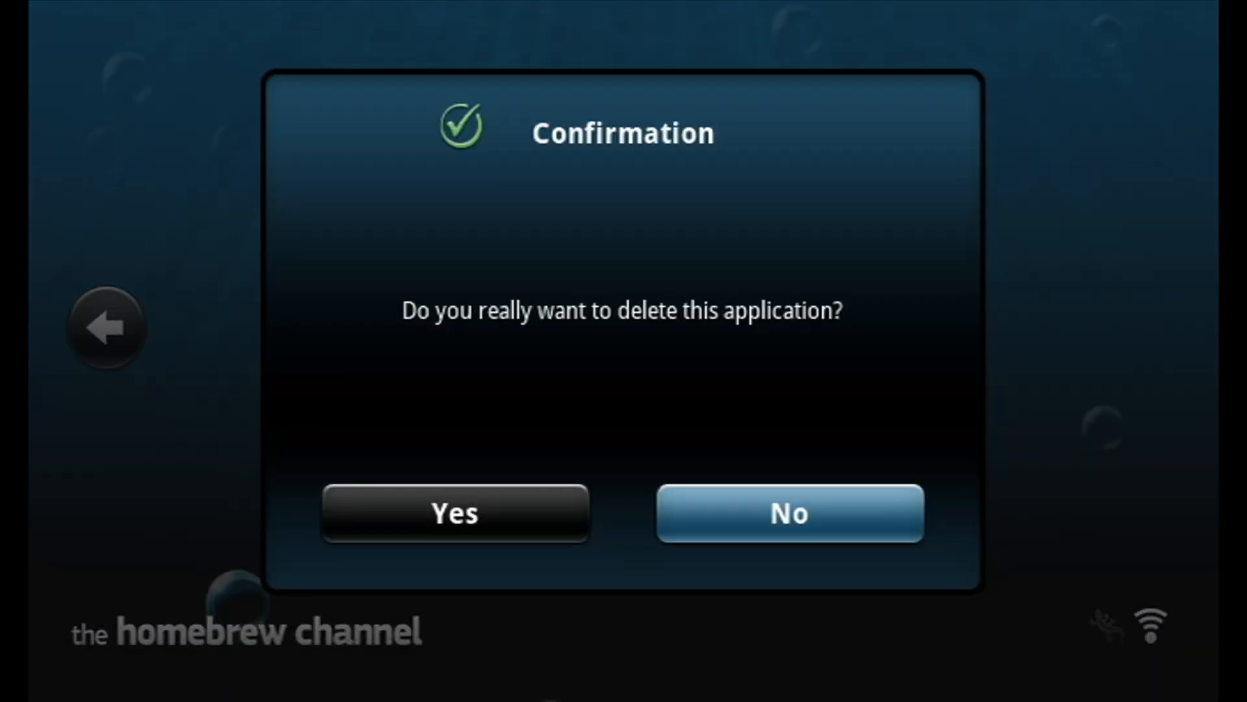
pyautogui.click(790, 513)
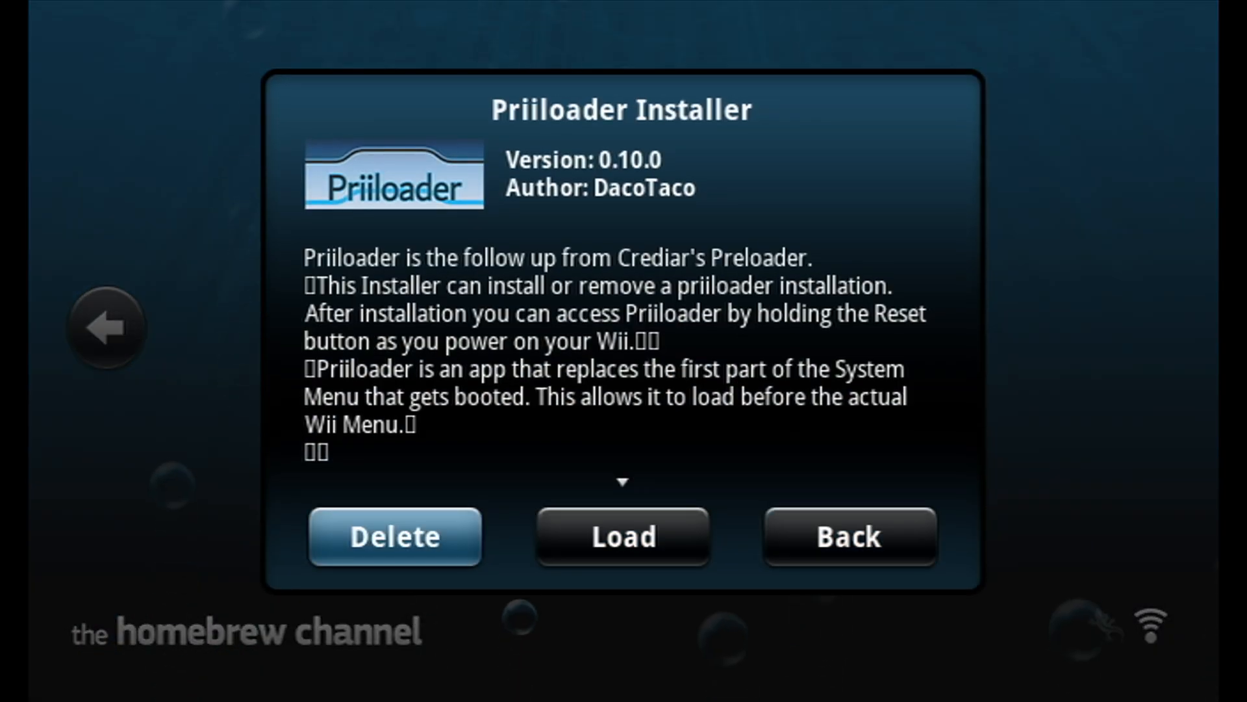
pyautogui.click(393, 536)
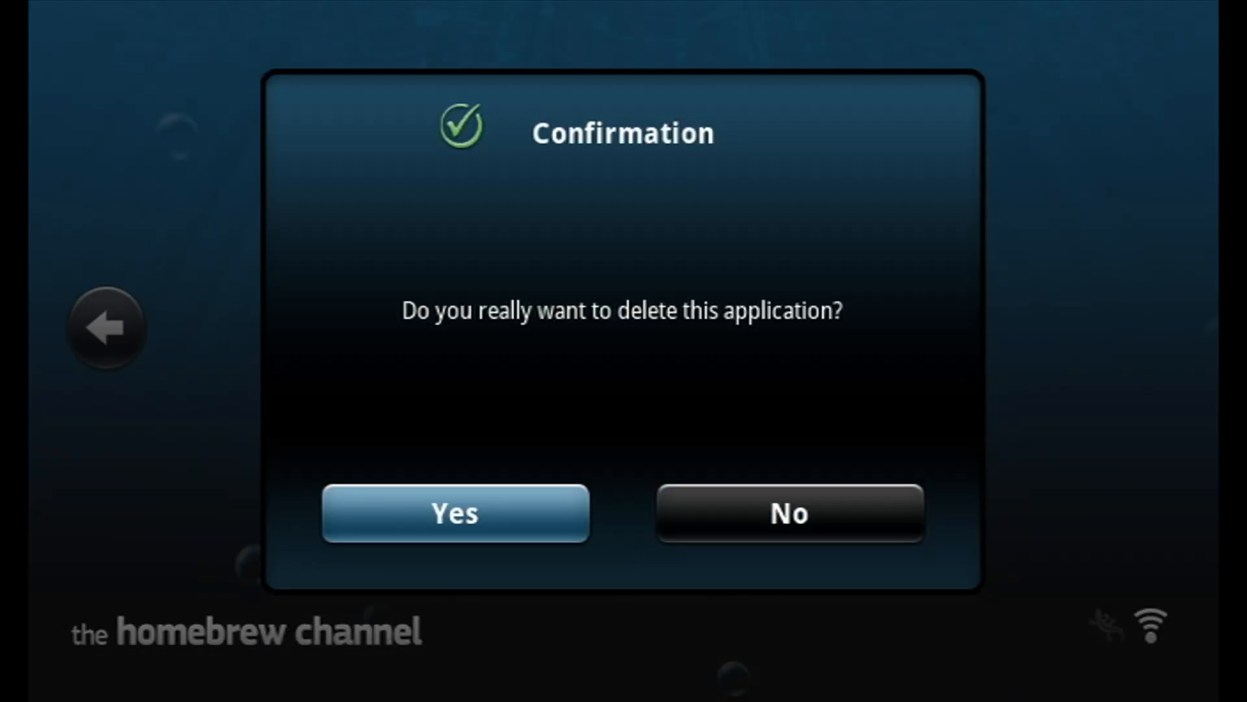
pyautogui.click(452, 514)
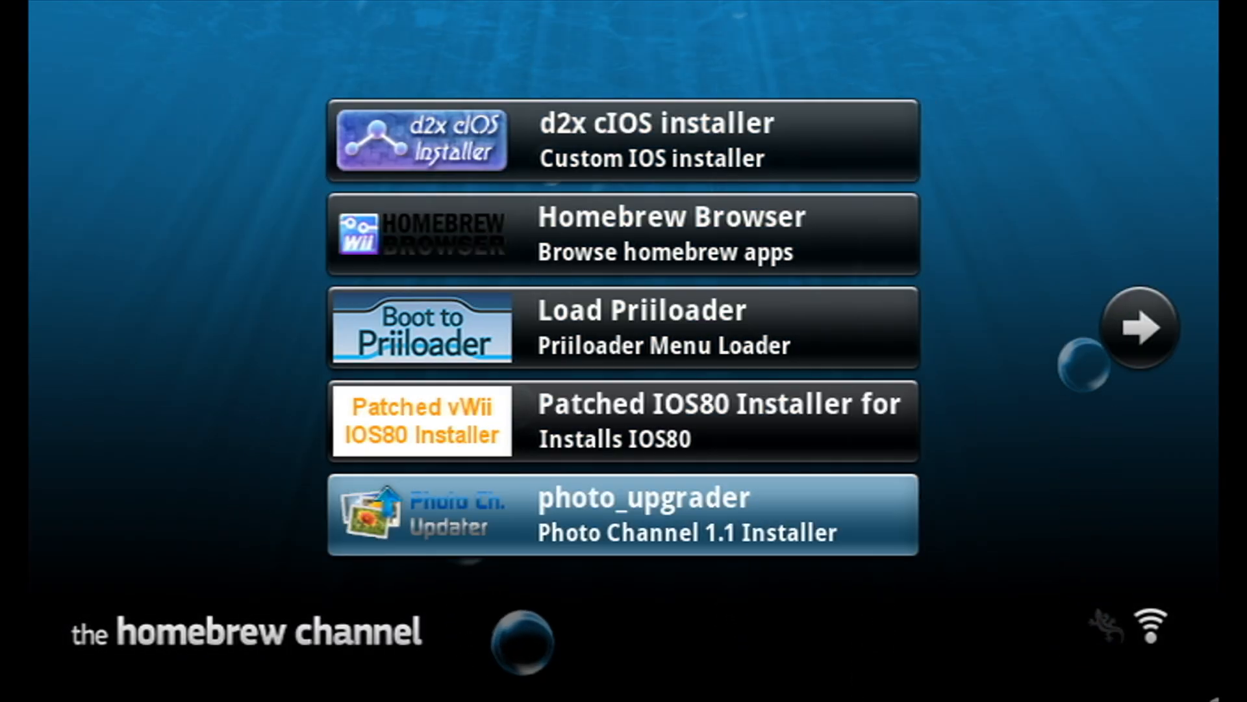
# Delete photo_upgrader and the d2x cIOS installer, leaving Homebrew Browser, Load Priiloader and YAWM
pyautogui.click(642, 516)
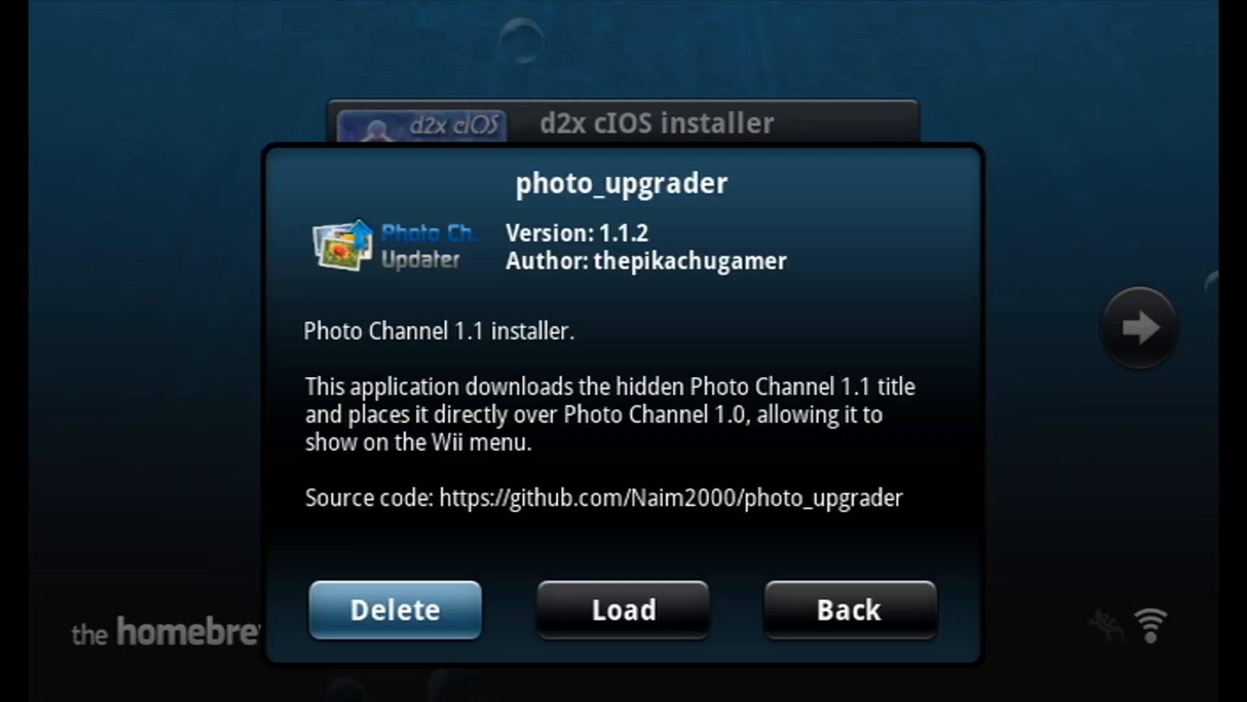
pyautogui.click(850, 611)
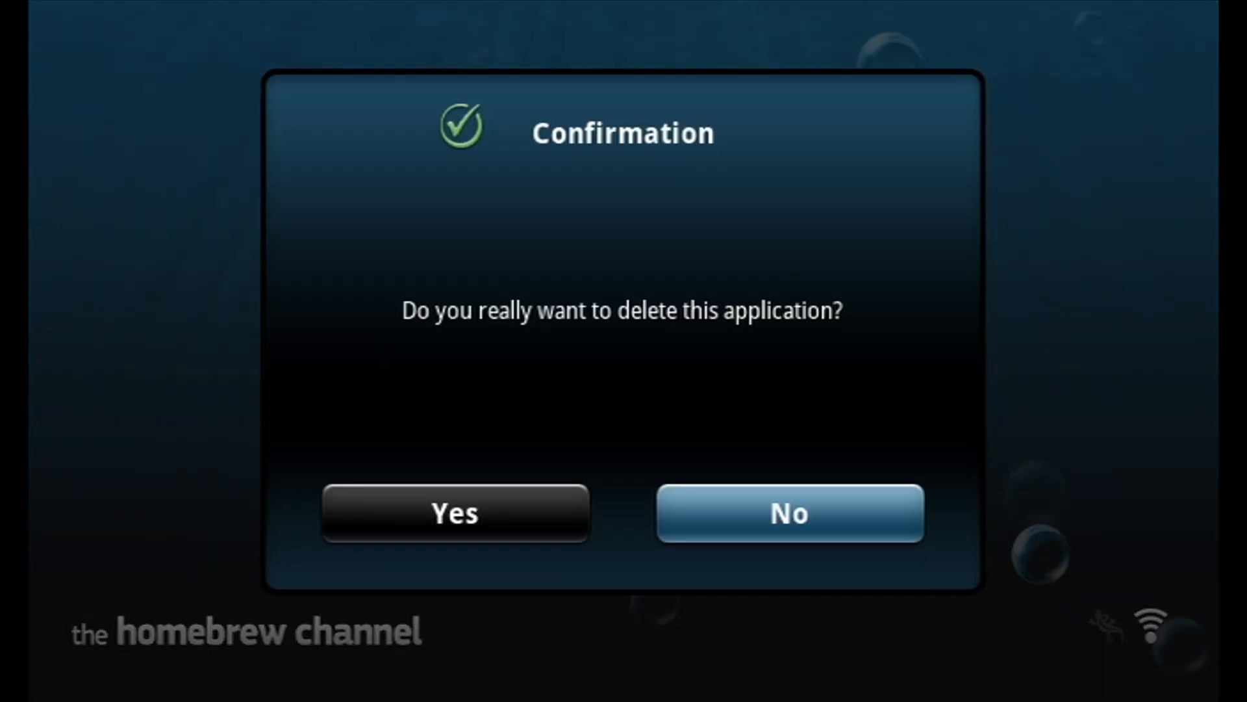
pyautogui.click(452, 514)
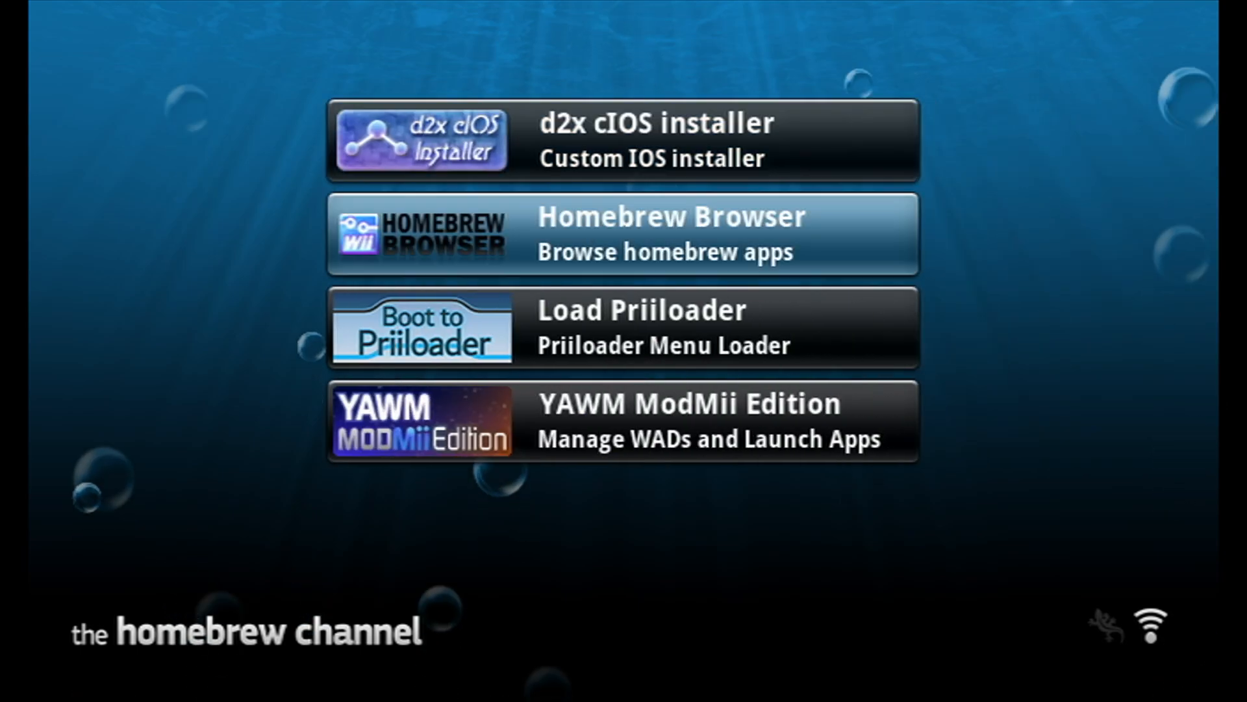
pyautogui.click(655, 143)
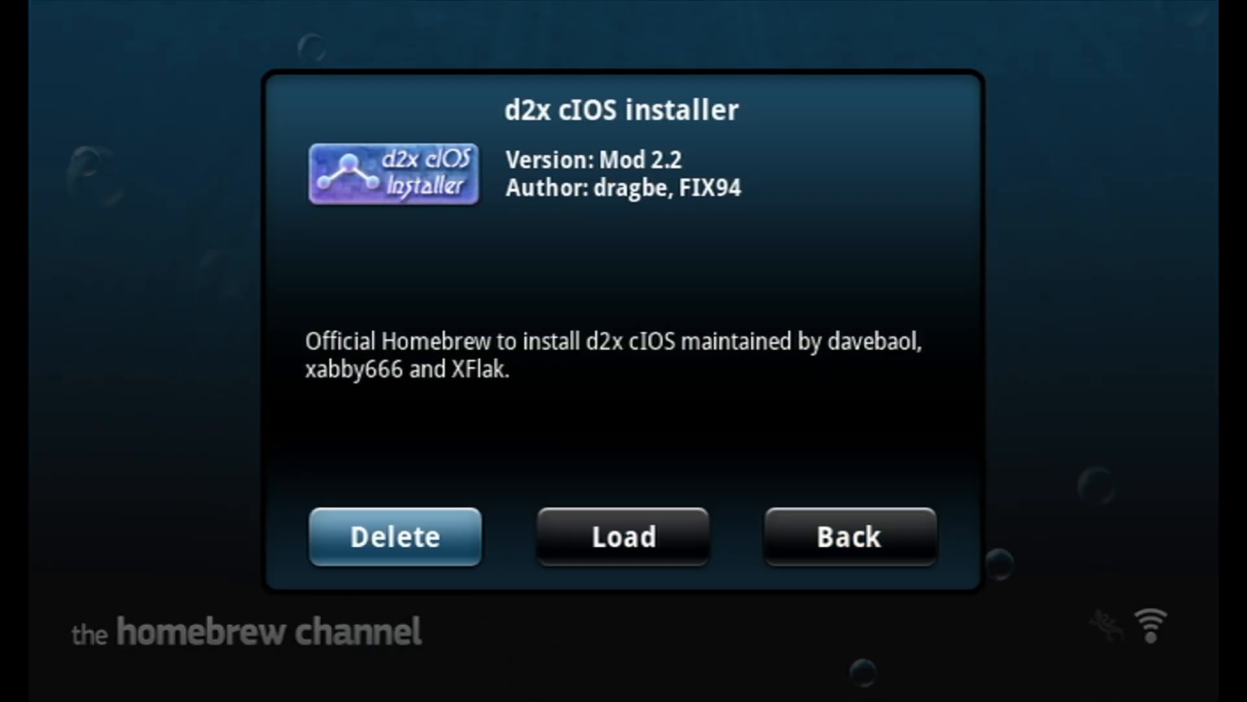
pyautogui.click(624, 536)
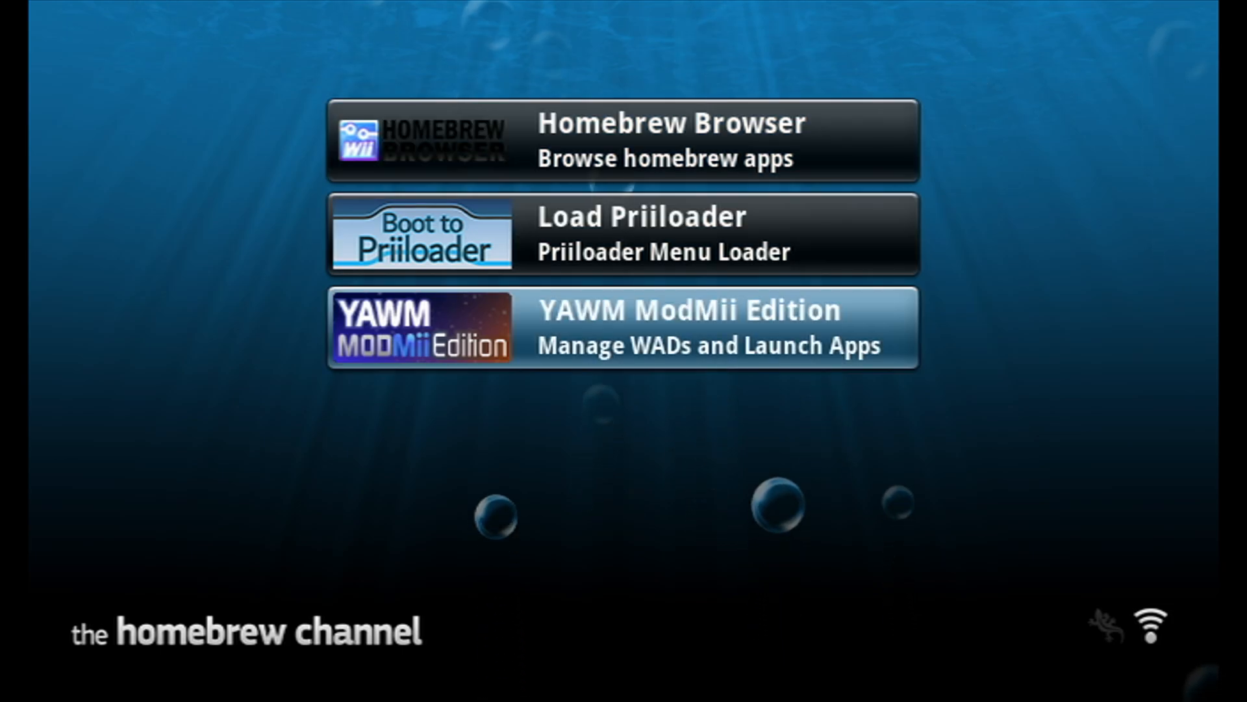
pyautogui.moveTo(648, 140)
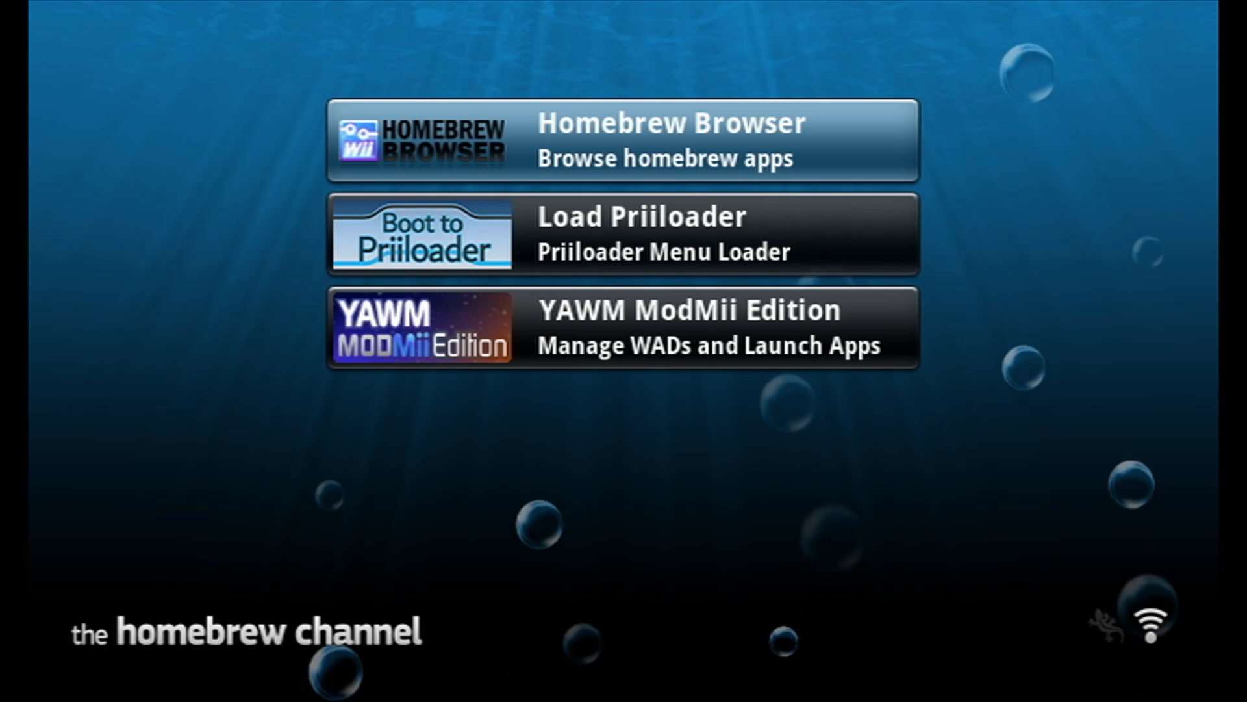
pyautogui.click(622, 140)
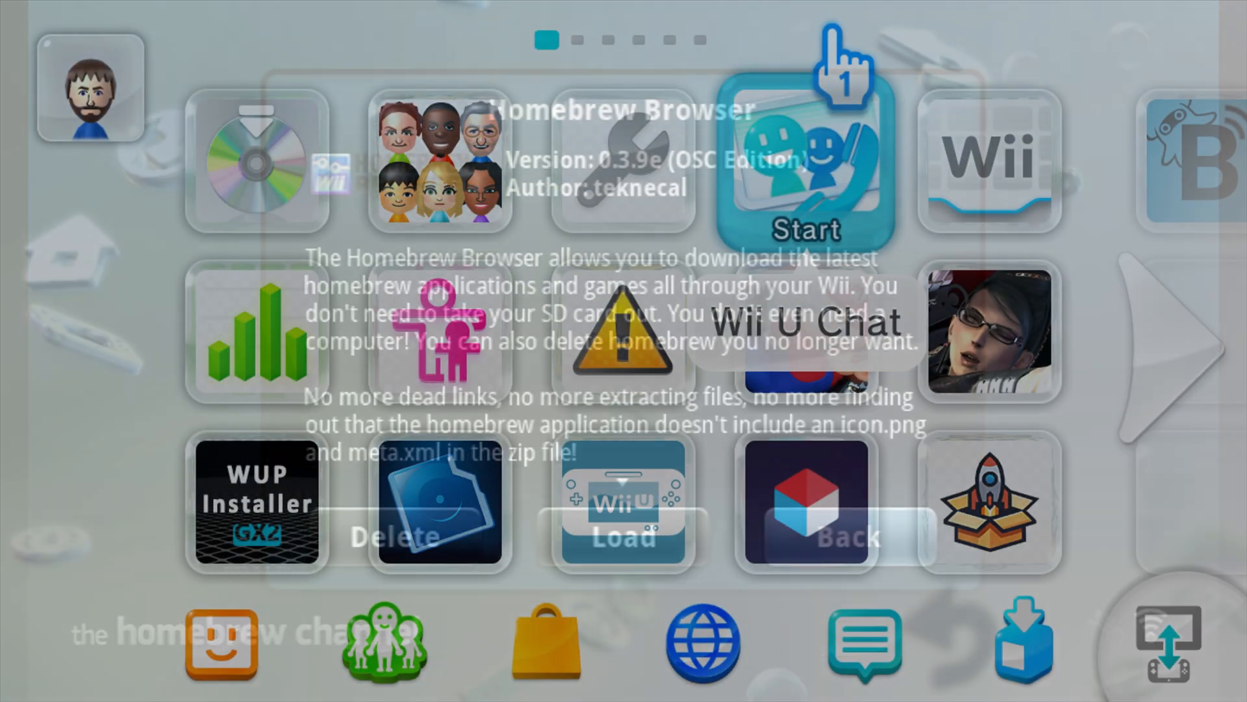